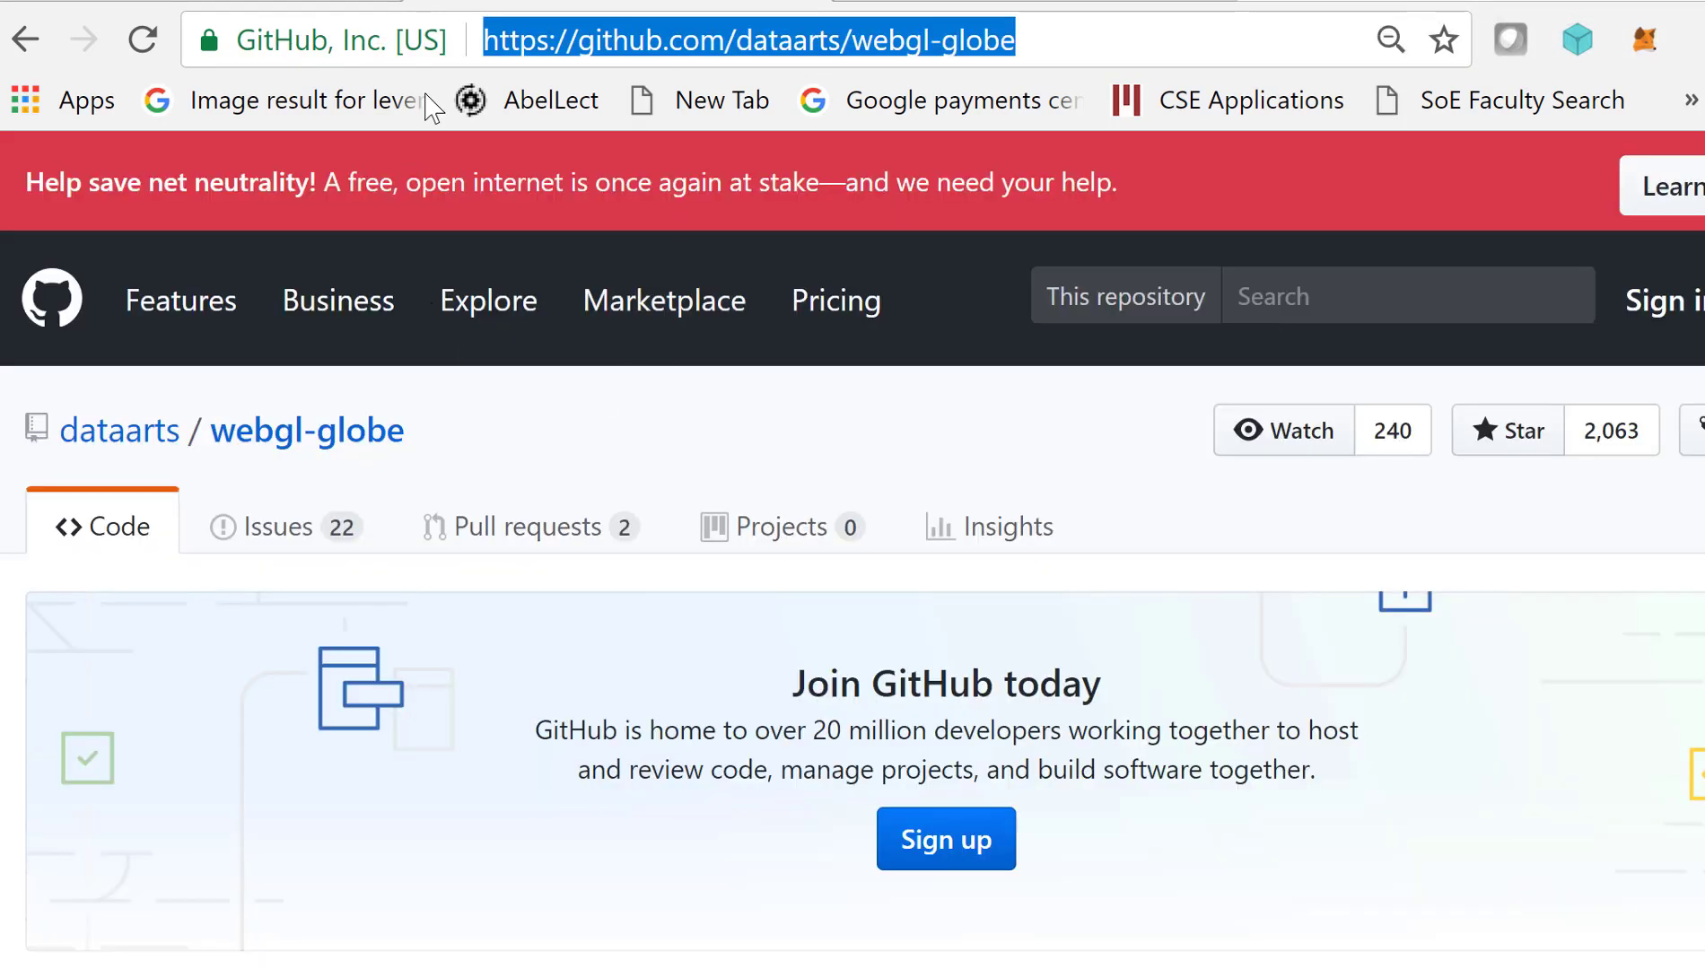
{"action": "mouse_move", "coordinate": [908, 62]}
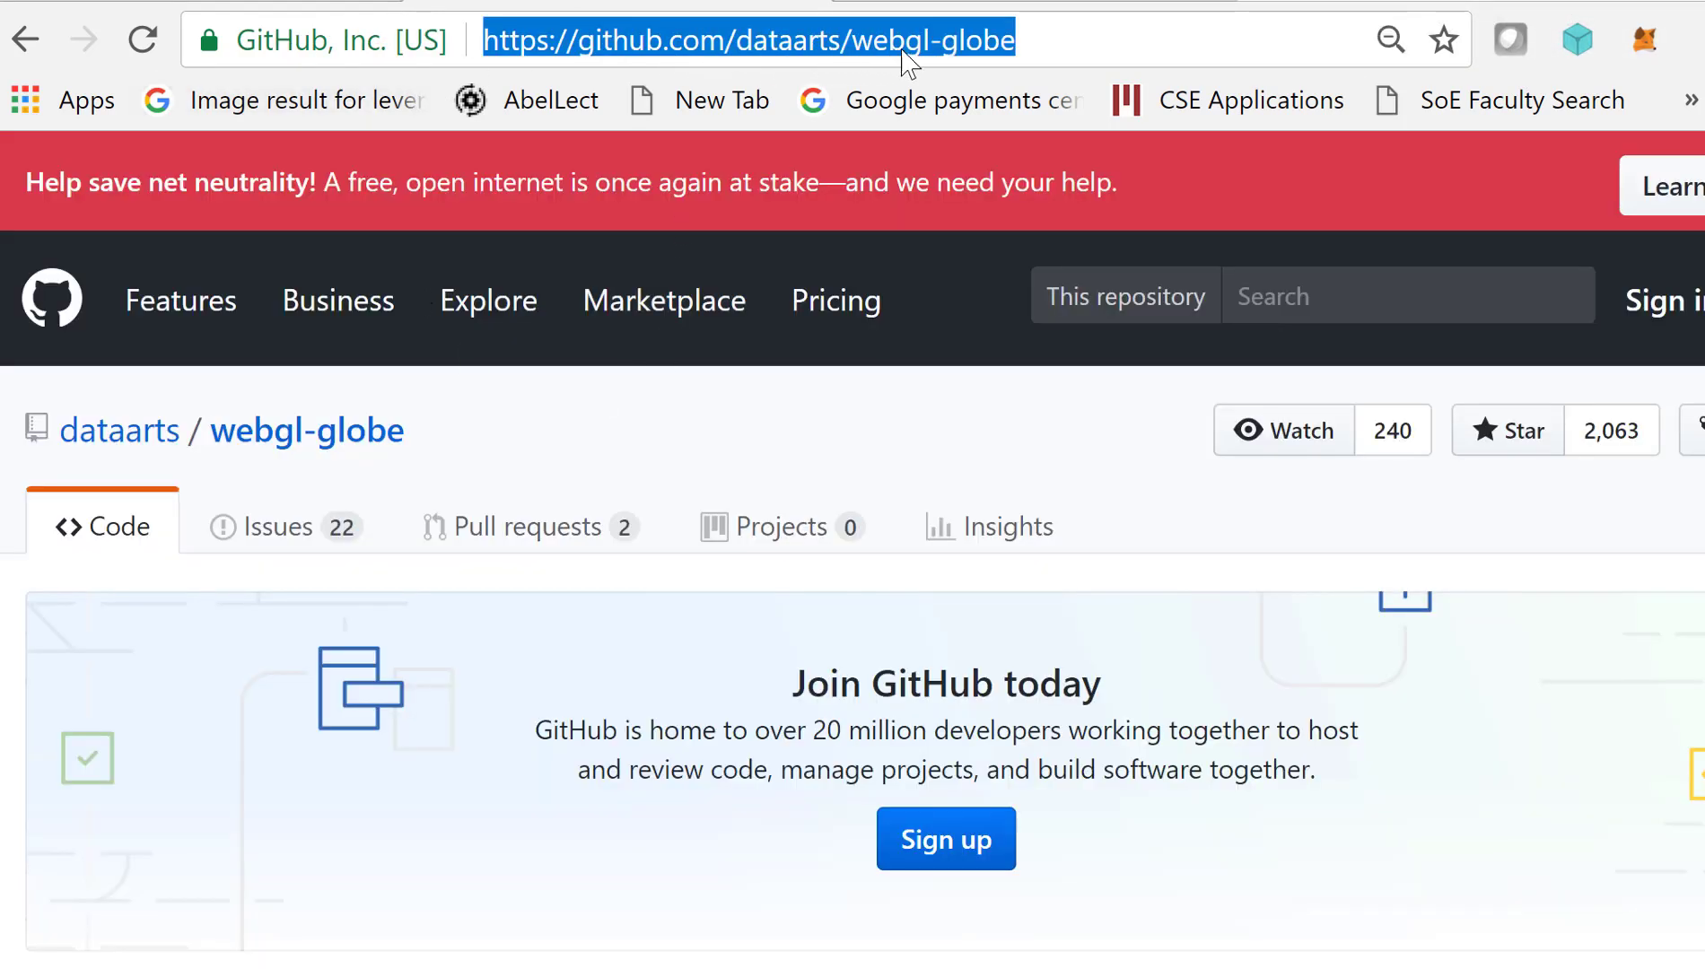
{"action": "mouse_move", "coordinate": [1005, 577]}
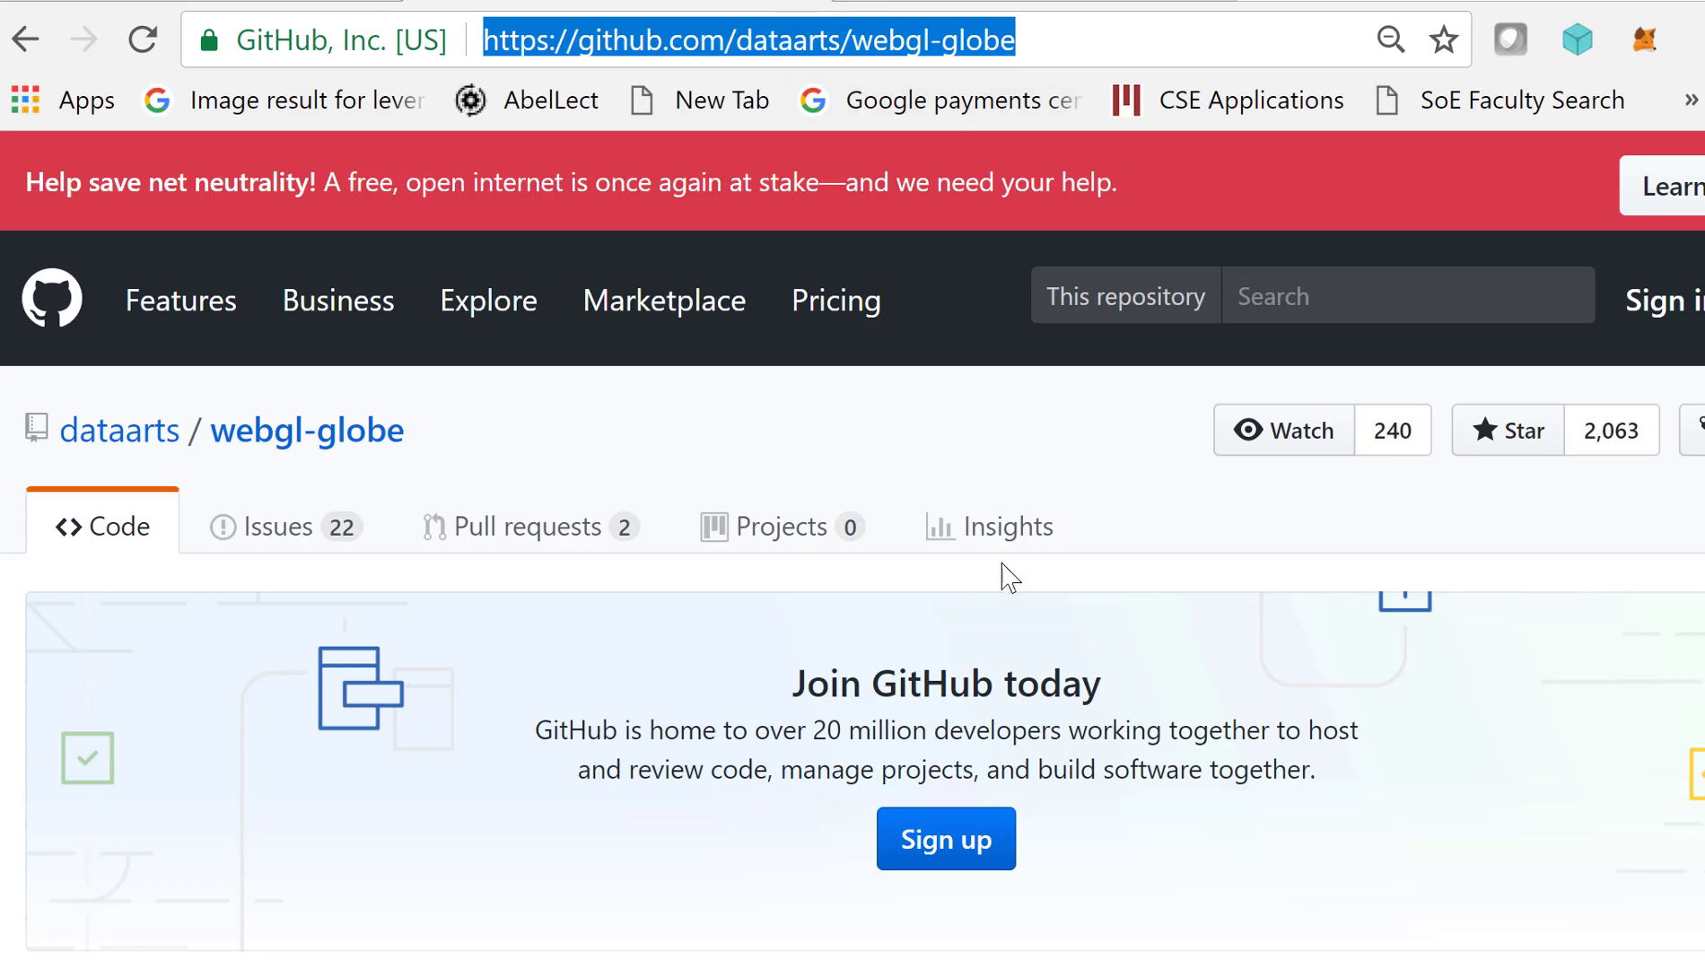
{"action": "mouse_move", "coordinate": [1210, 406]}
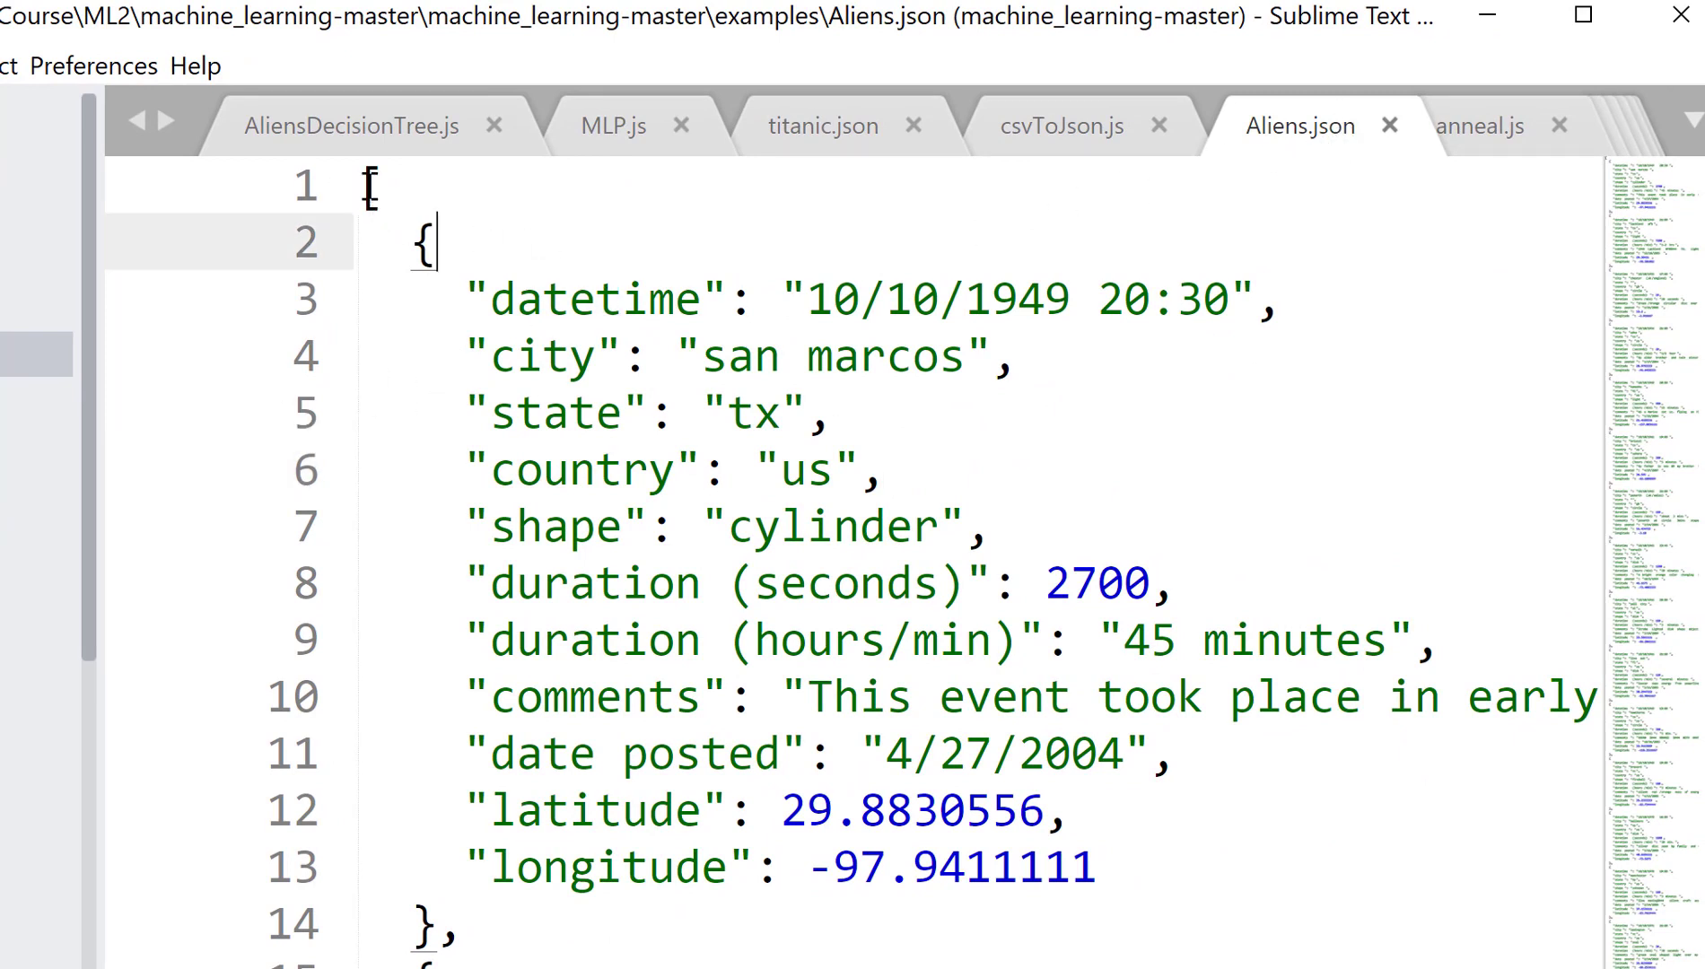
Inspect the first sighting record in Aliens.json, then switch to the globe project's index.html.
{"action": "left_click_drag", "start_coordinate": [370, 185], "coordinate": [451, 327]}
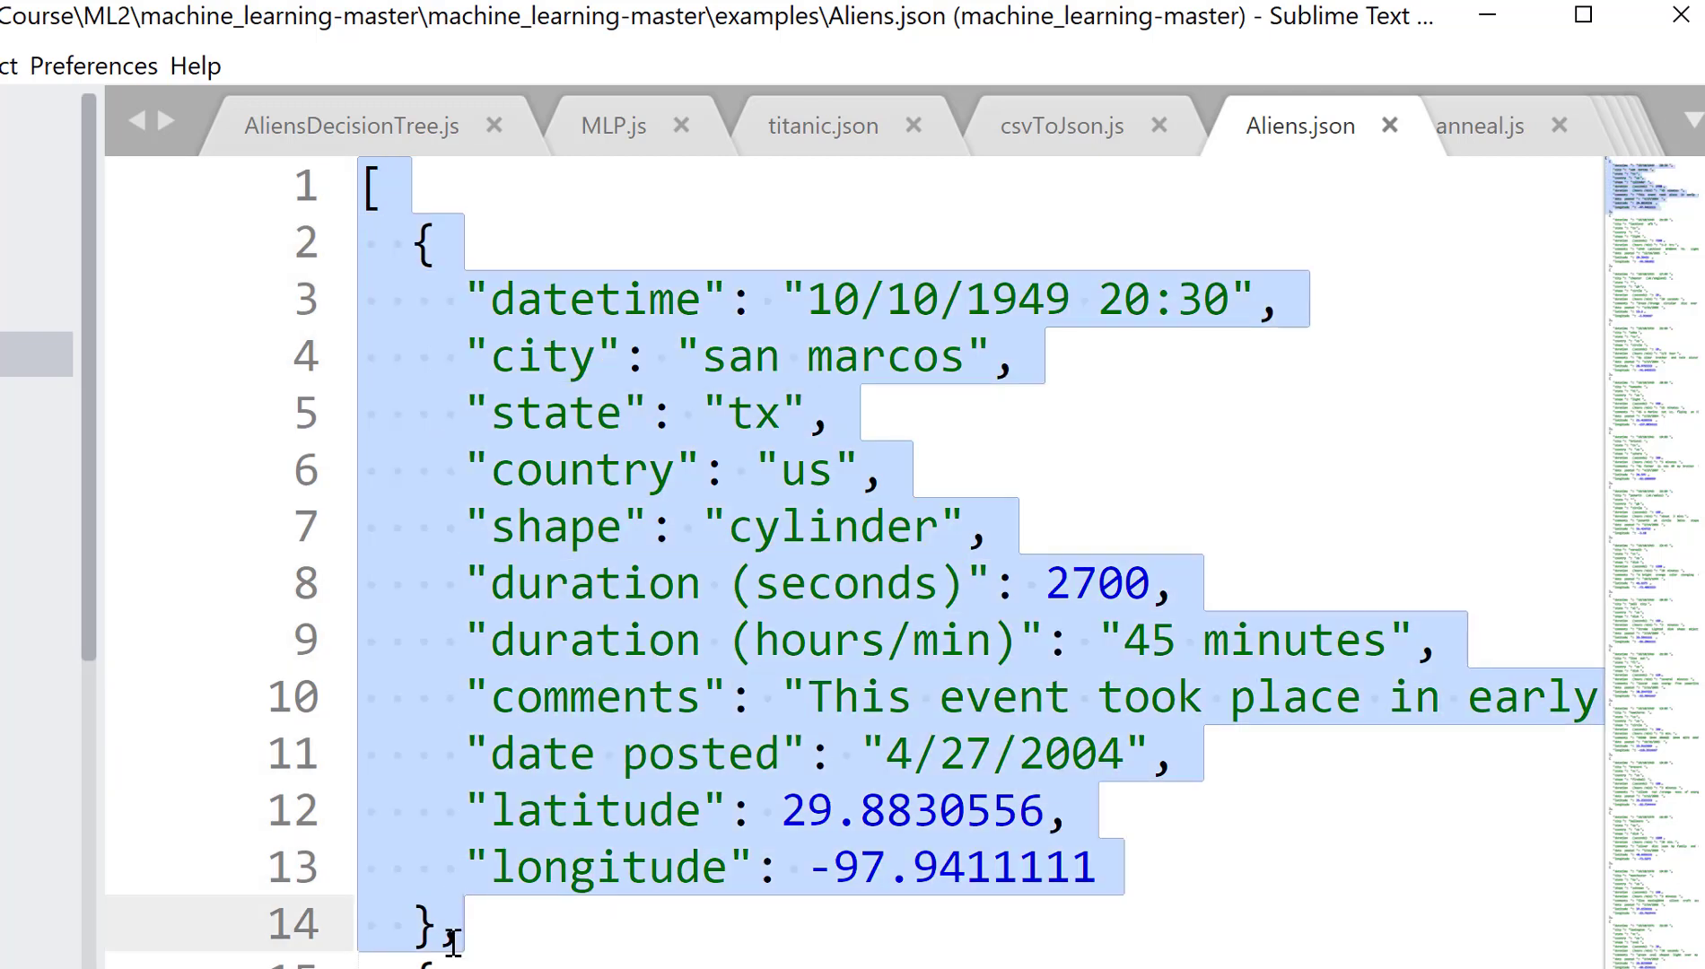
{"action": "type", "text": ","}
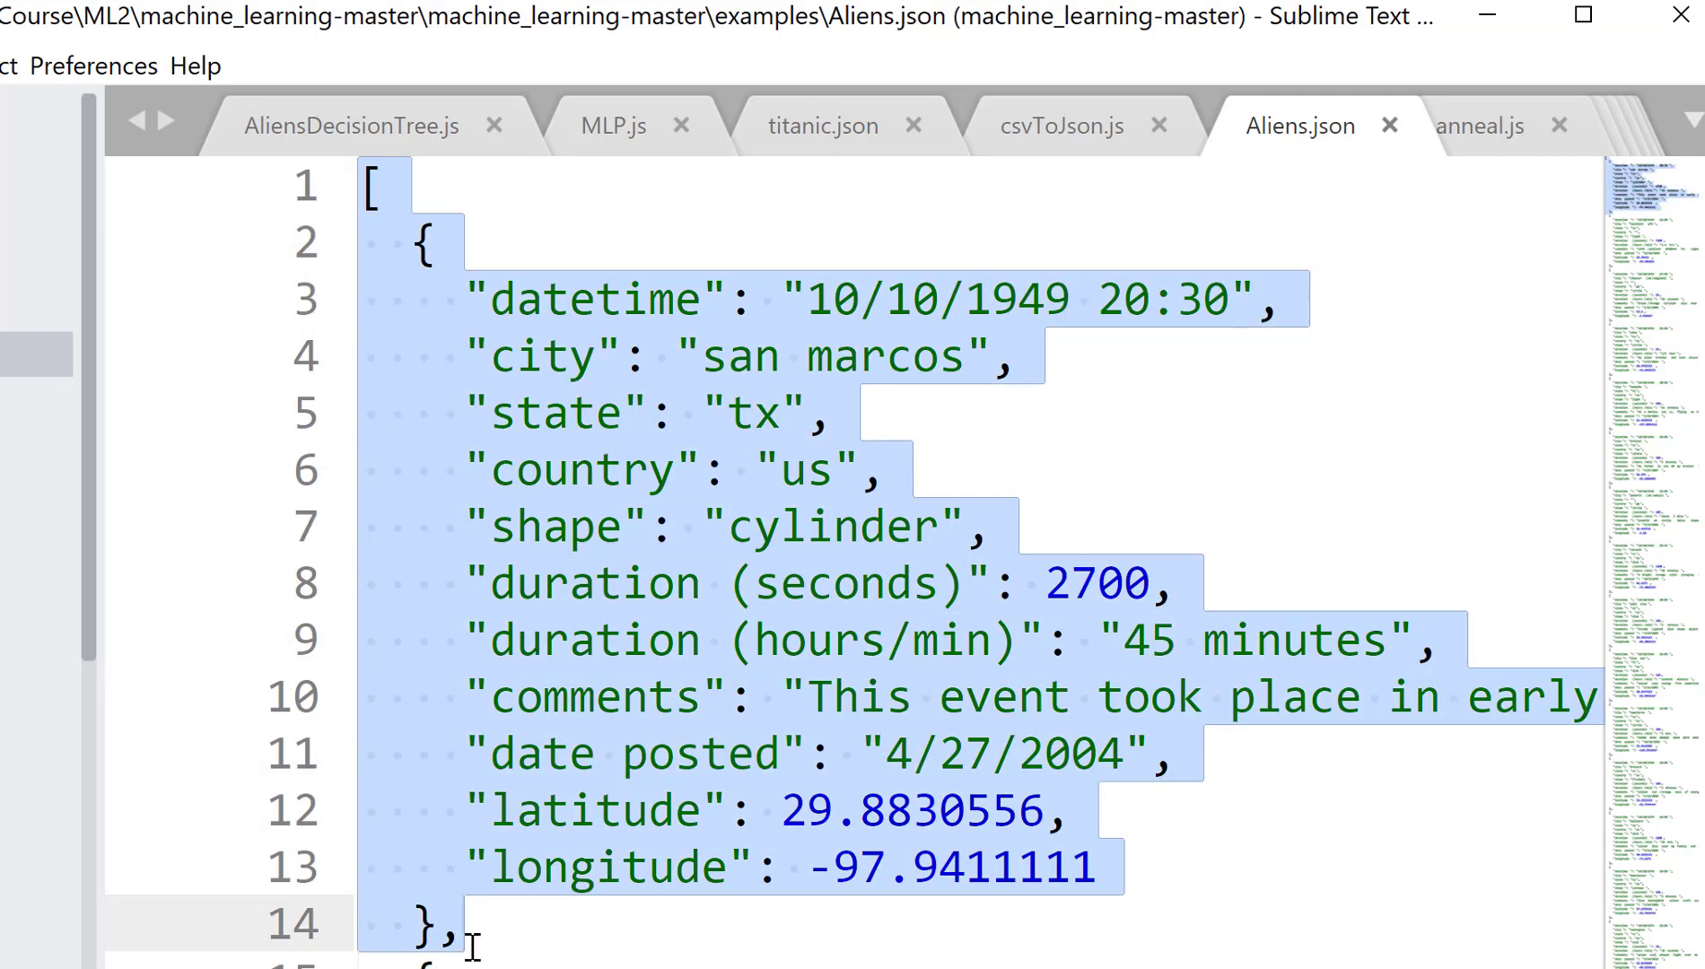
{"action": "mouse_move", "coordinate": [844, 310]}
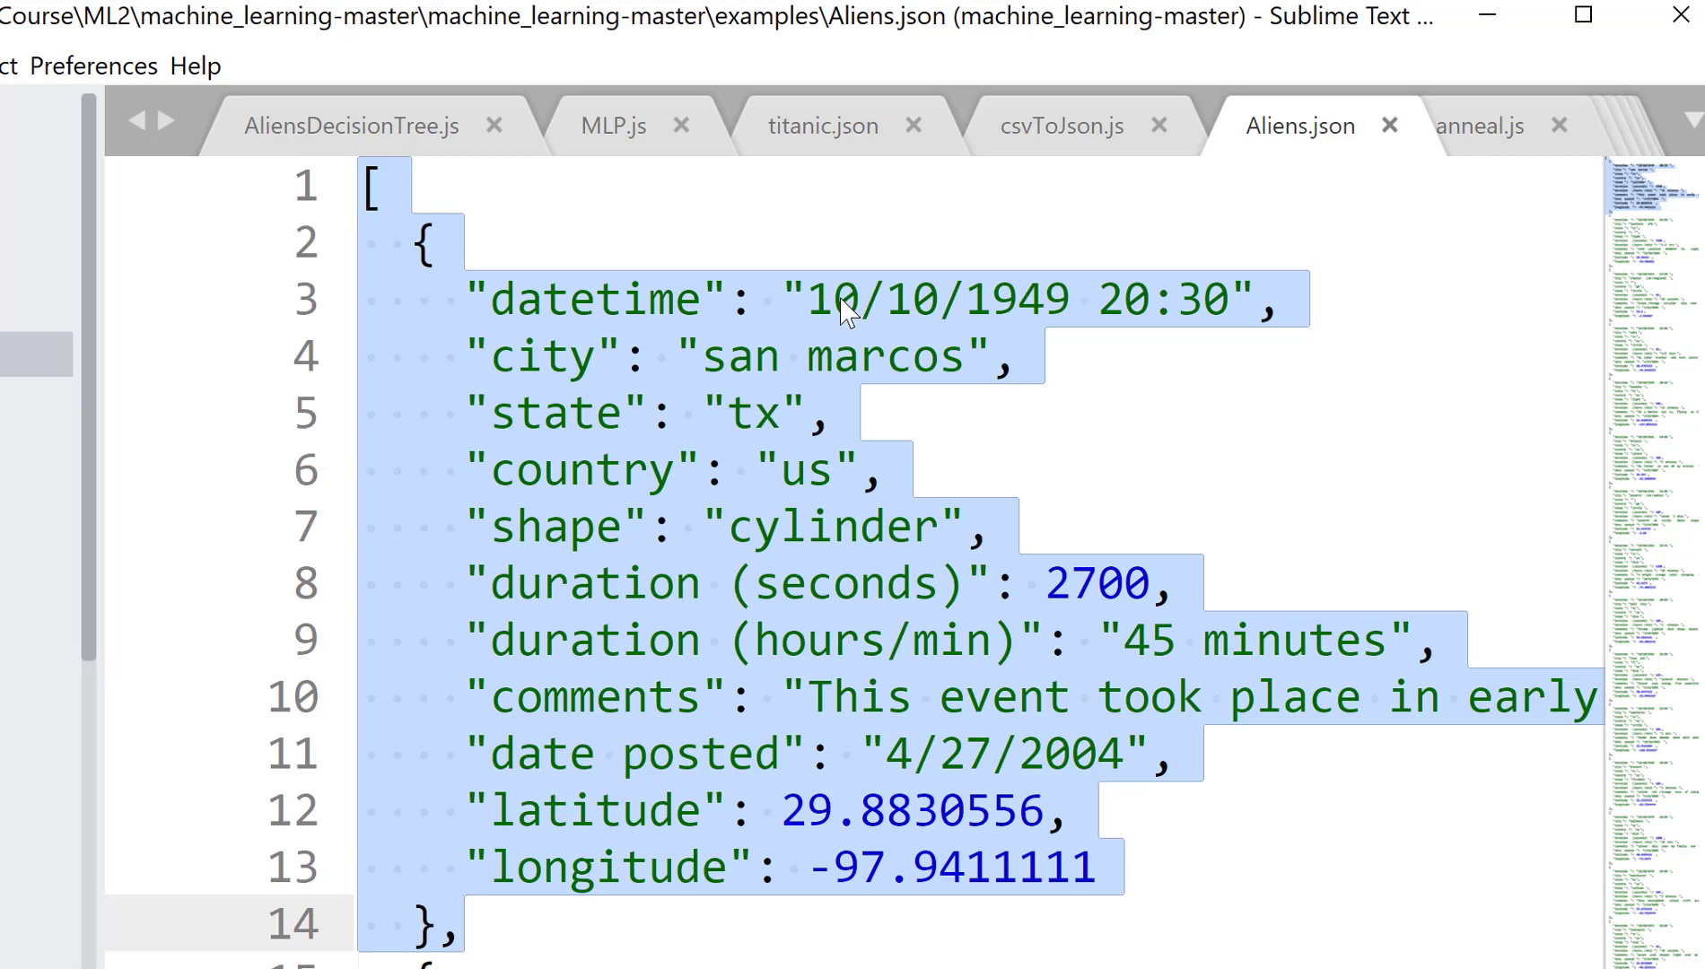
{"action": "left_click", "coordinate": [754, 754]}
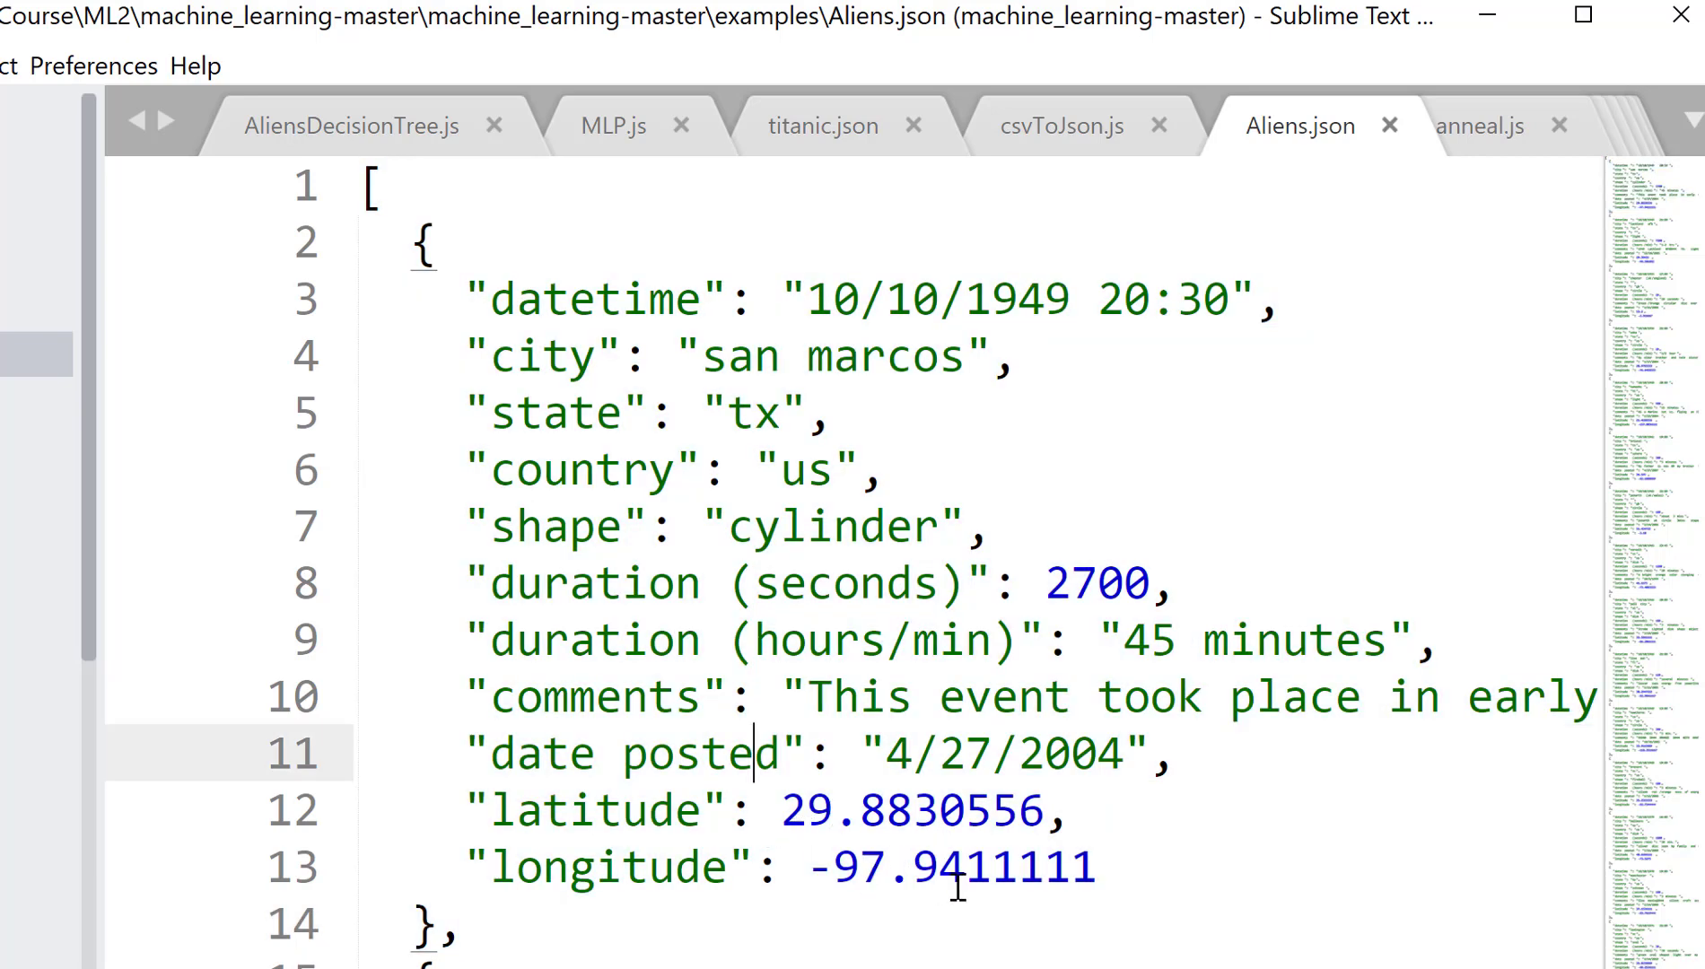
{"action": "left_click", "coordinate": [680, 526]}
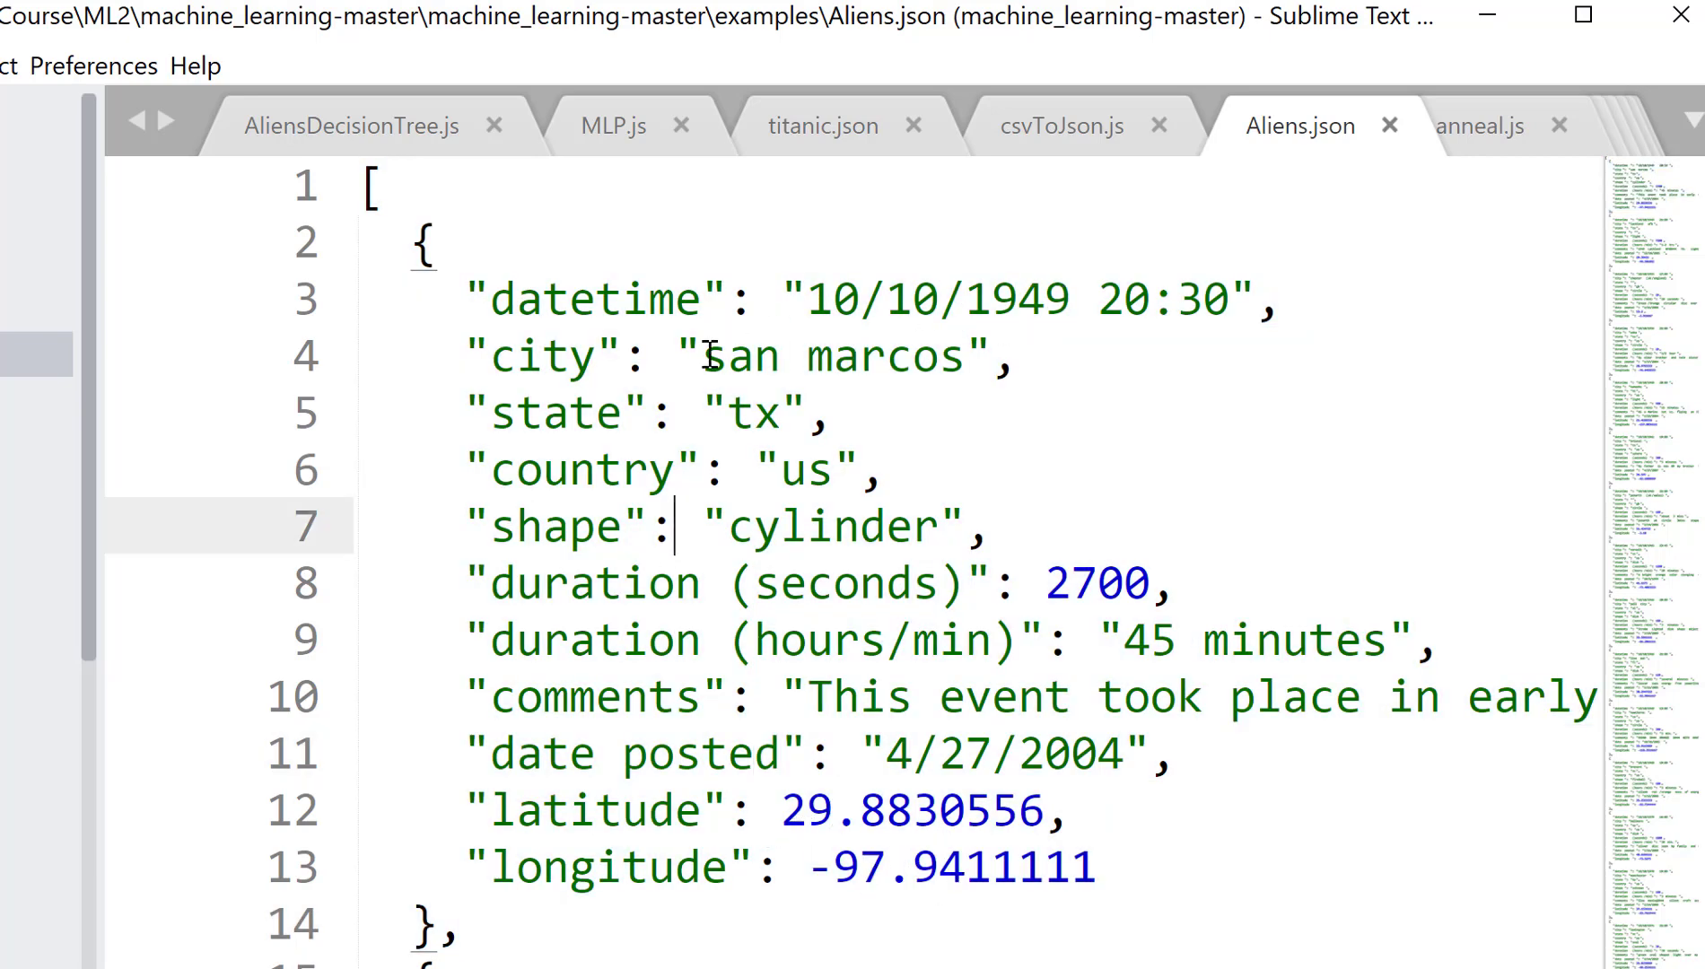
{"action": "mouse_move", "coordinate": [987, 791]}
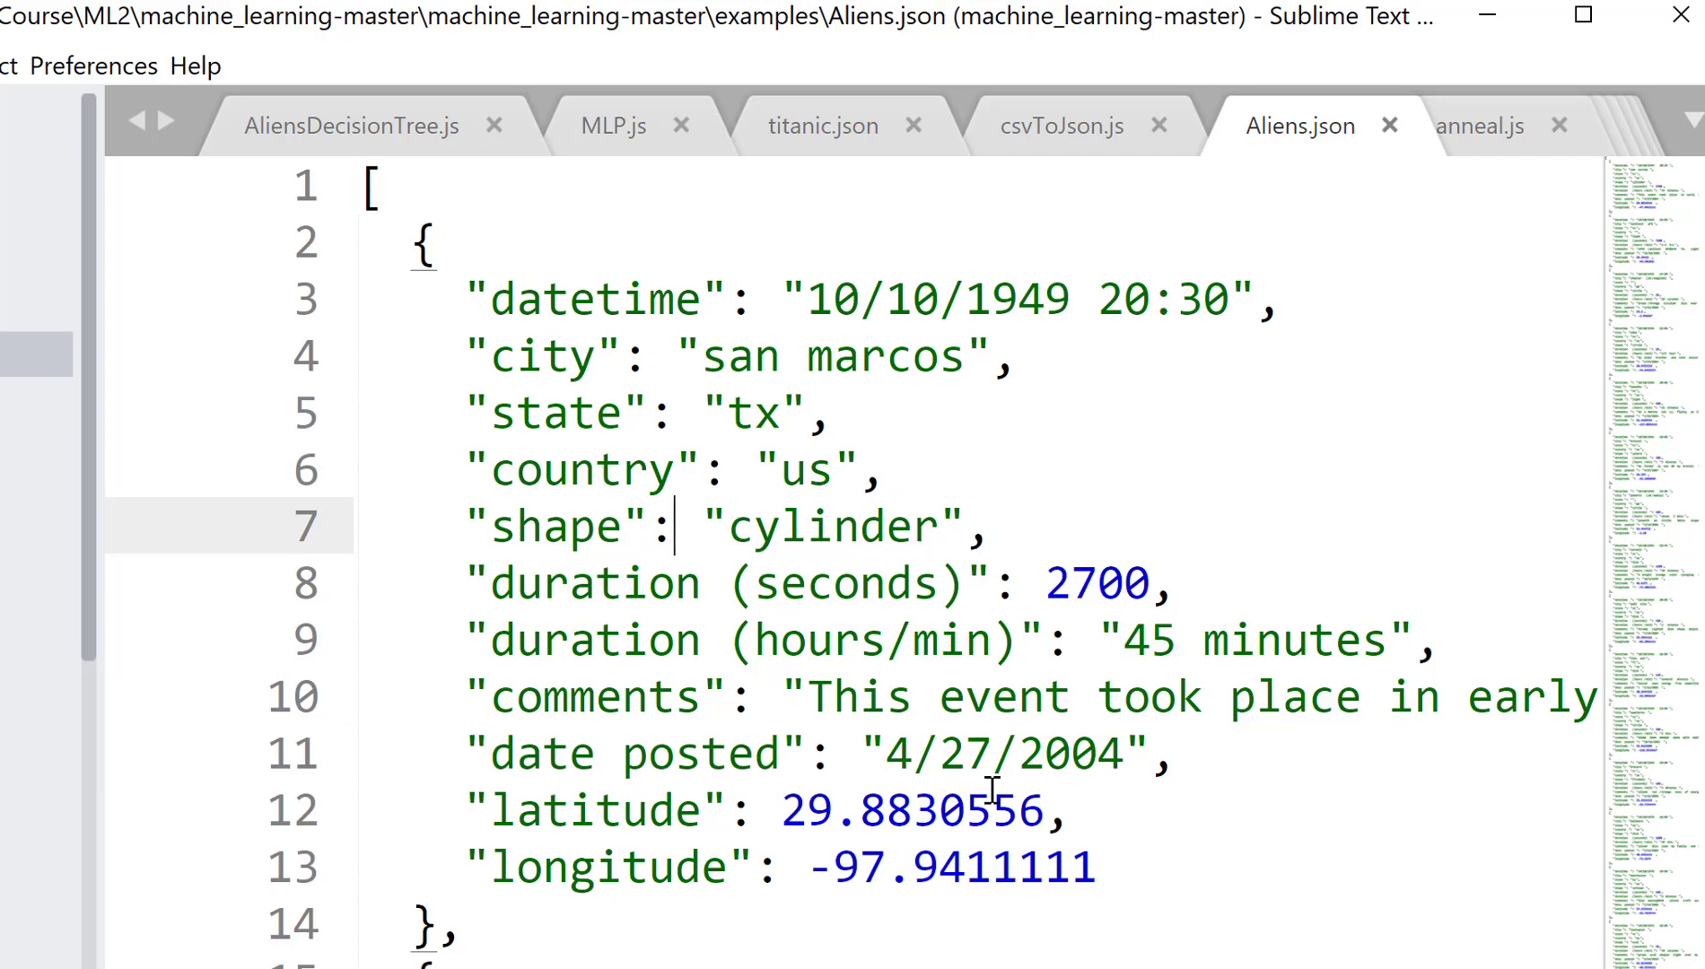
{"action": "mouse_move", "coordinate": [1673, 223]}
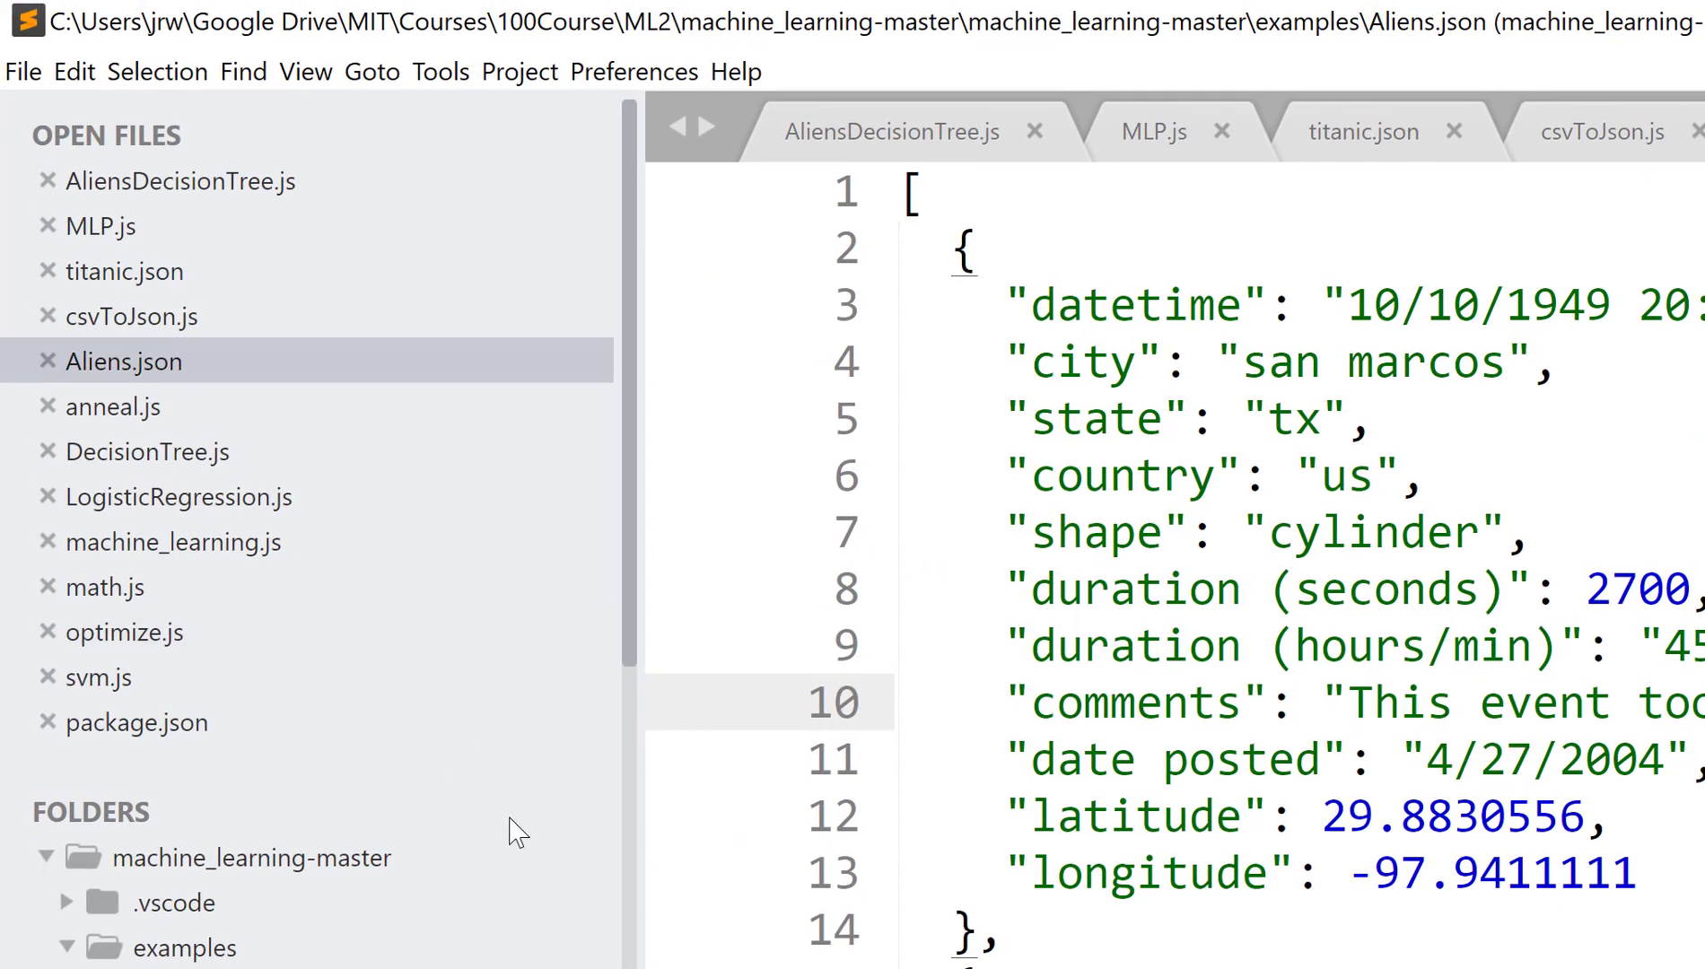
{"action": "mouse_move", "coordinate": [474, 549]}
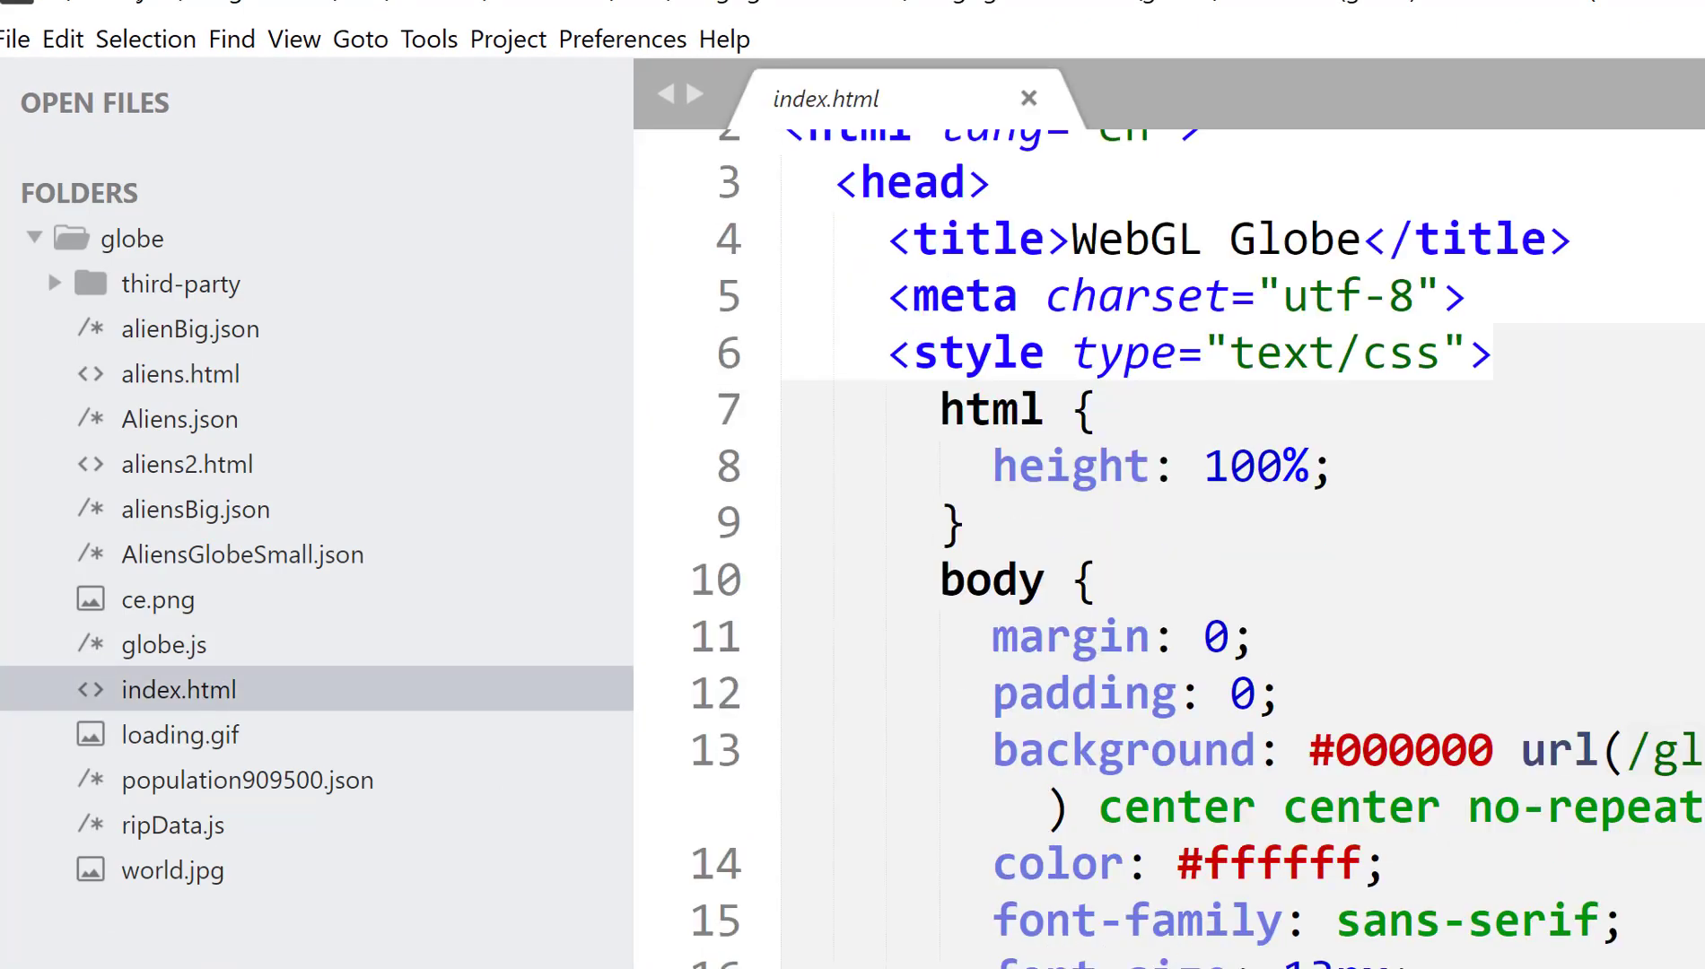
Reach and highlight the XMLHttpRequest code that loads population909500.json into the globe.
{"action": "scroll", "scroll_direction": "down", "scroll_amount": 3}
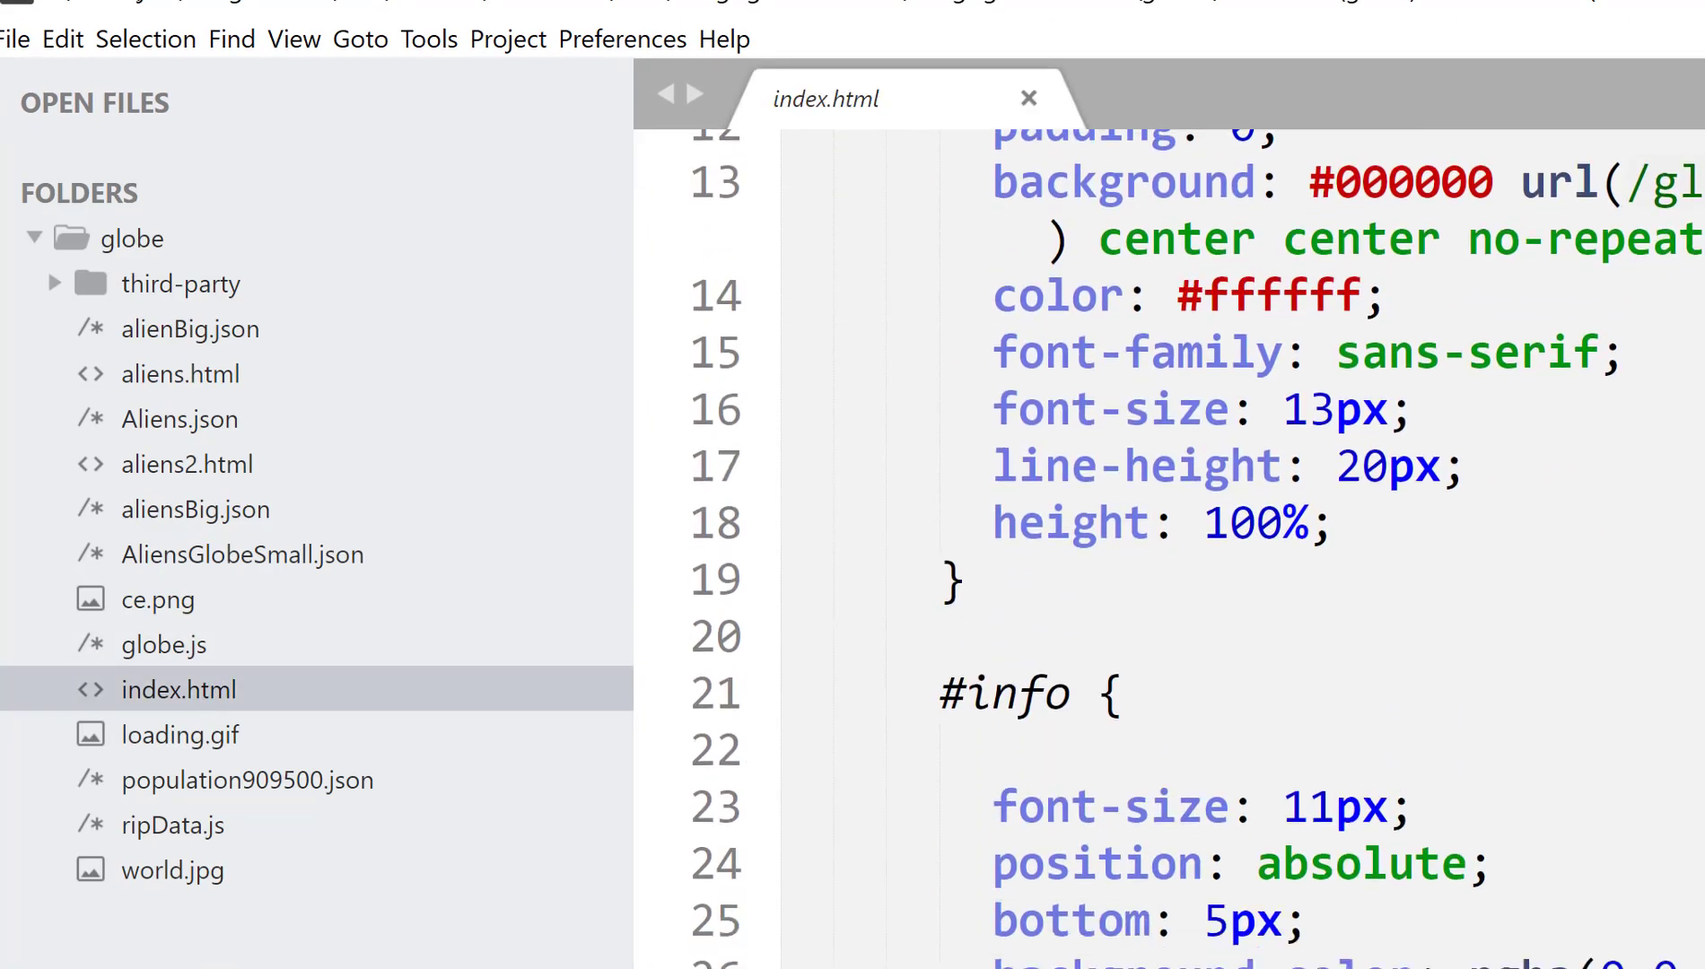
{"action": "scroll", "scroll_direction": "down", "scroll_amount": 3}
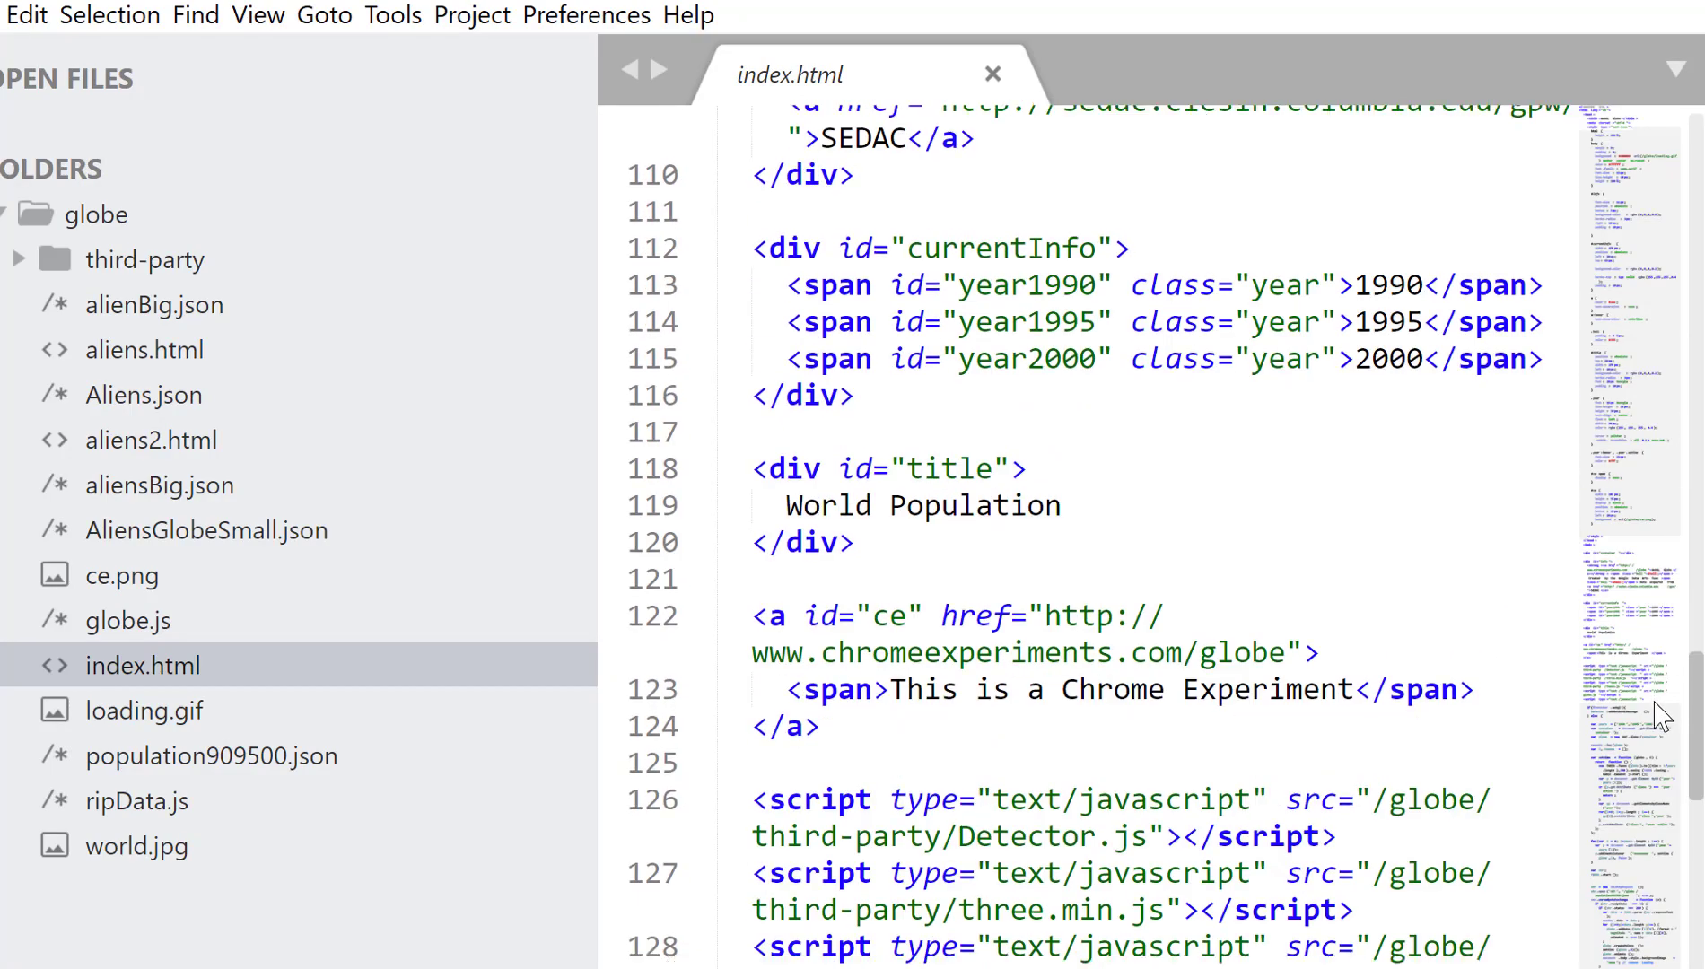
{"action": "scroll", "scroll_direction": "down", "scroll_amount": 3}
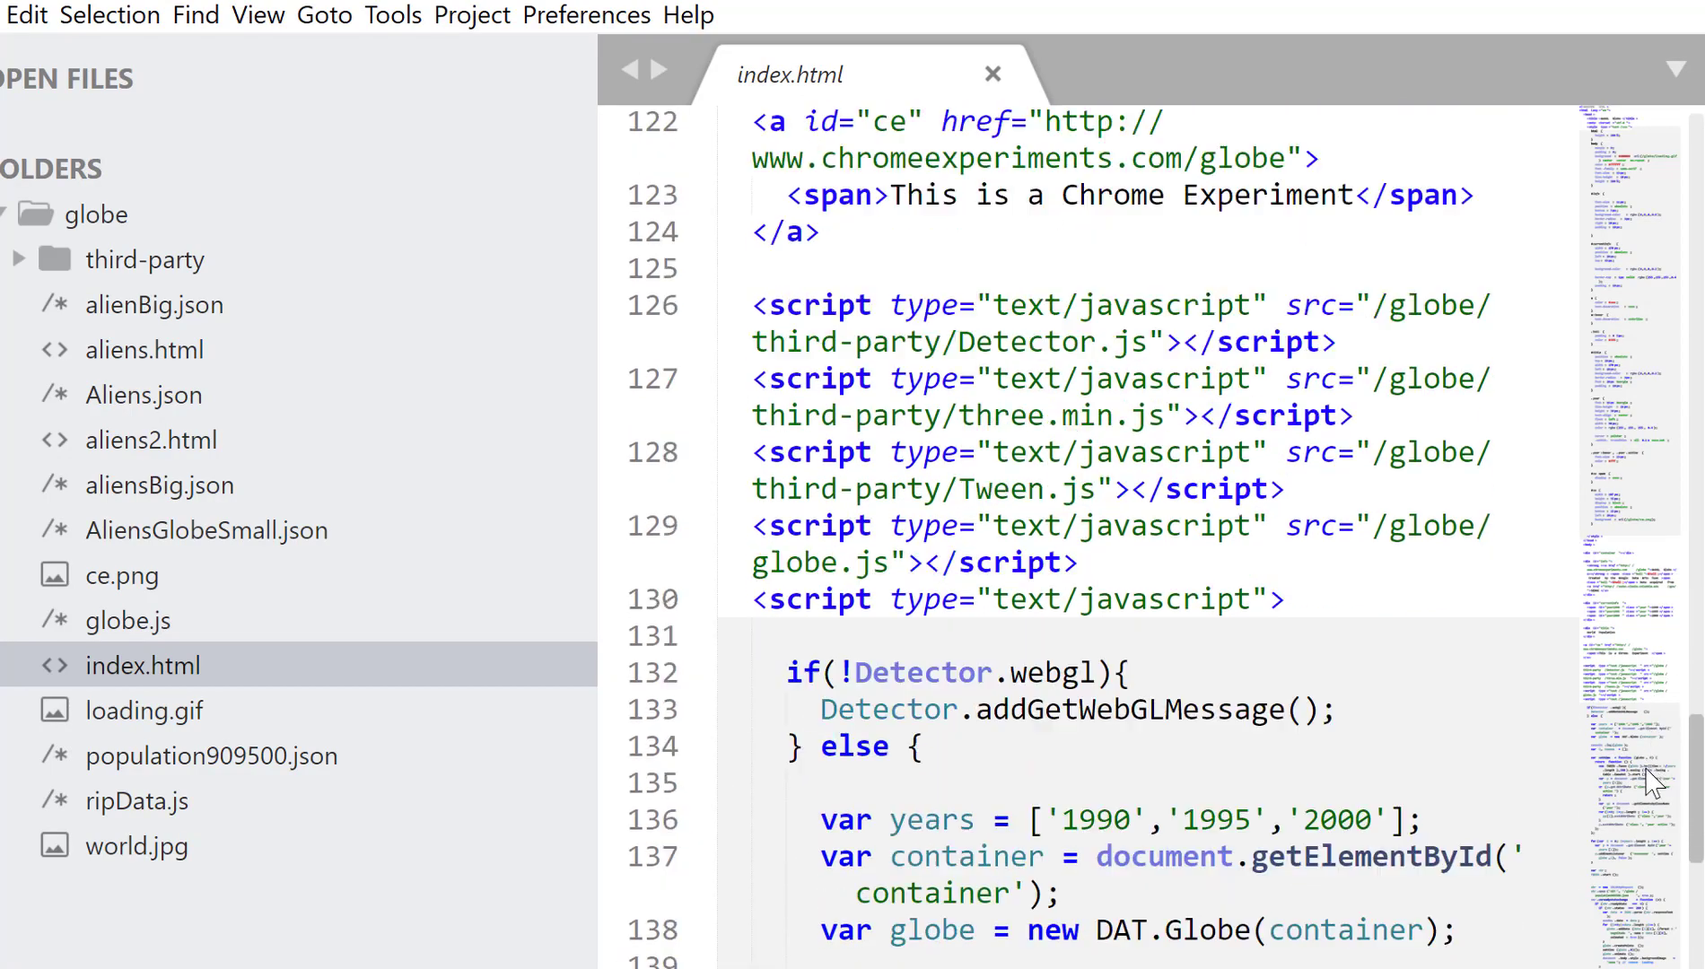
{"action": "scroll", "scroll_direction": "down", "scroll_amount": 3}
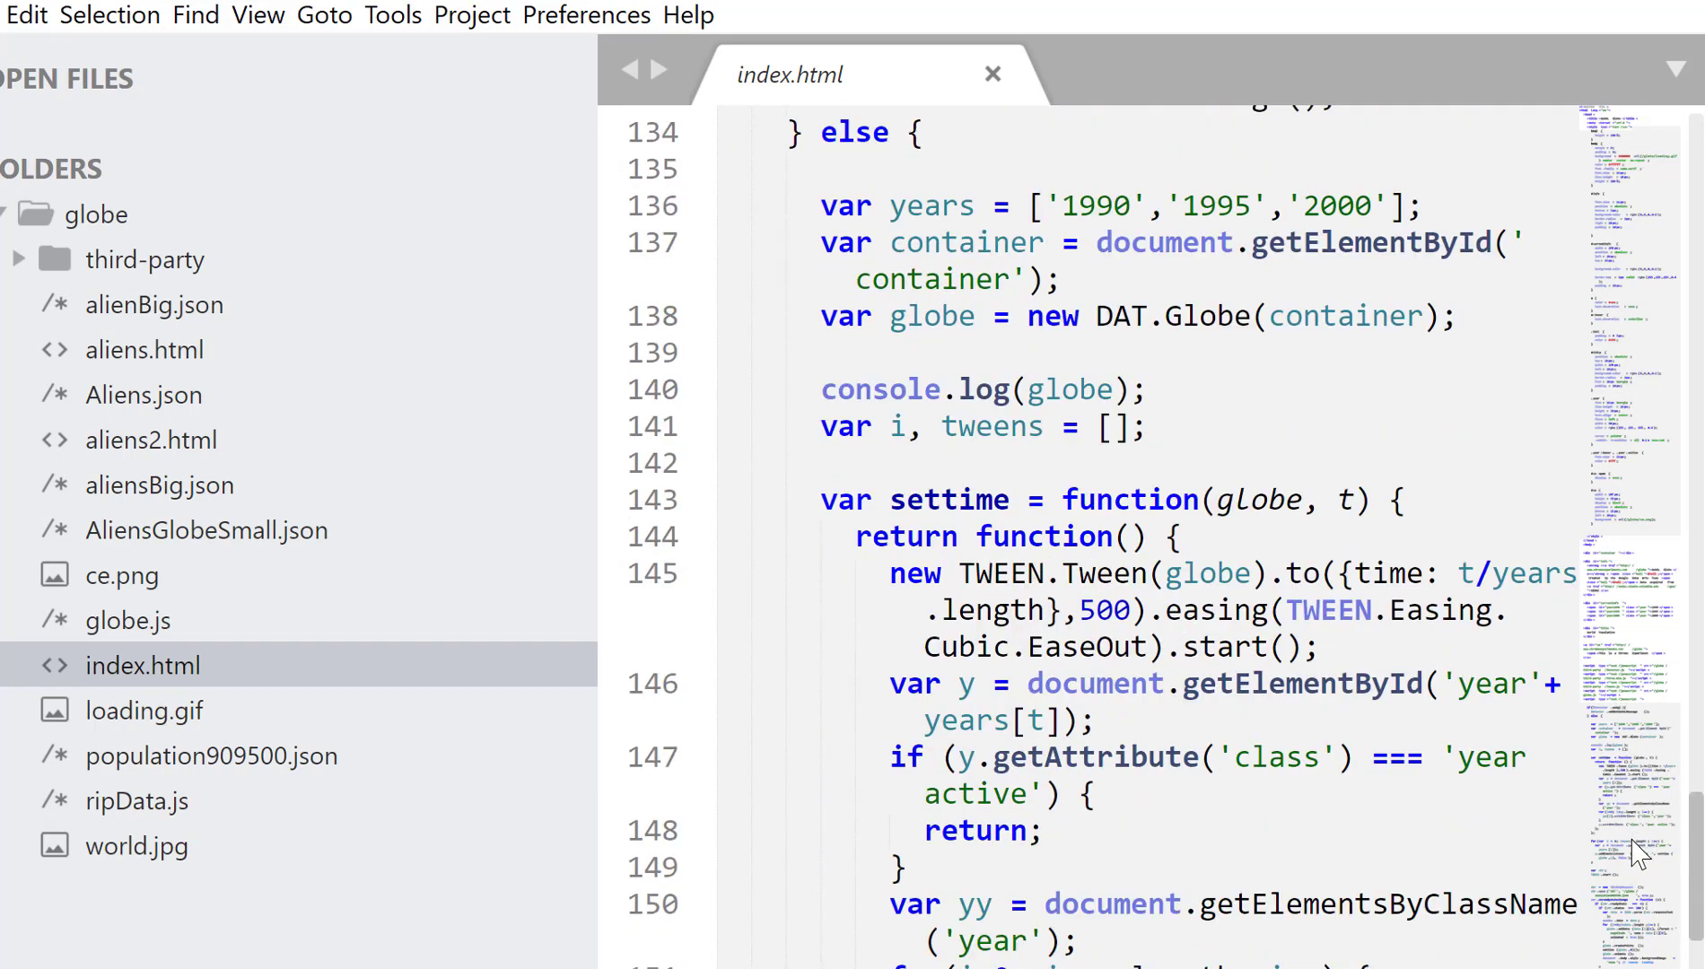
{"action": "scroll", "scroll_direction": "down", "scroll_amount": 3}
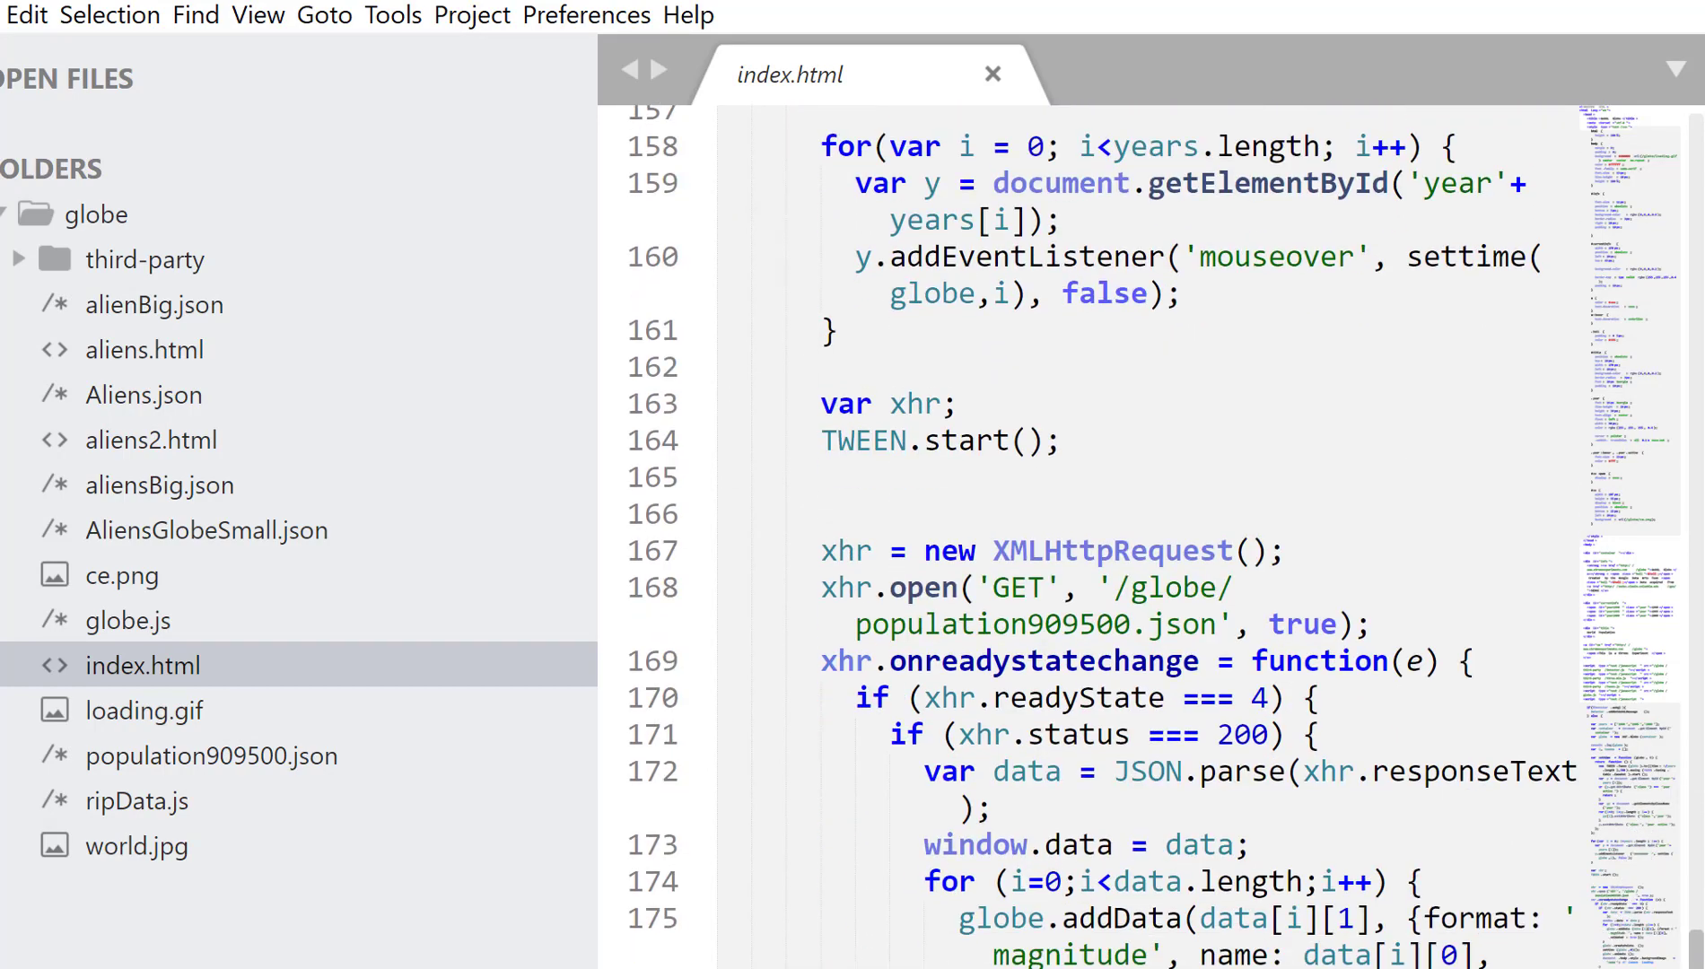
{"action": "scroll", "scroll_direction": "down", "scroll_amount": 3}
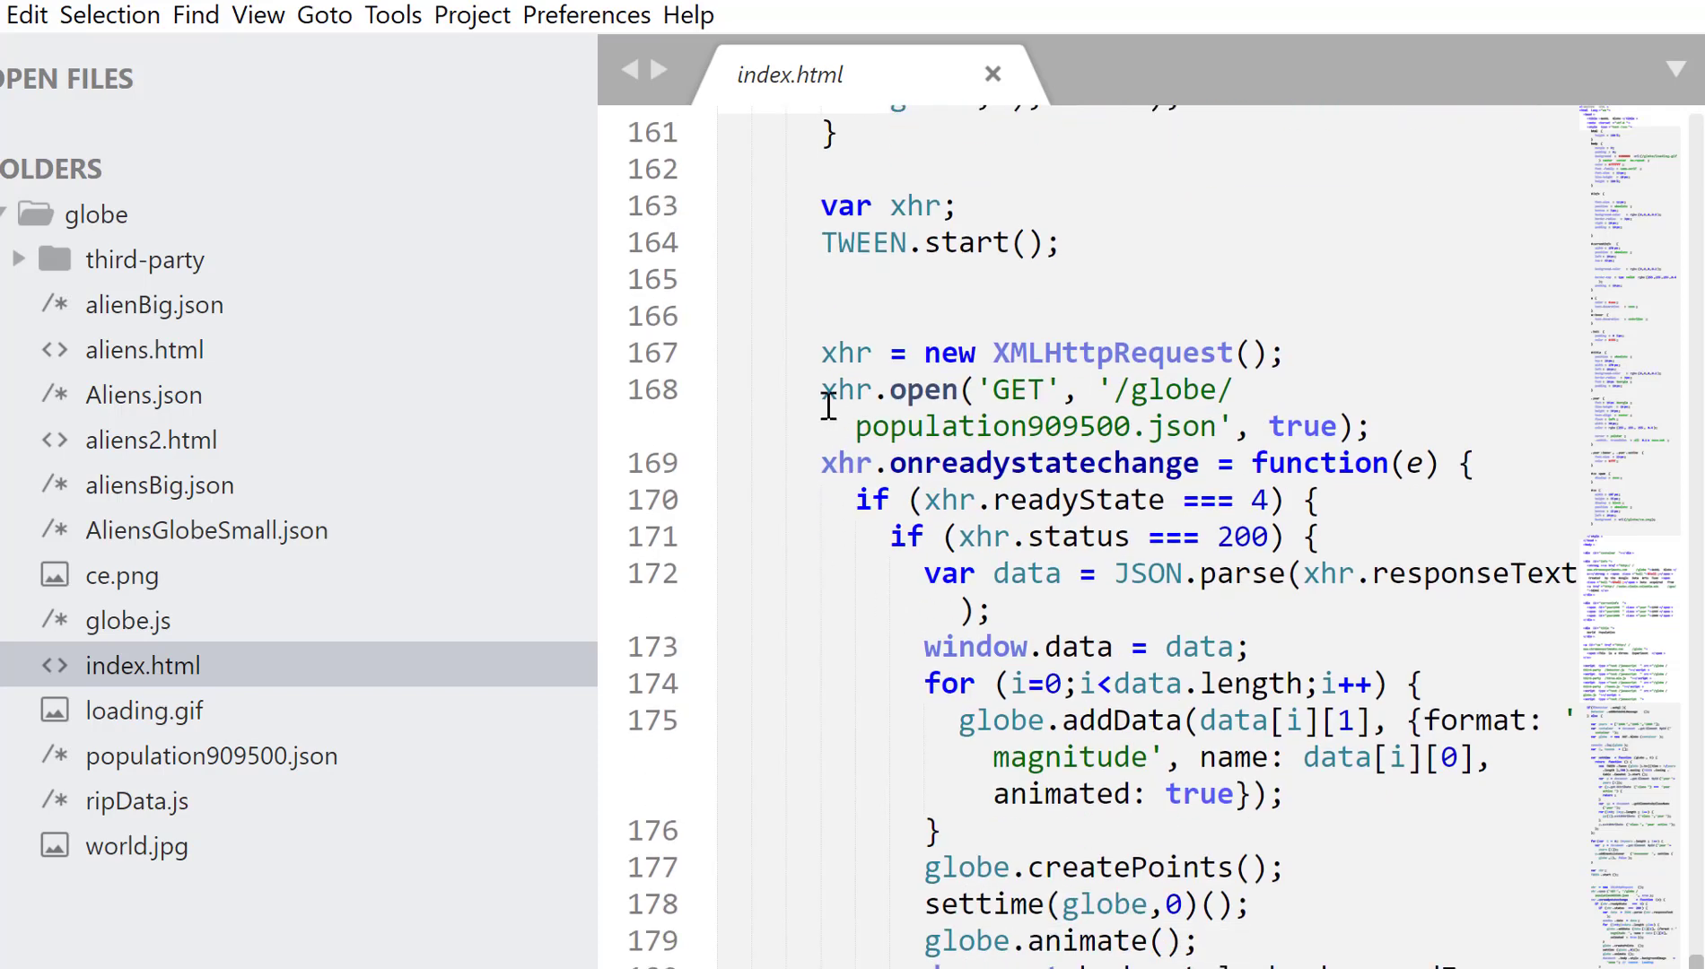
{"action": "left_click_drag", "start_coordinate": [824, 390], "coordinate": [1218, 425]}
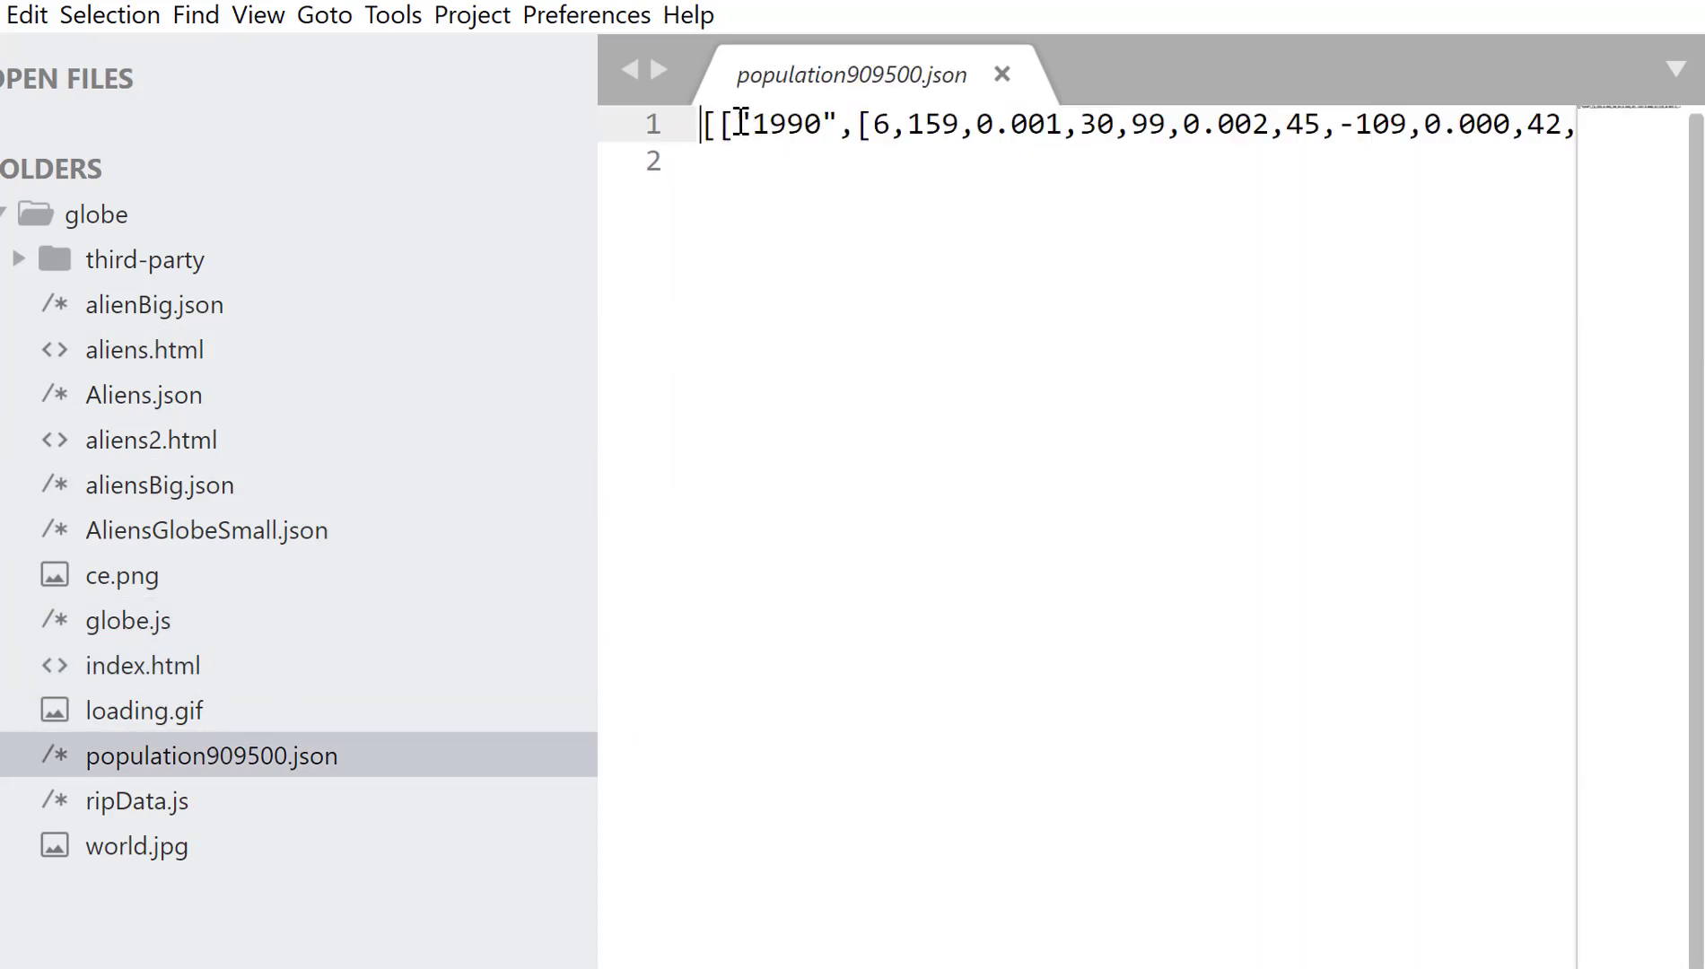
Inspect the 1990 year entry and first triplets in population909500.json, then enable Word Wrap.
{"action": "double_click", "coordinate": [780, 124]}
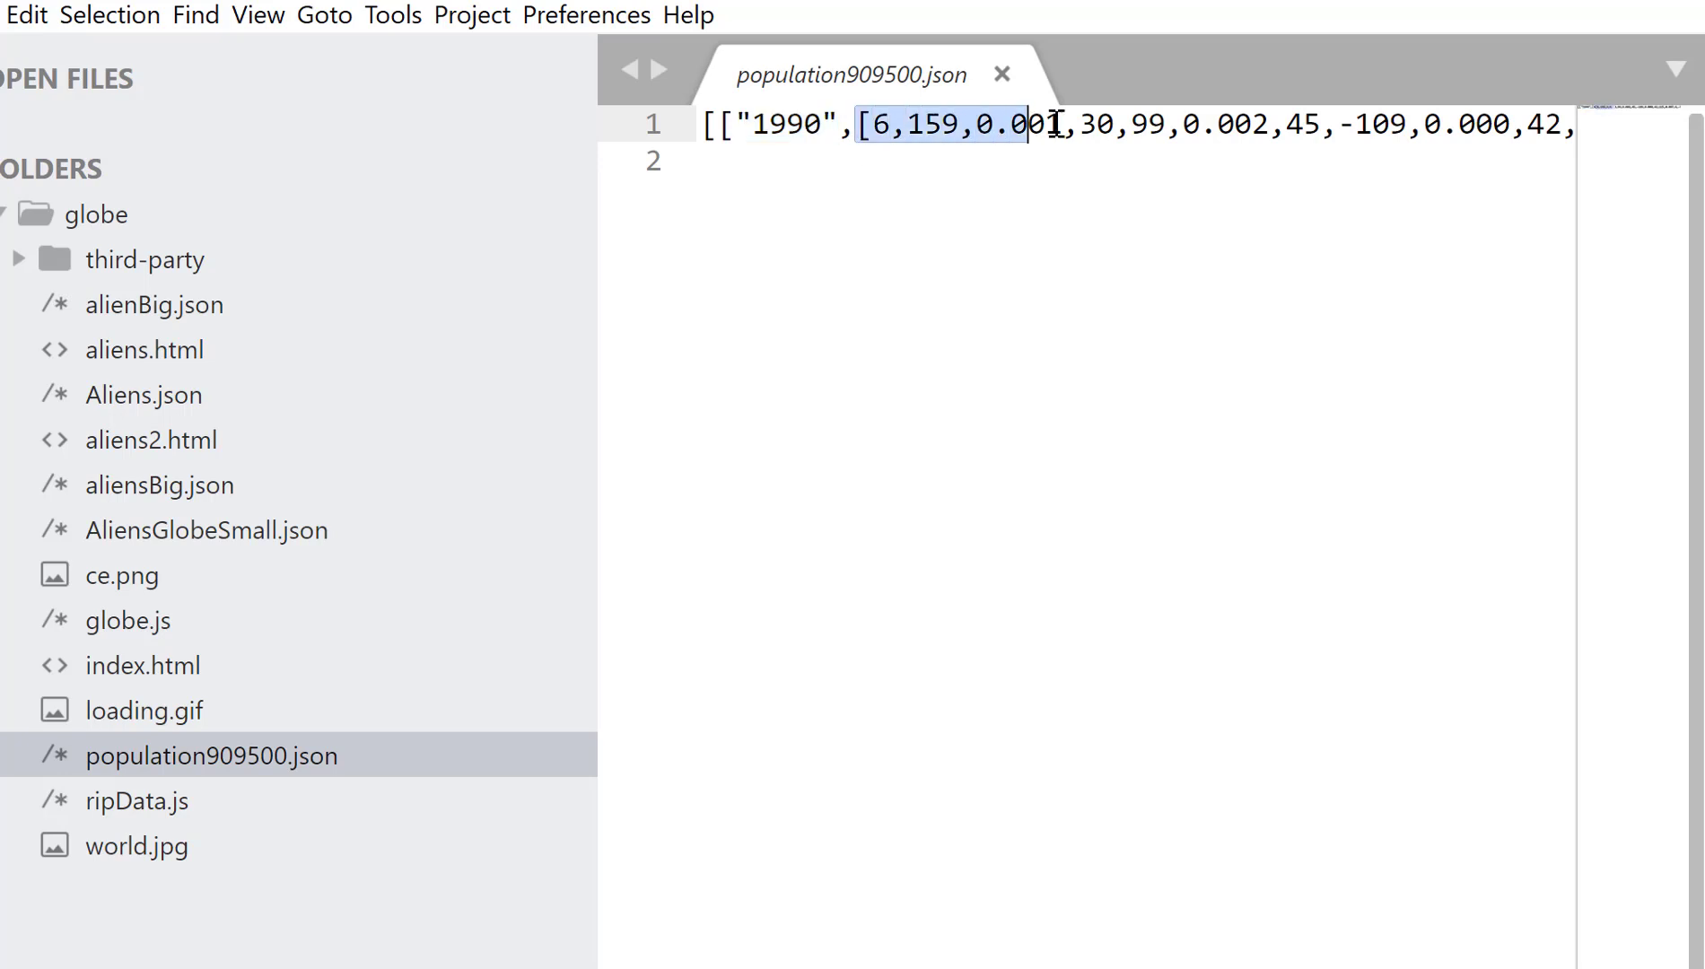
{"action": "left_click_drag", "start_coordinate": [1028, 122], "coordinate": [1354, 122]}
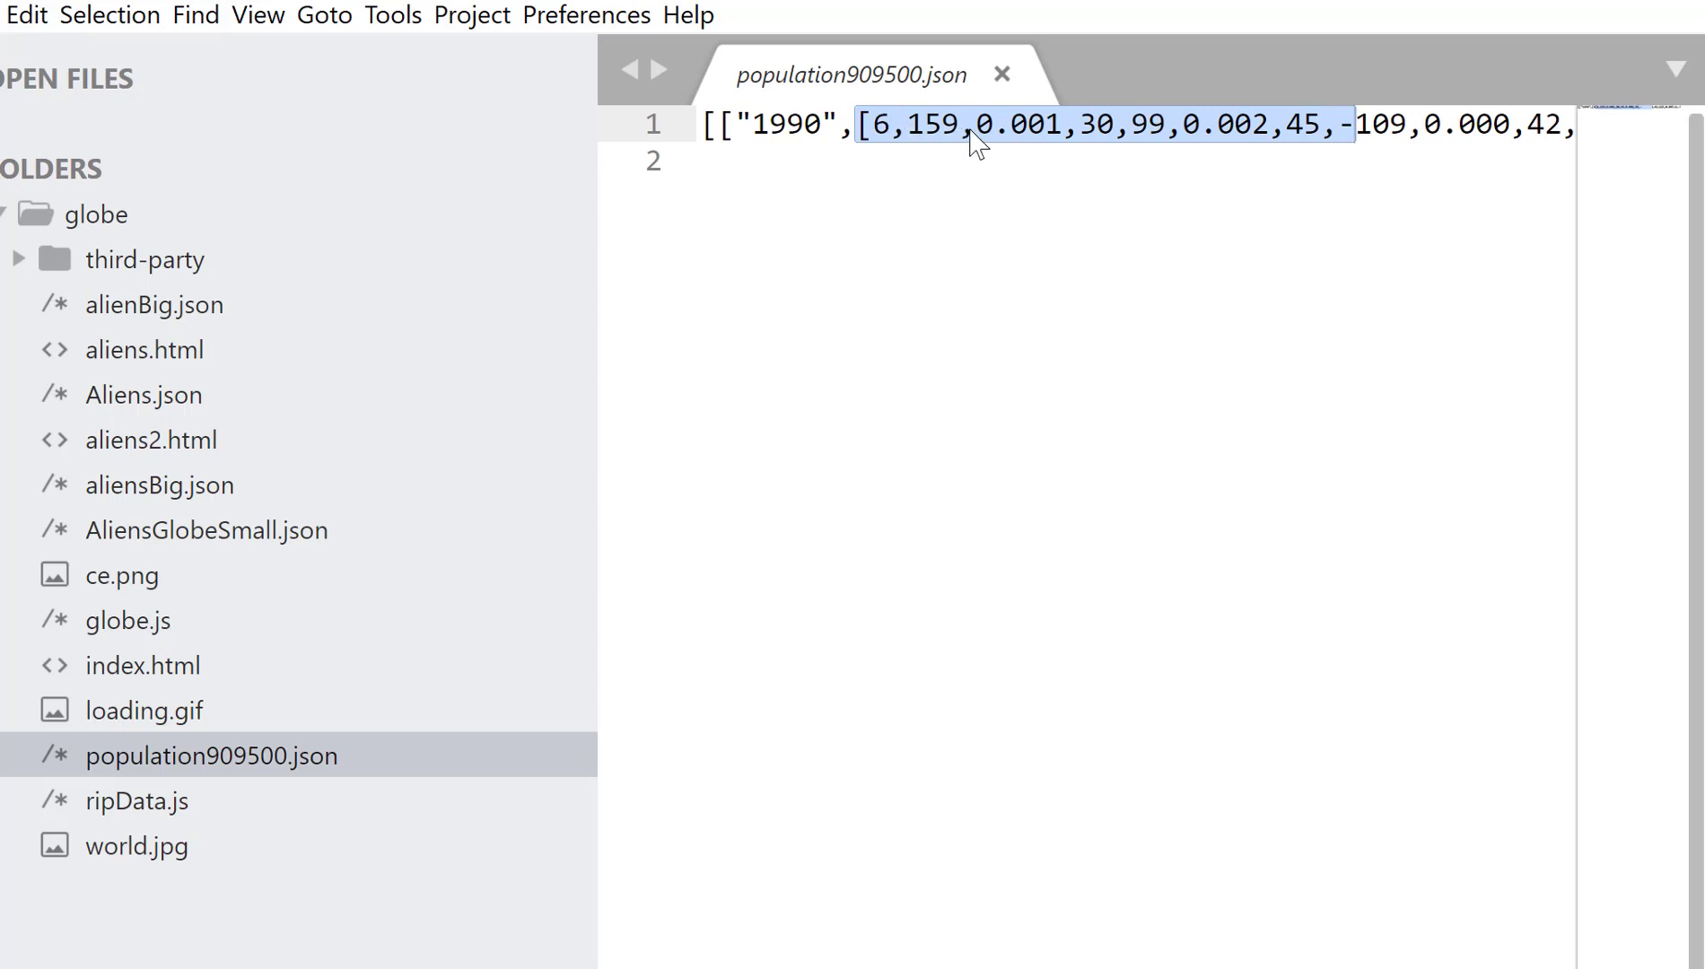
{"action": "mouse_move", "coordinate": [1041, 140]}
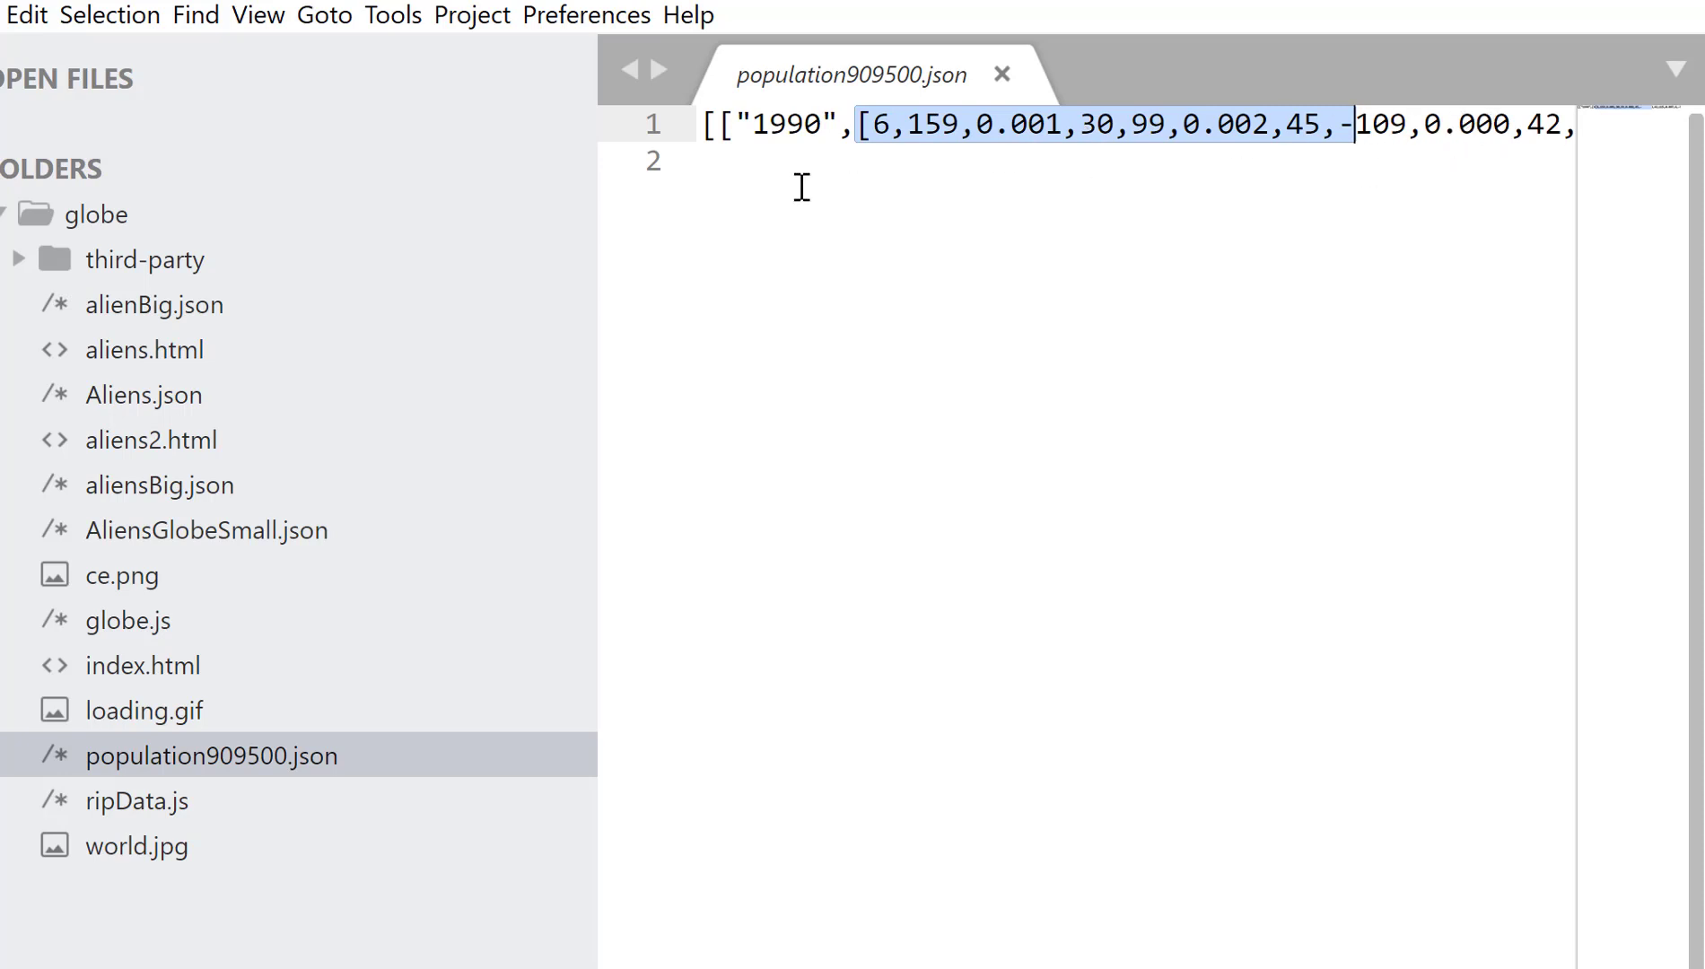
{"action": "left_click", "coordinate": [258, 15]}
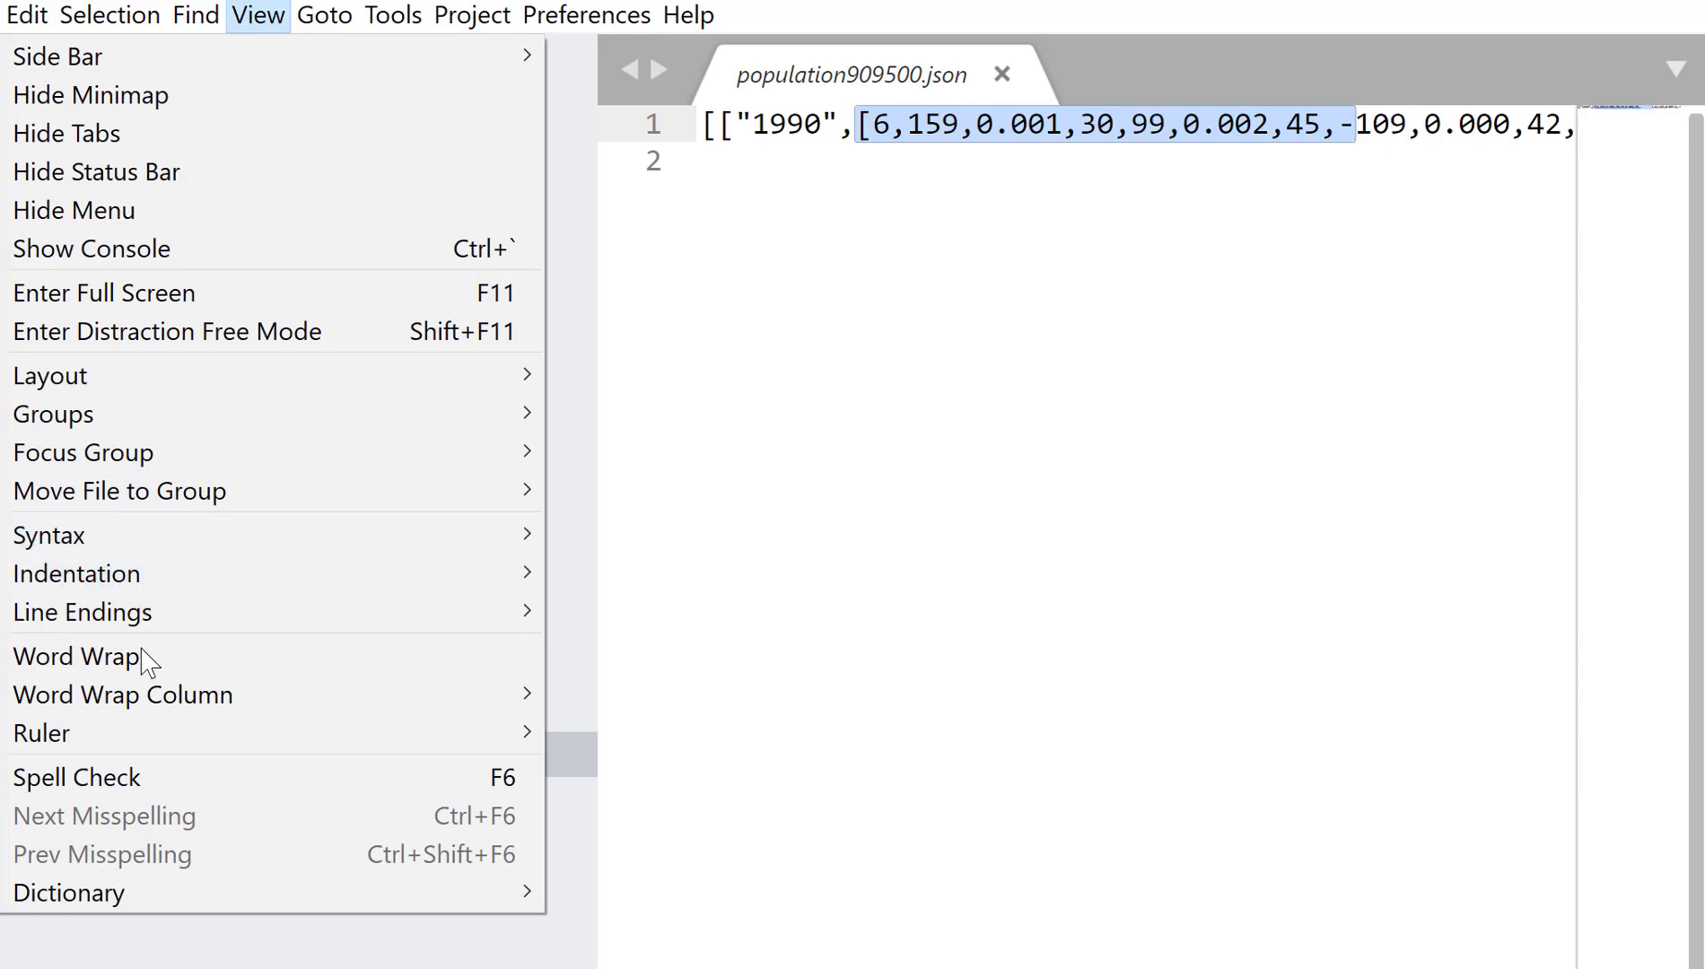
{"action": "left_click", "coordinate": [76, 655]}
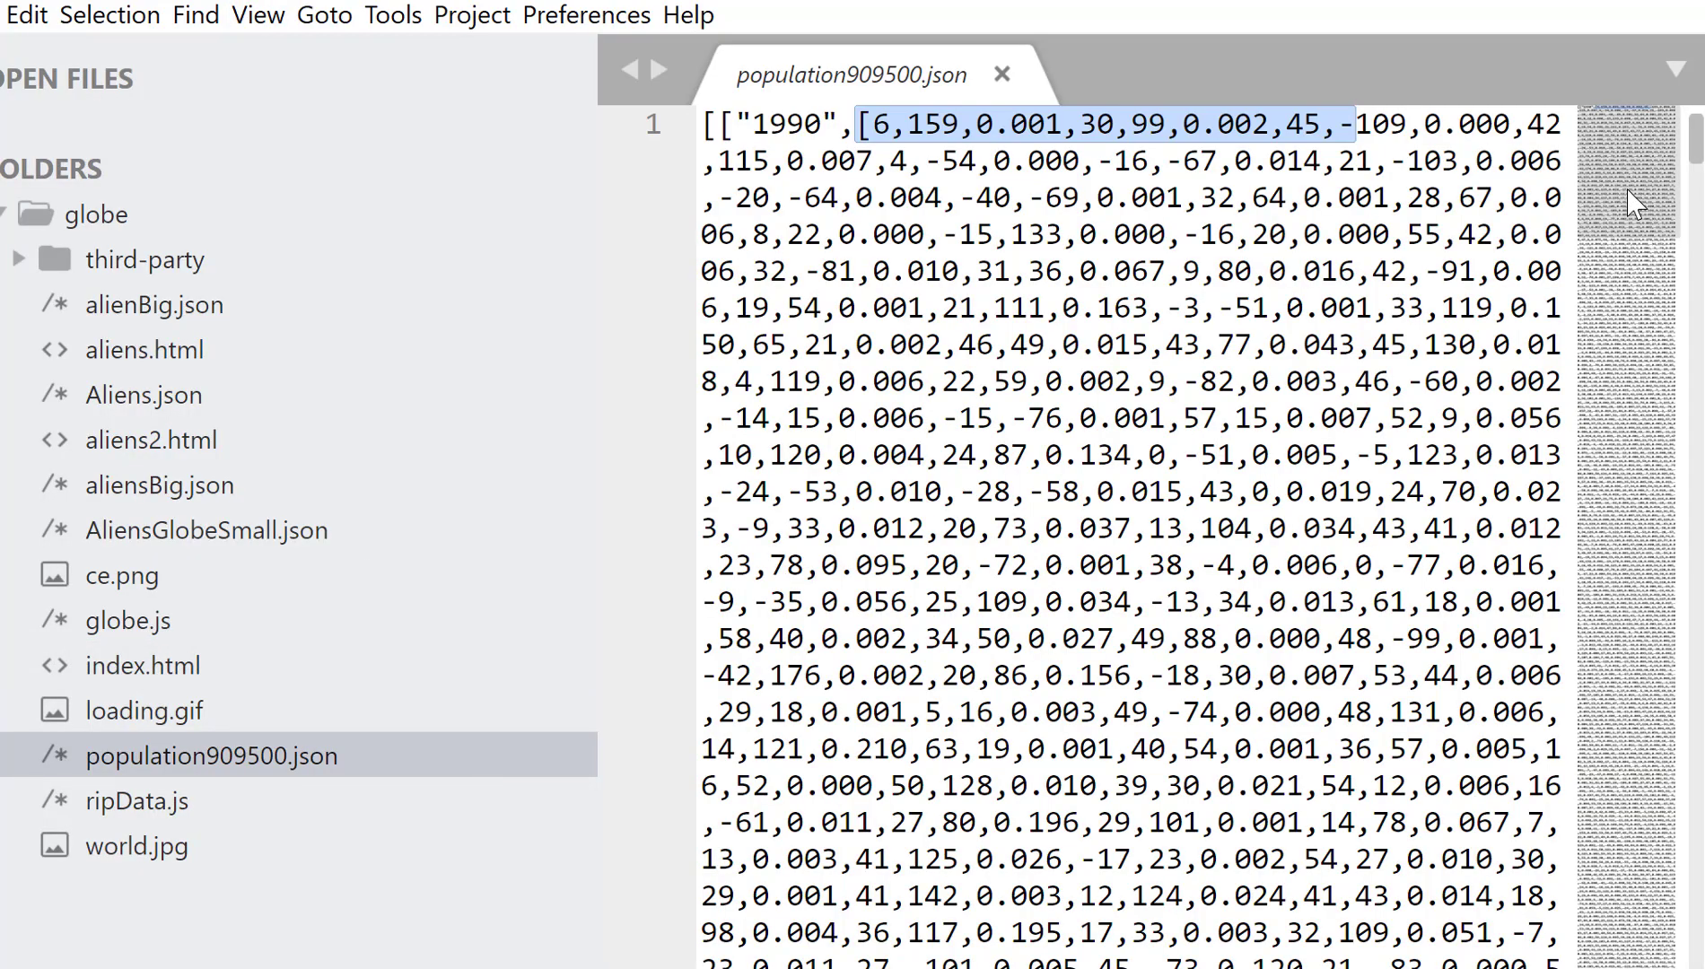
{"action": "scroll", "scroll_direction": "down", "scroll_amount": 3}
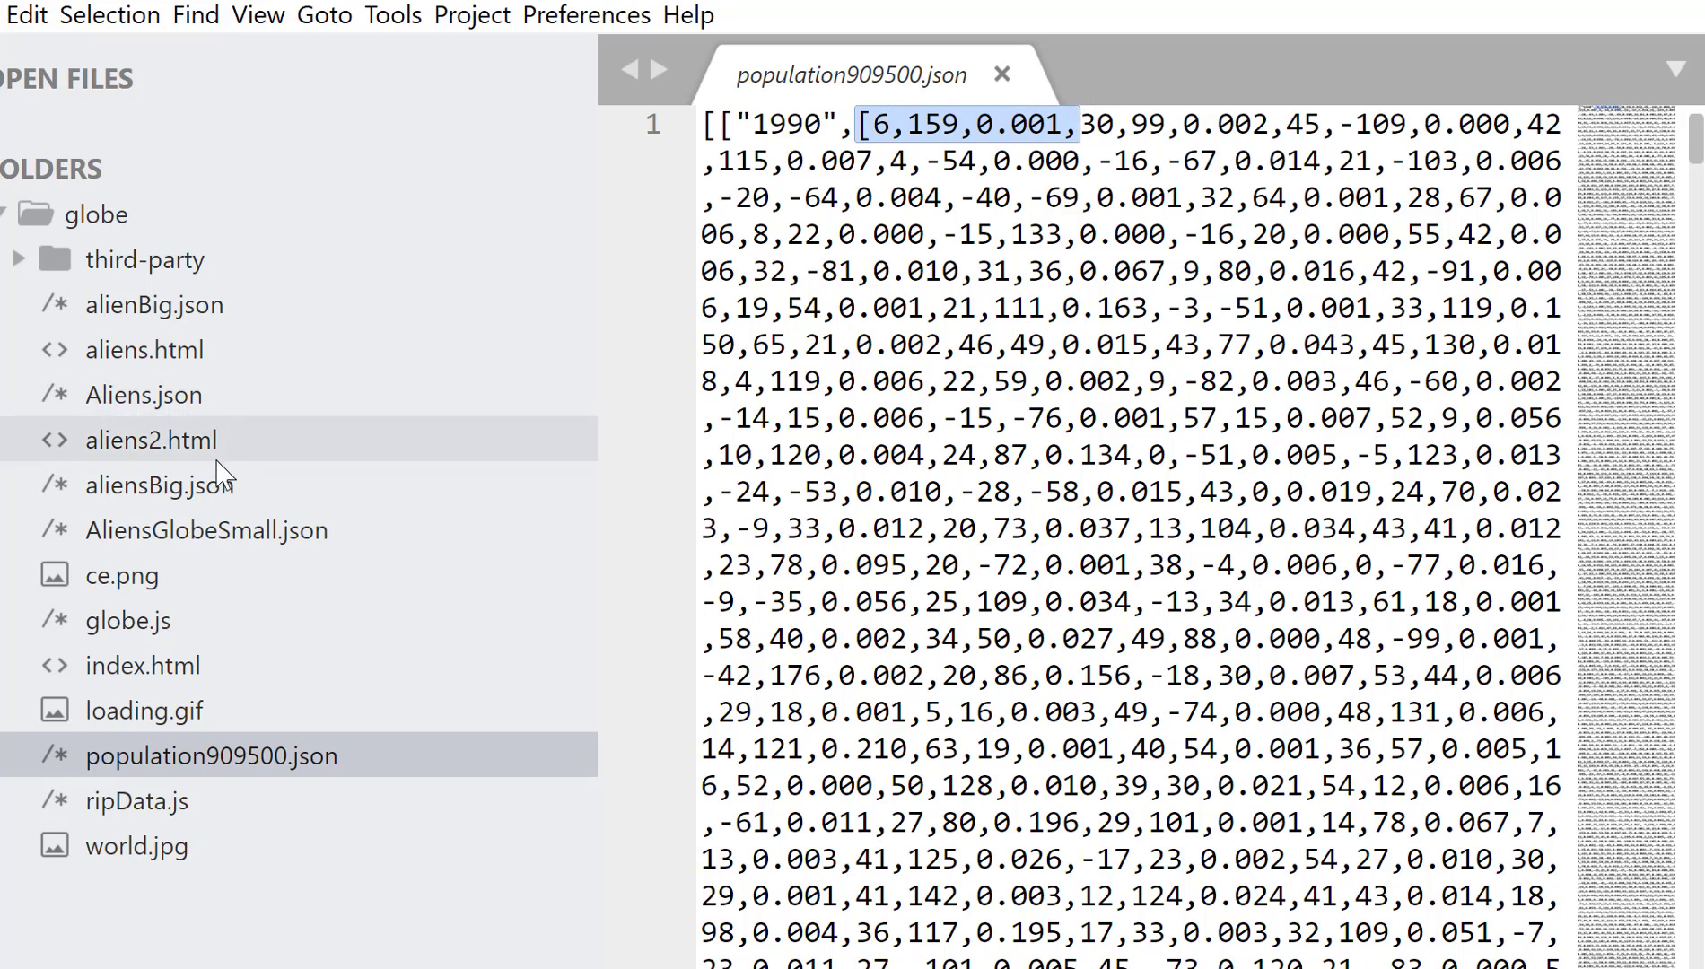
{"action": "left_click", "coordinate": [158, 485]}
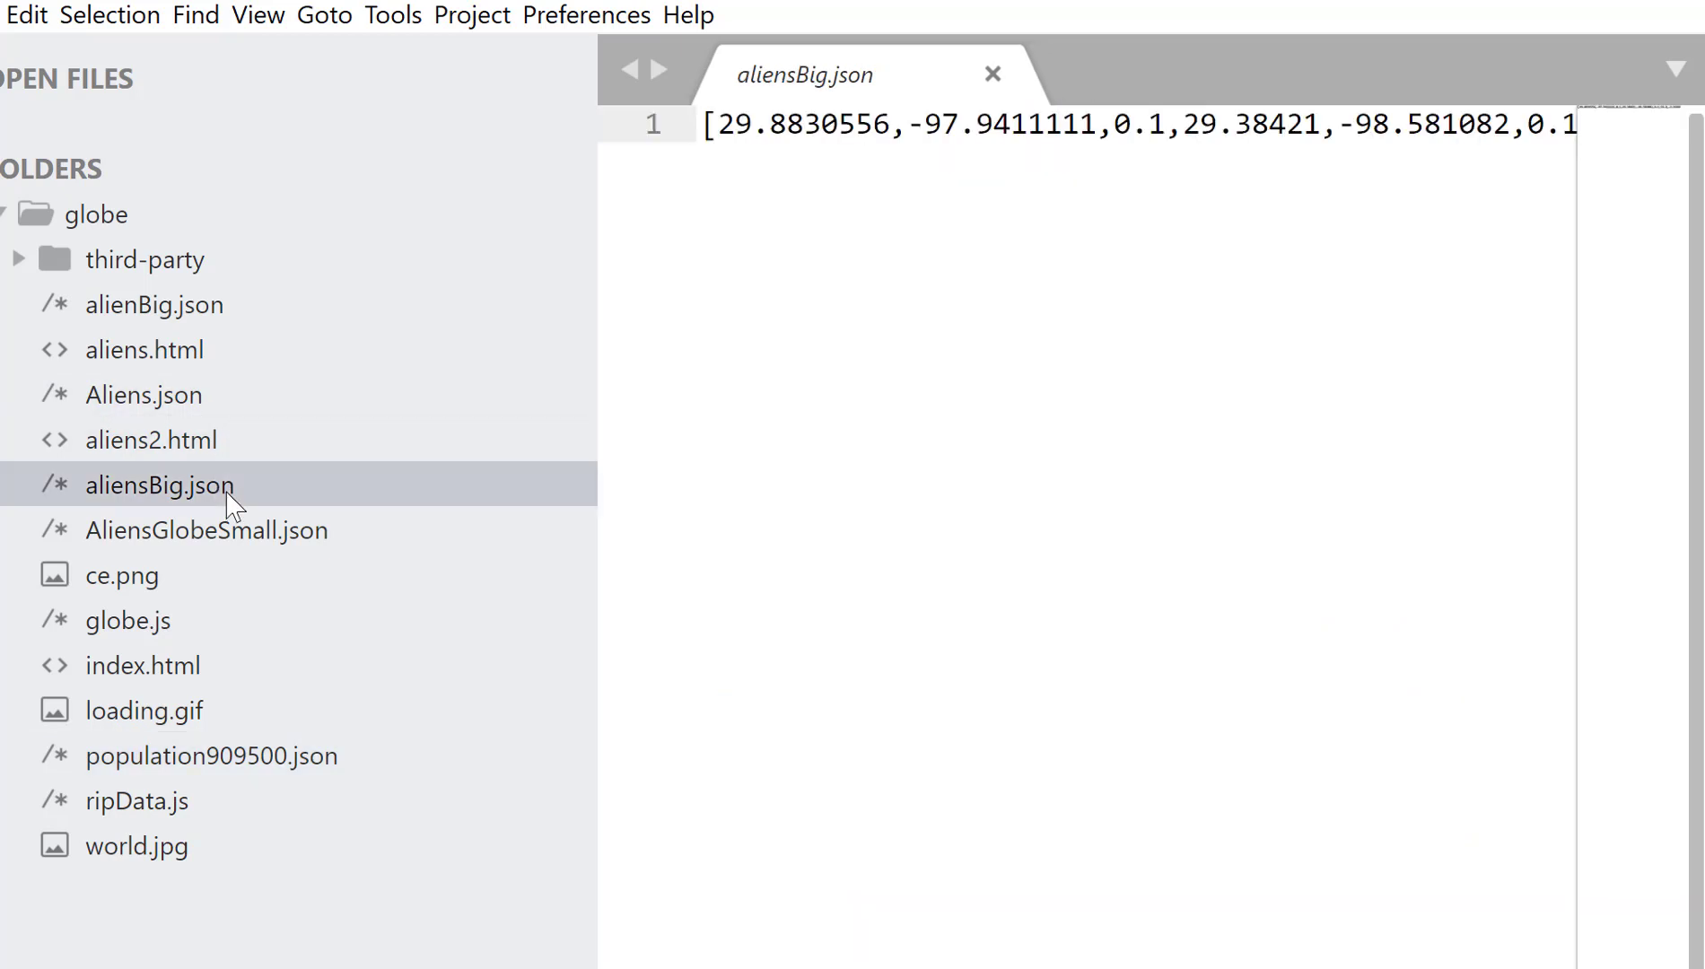
{"action": "left_click", "coordinate": [746, 124]}
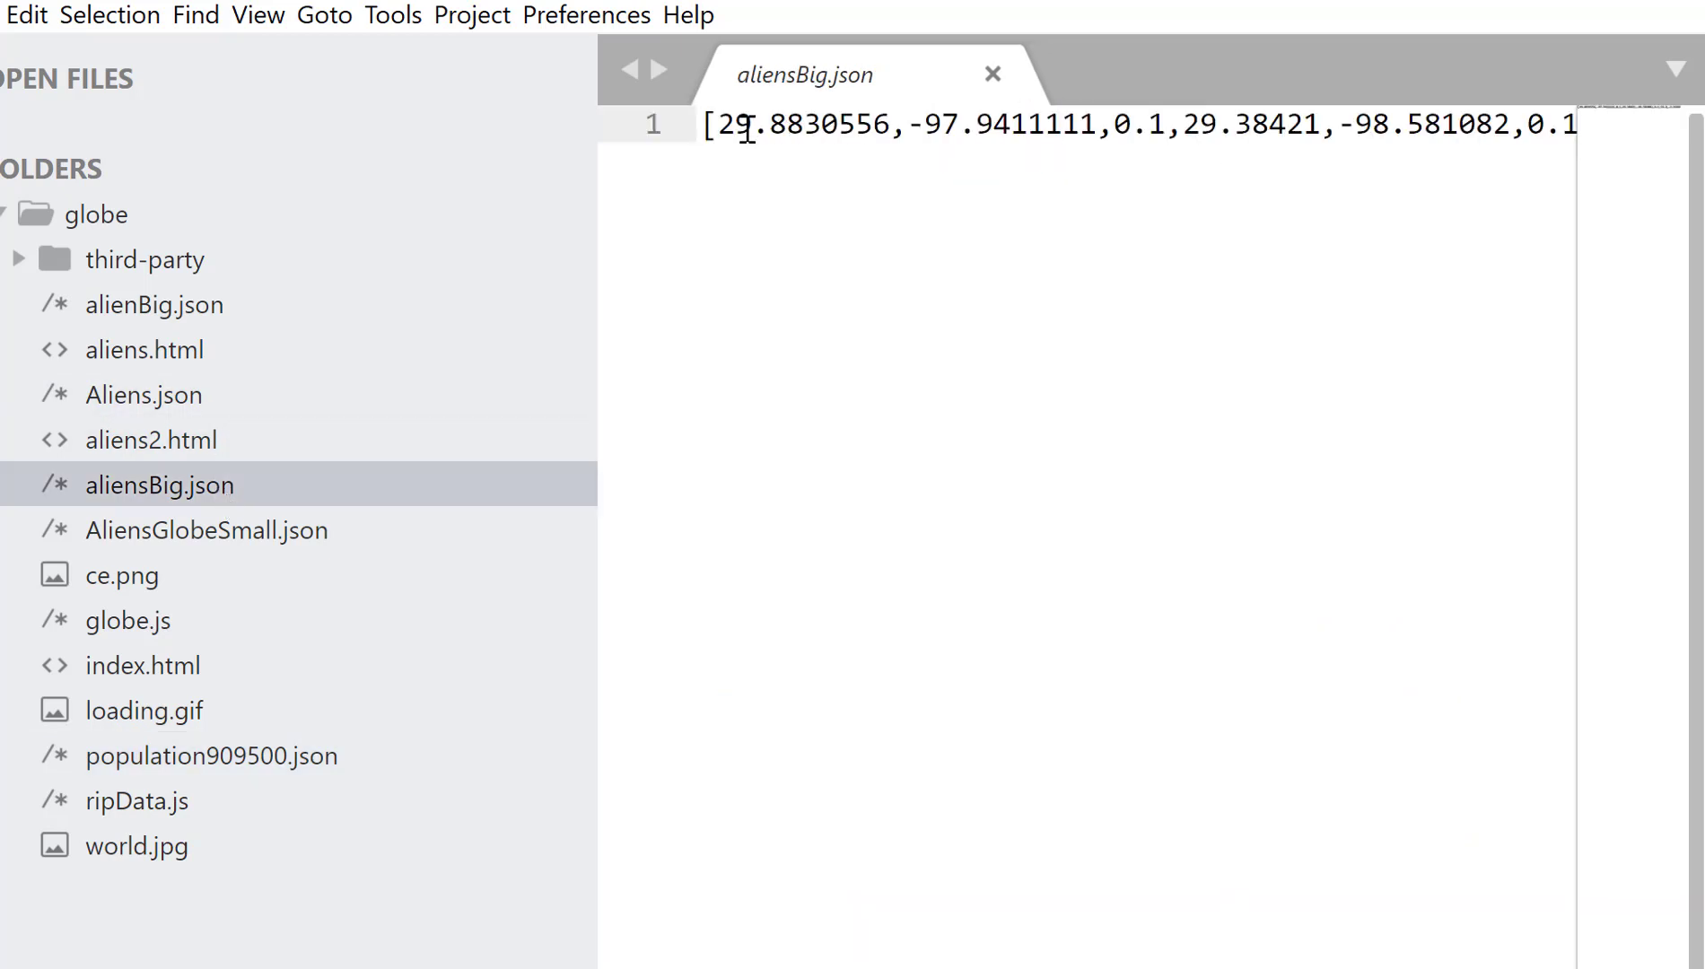
{"action": "left_click", "coordinate": [259, 14]}
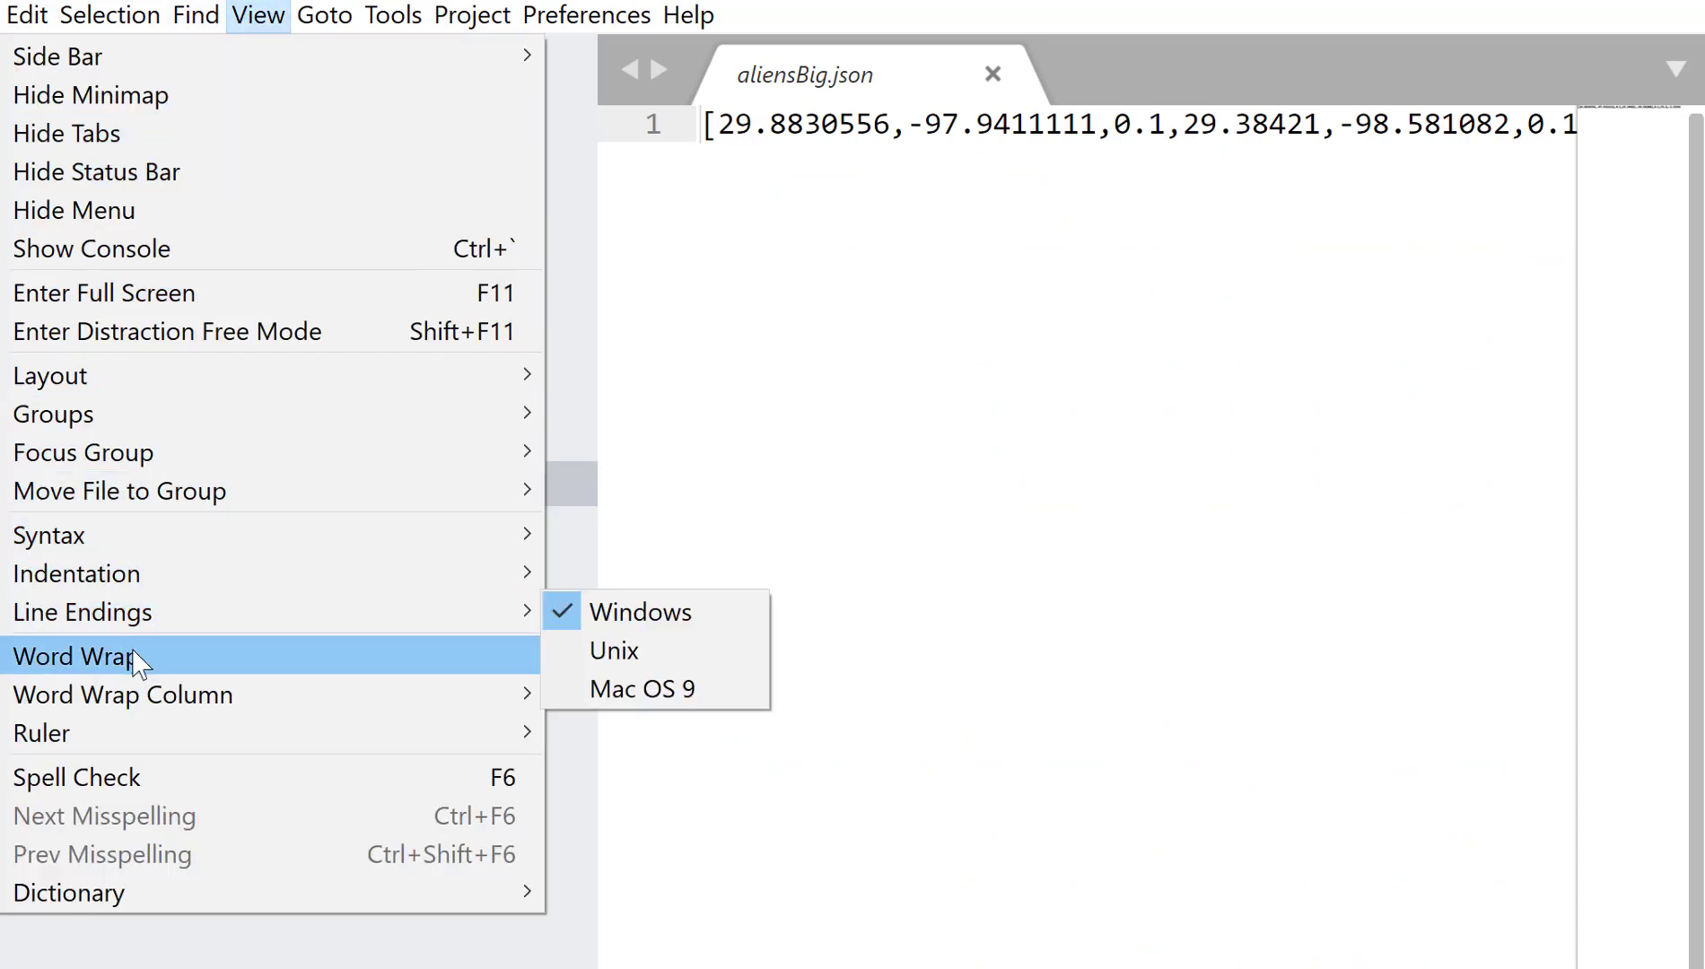
{"action": "left_click", "coordinate": [75, 655]}
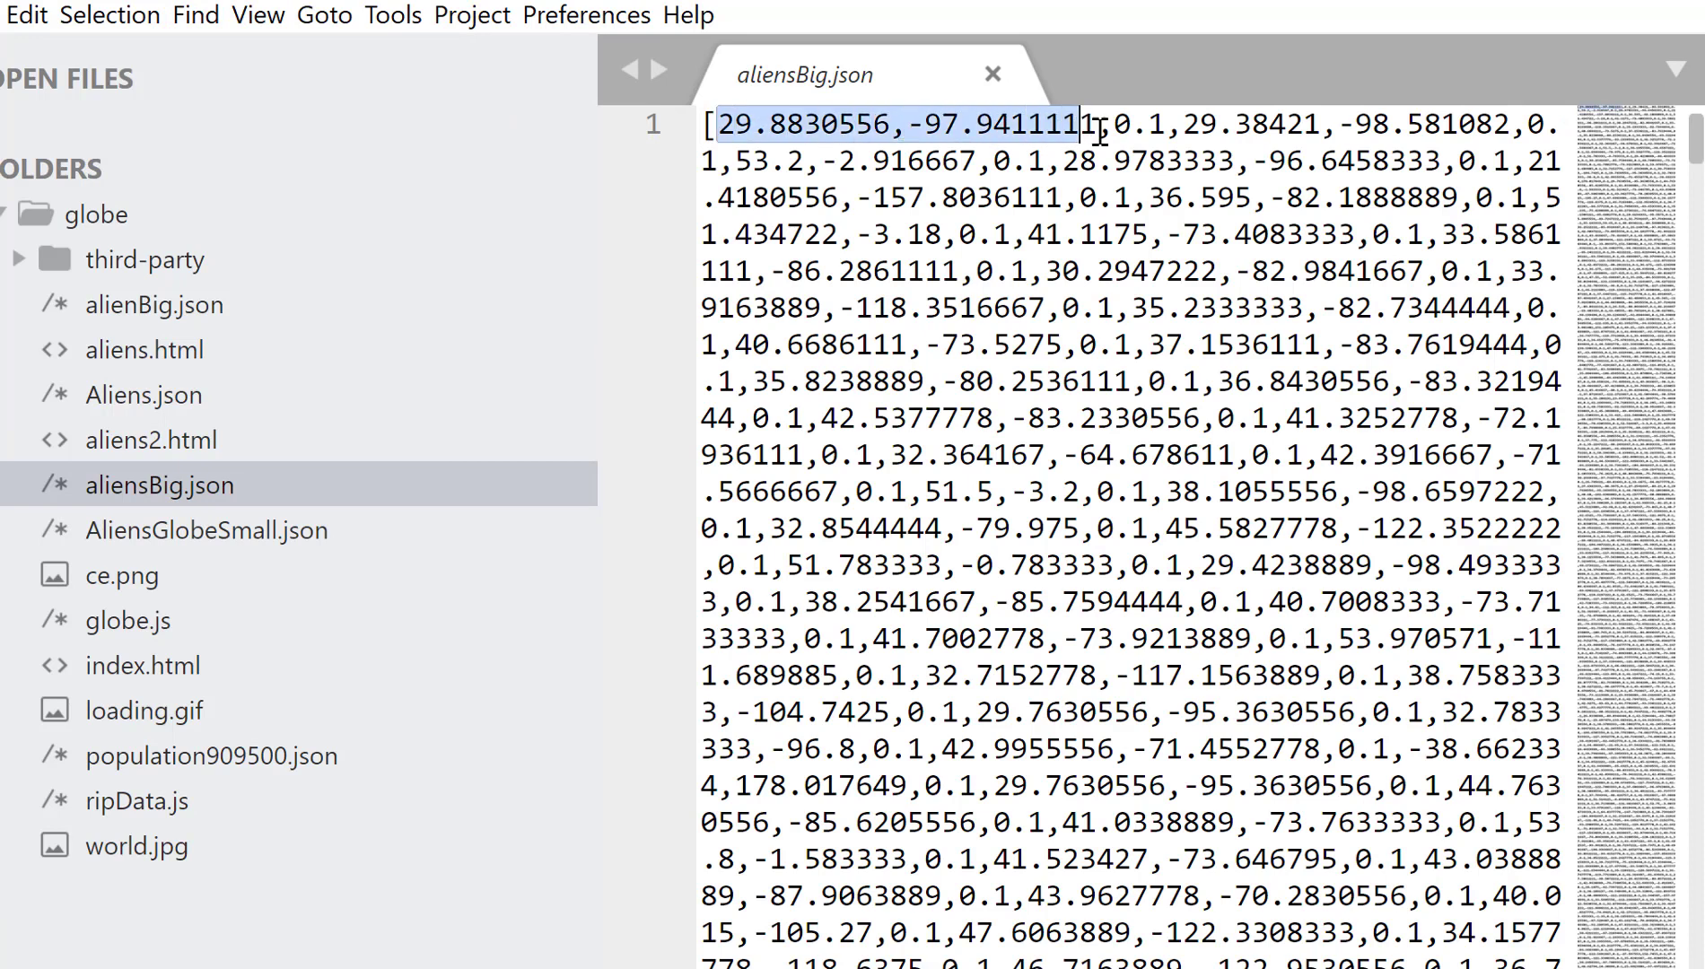
{"action": "left_click_drag", "start_coordinate": [1082, 122], "coordinate": [1158, 122]}
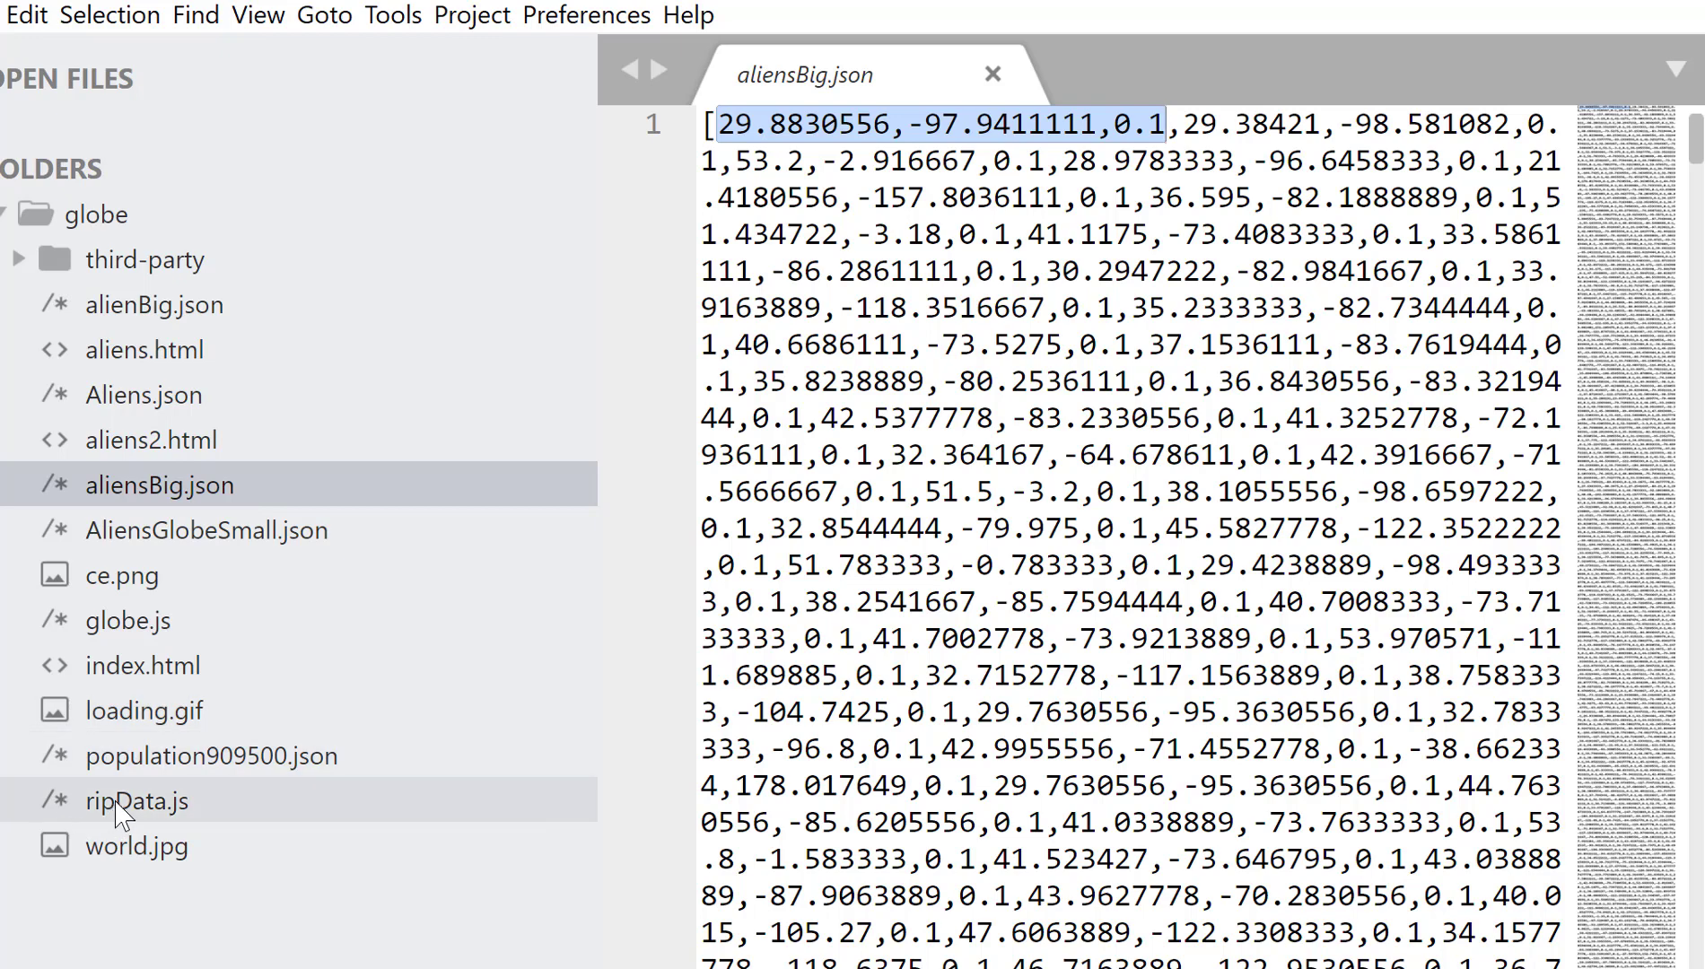
{"action": "left_click", "coordinate": [137, 801]}
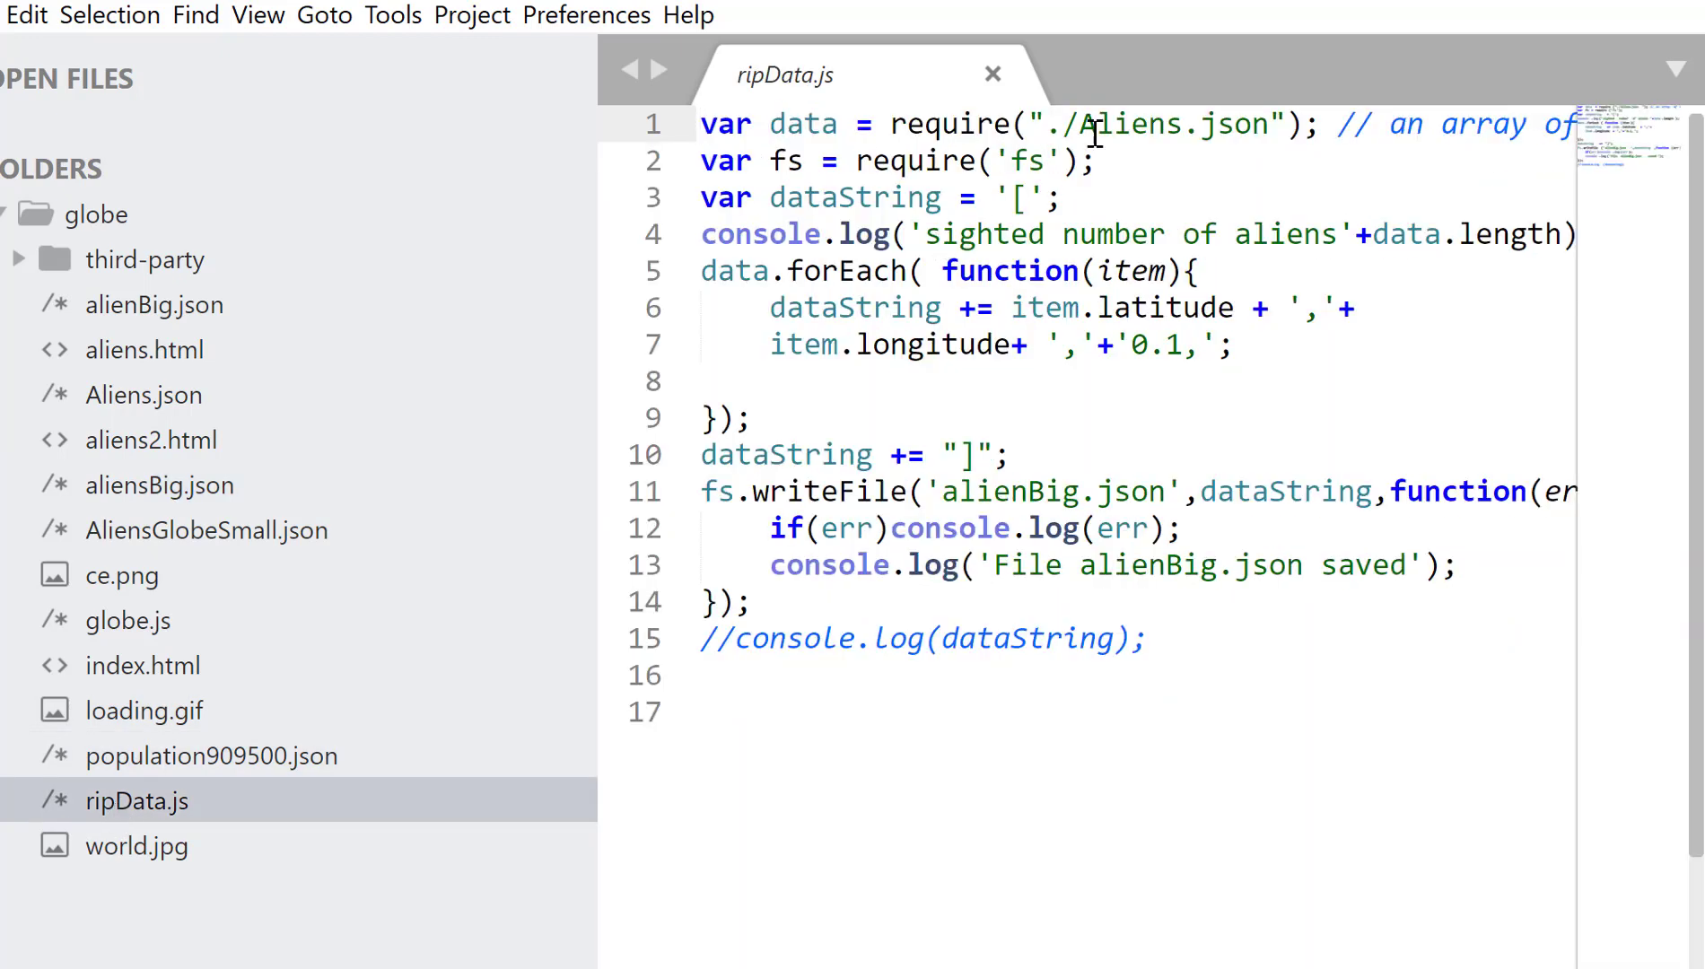
{"action": "double_click", "coordinate": [1152, 122]}
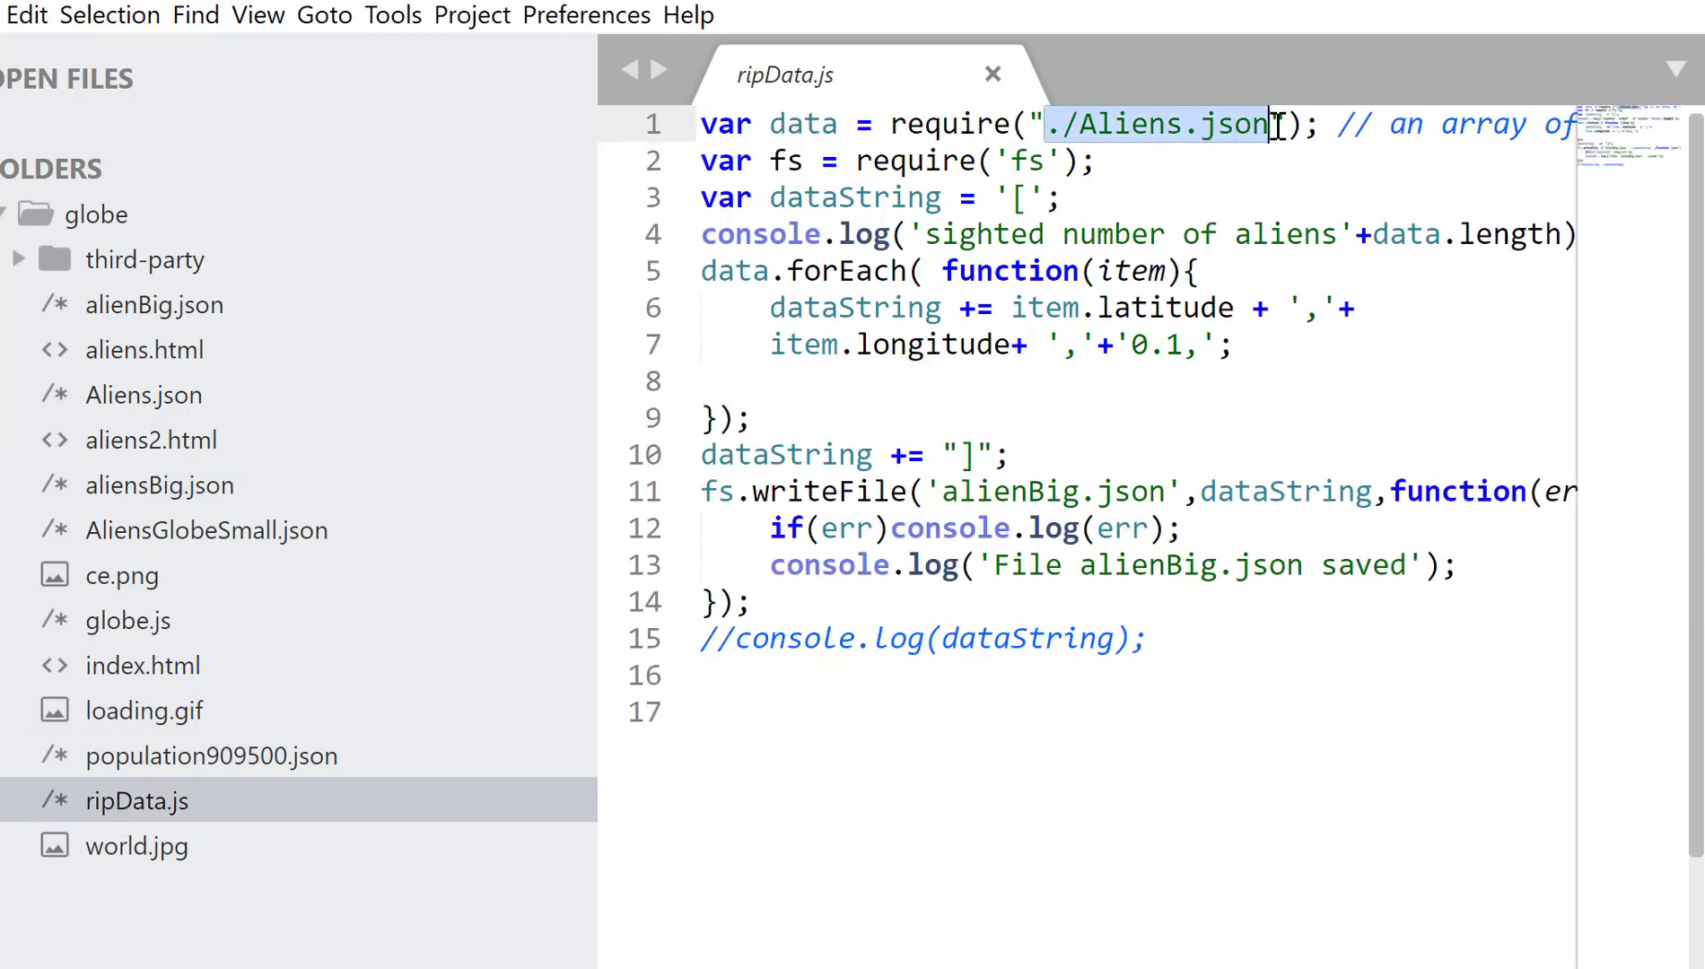
{"action": "mouse_move", "coordinate": [1064, 322]}
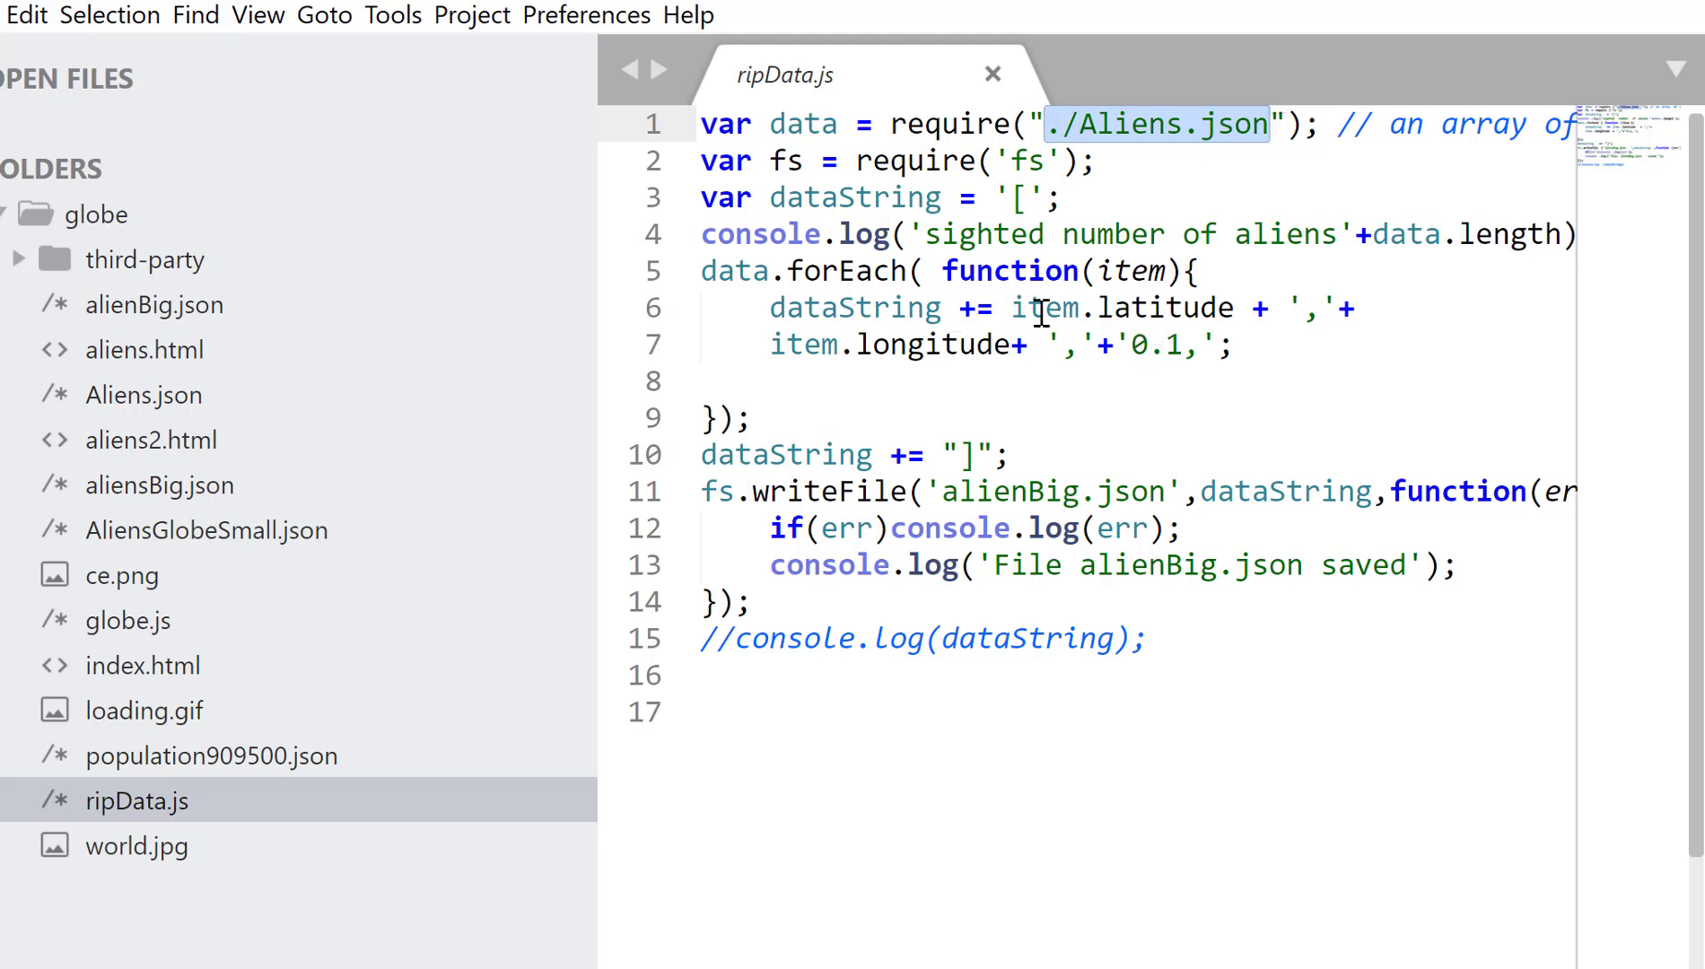
{"action": "mouse_move", "coordinate": [1031, 309]}
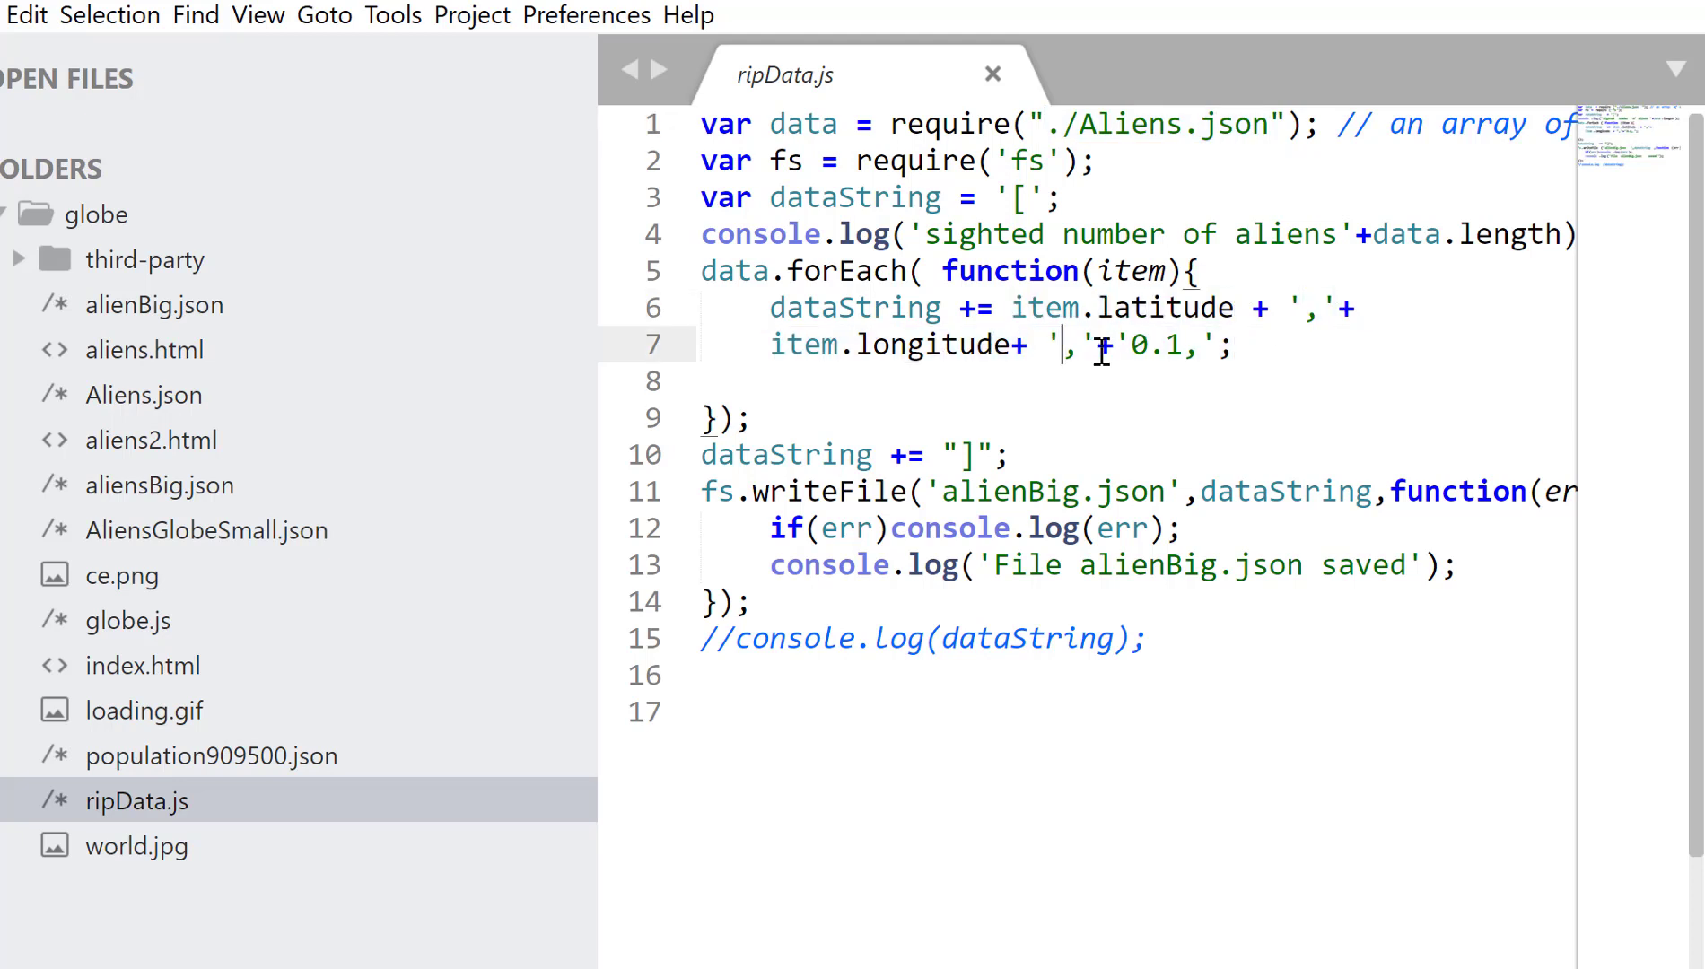
{"action": "left_click_drag", "start_coordinate": [1098, 345], "coordinate": [1195, 345]}
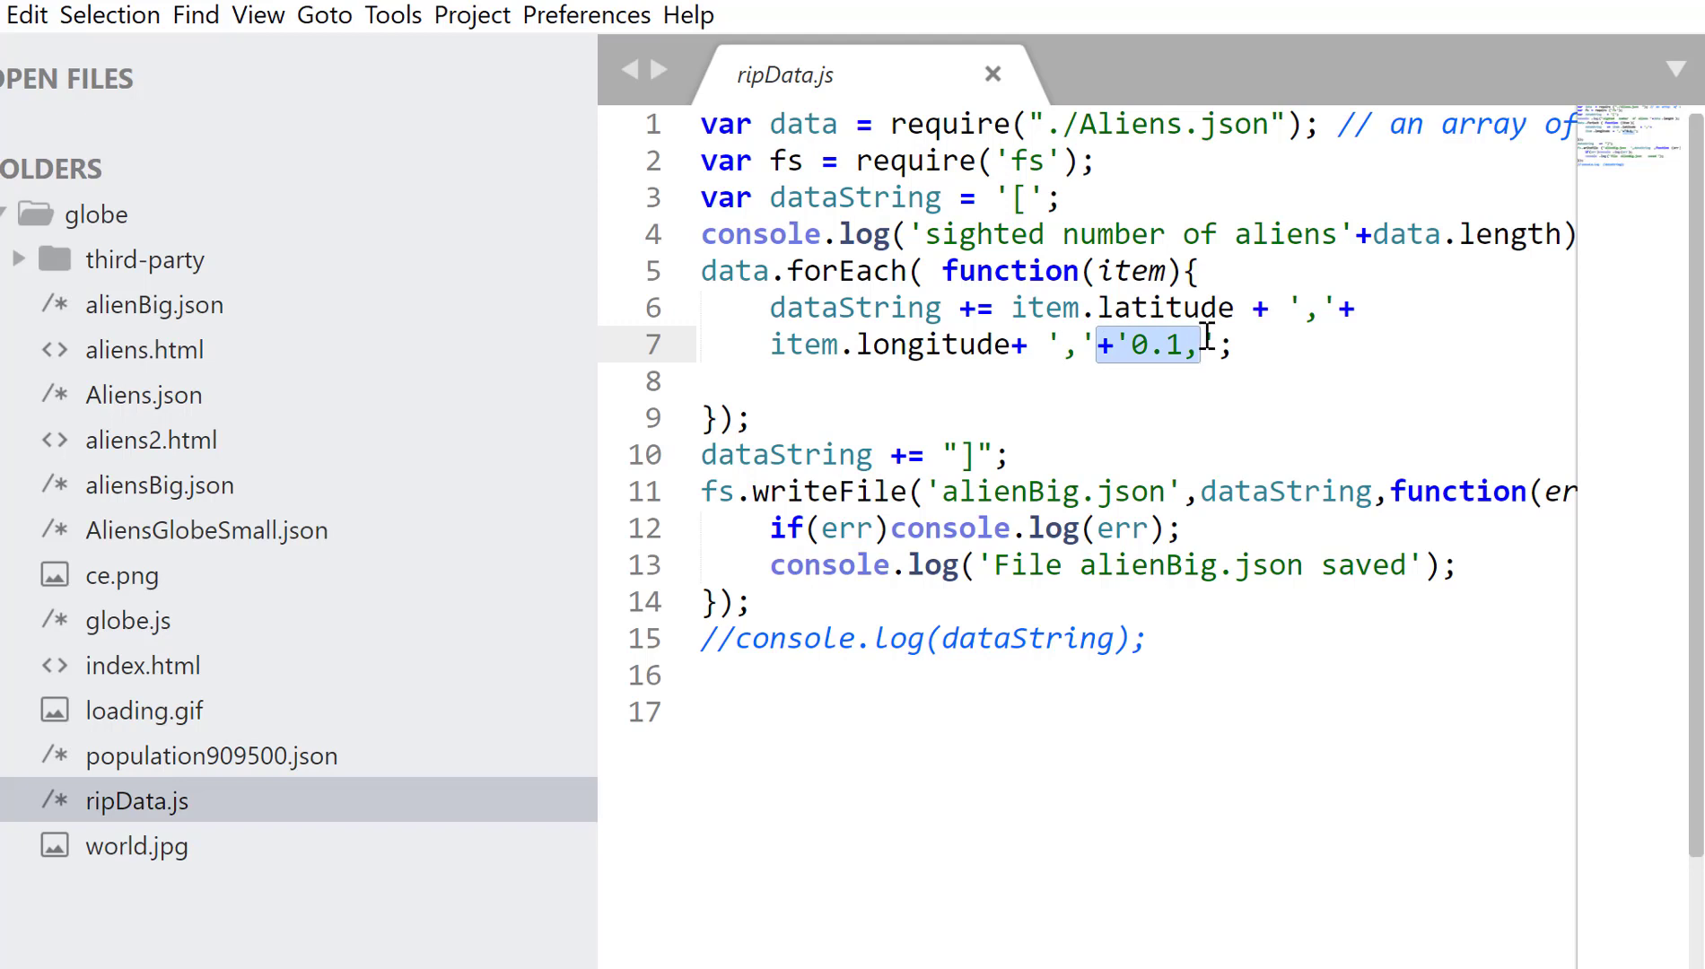
{"action": "mouse_move", "coordinate": [740, 490]}
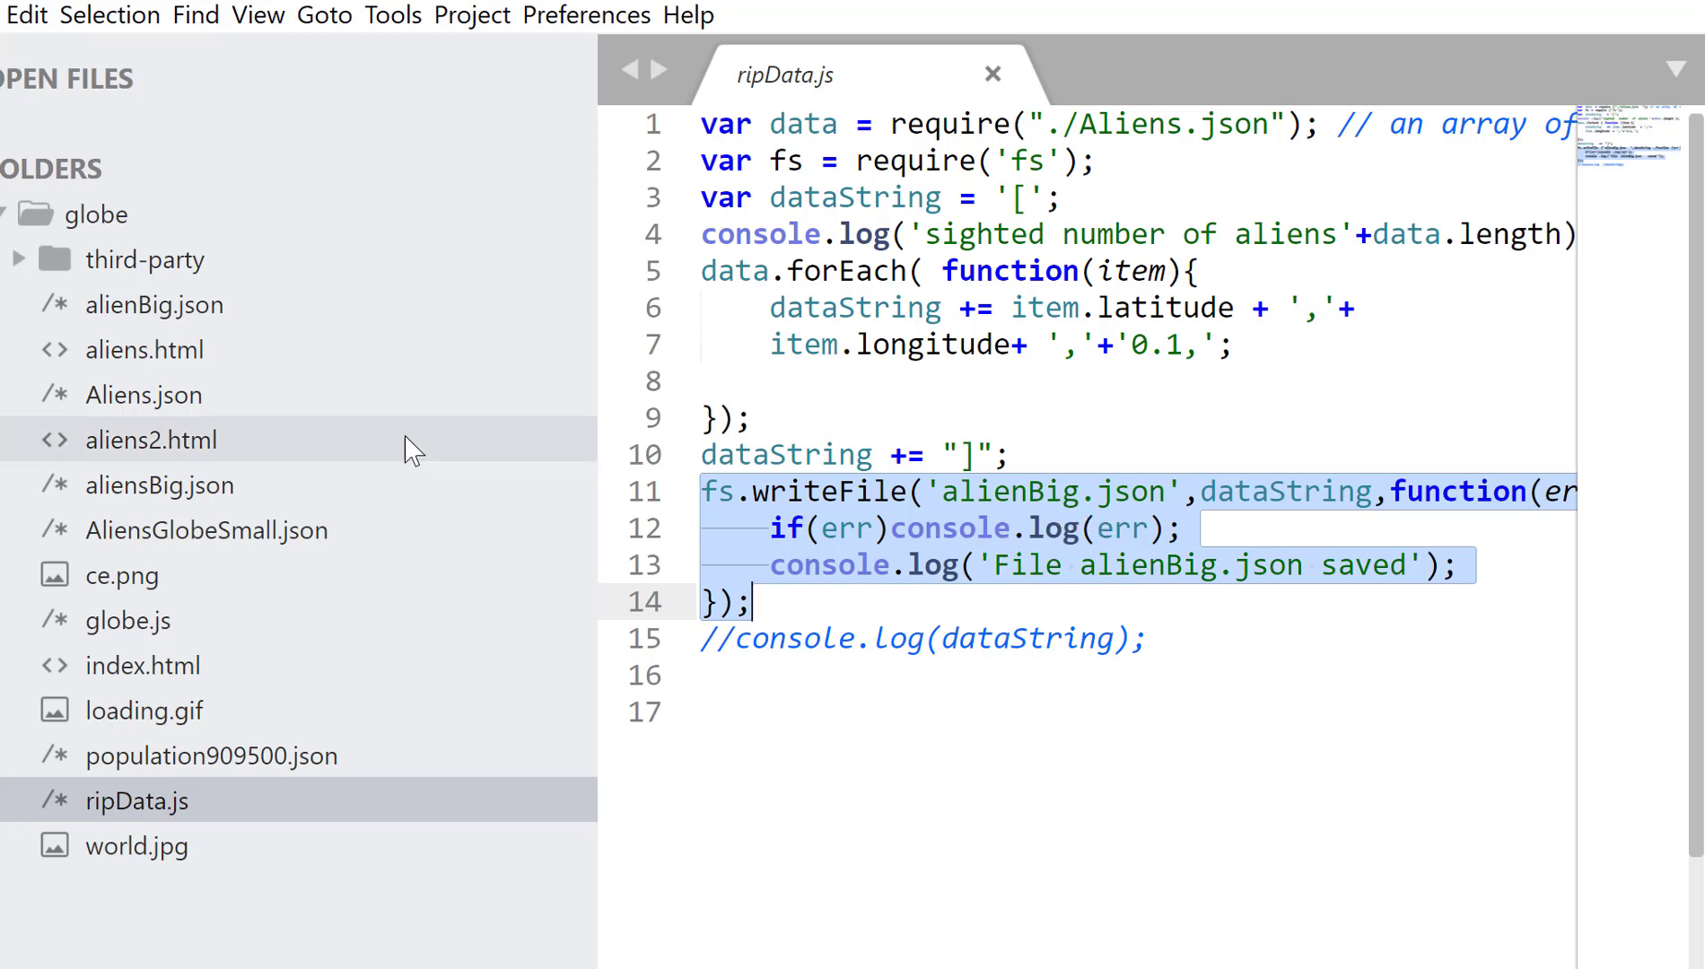
{"action": "left_click", "coordinate": [160, 485]}
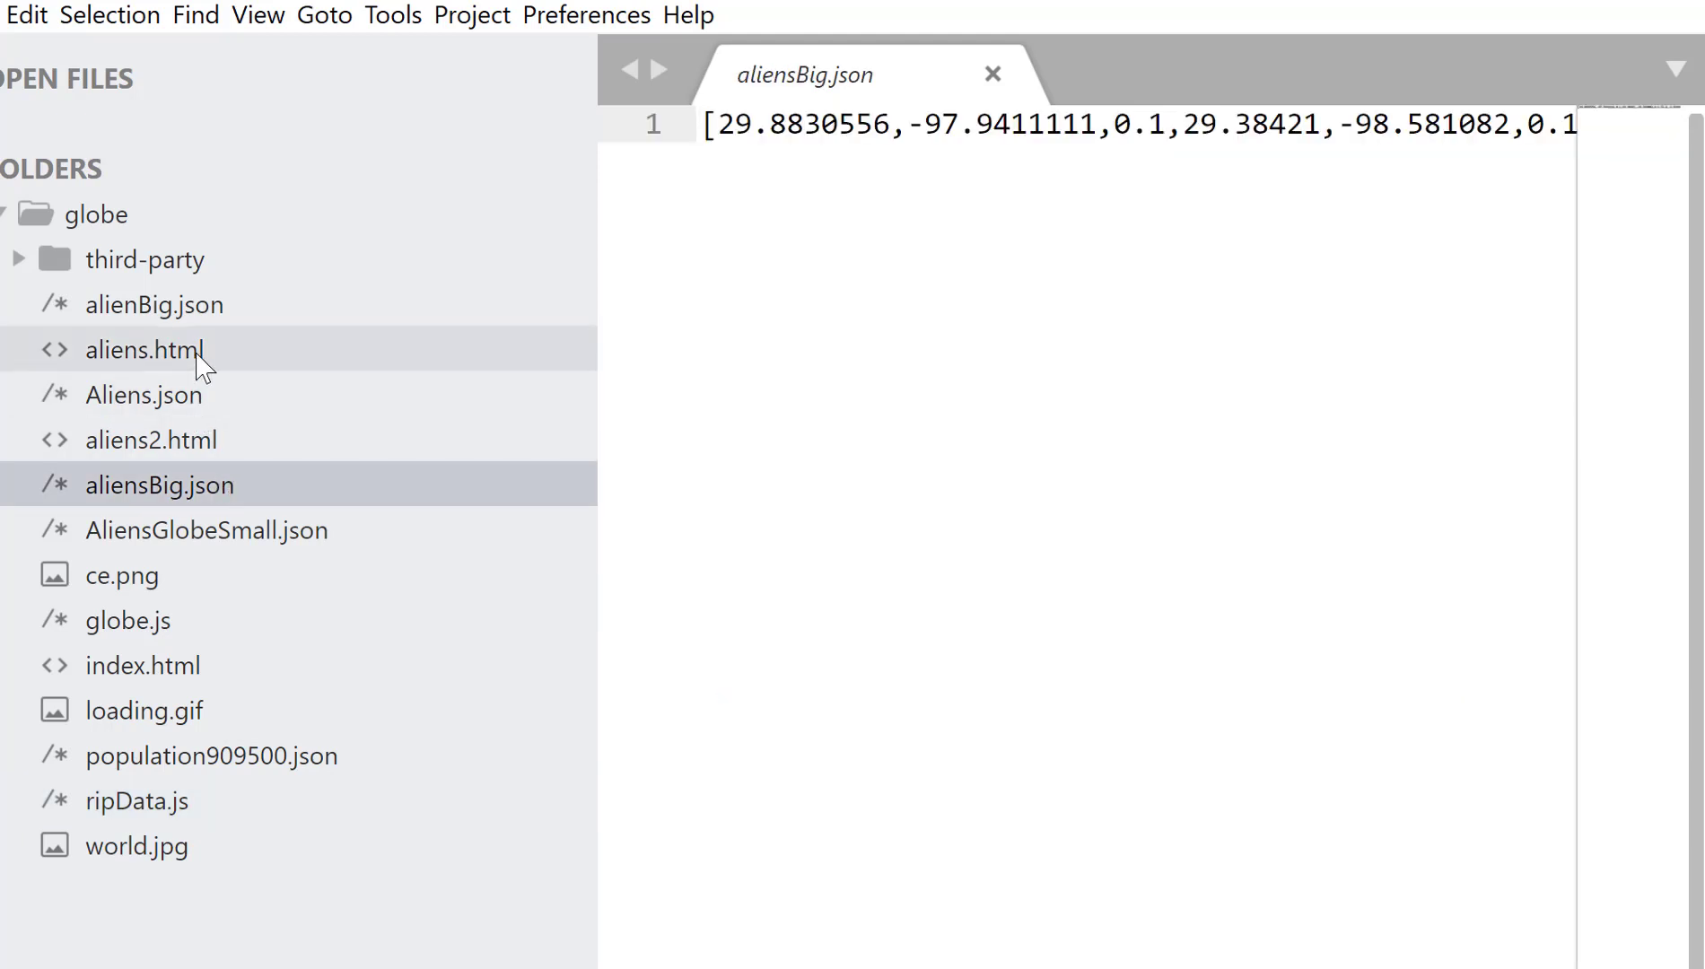
Bring up aliens2.html and move down to the XMLHttpRequest block around line 168.
{"action": "left_click", "coordinate": [154, 304]}
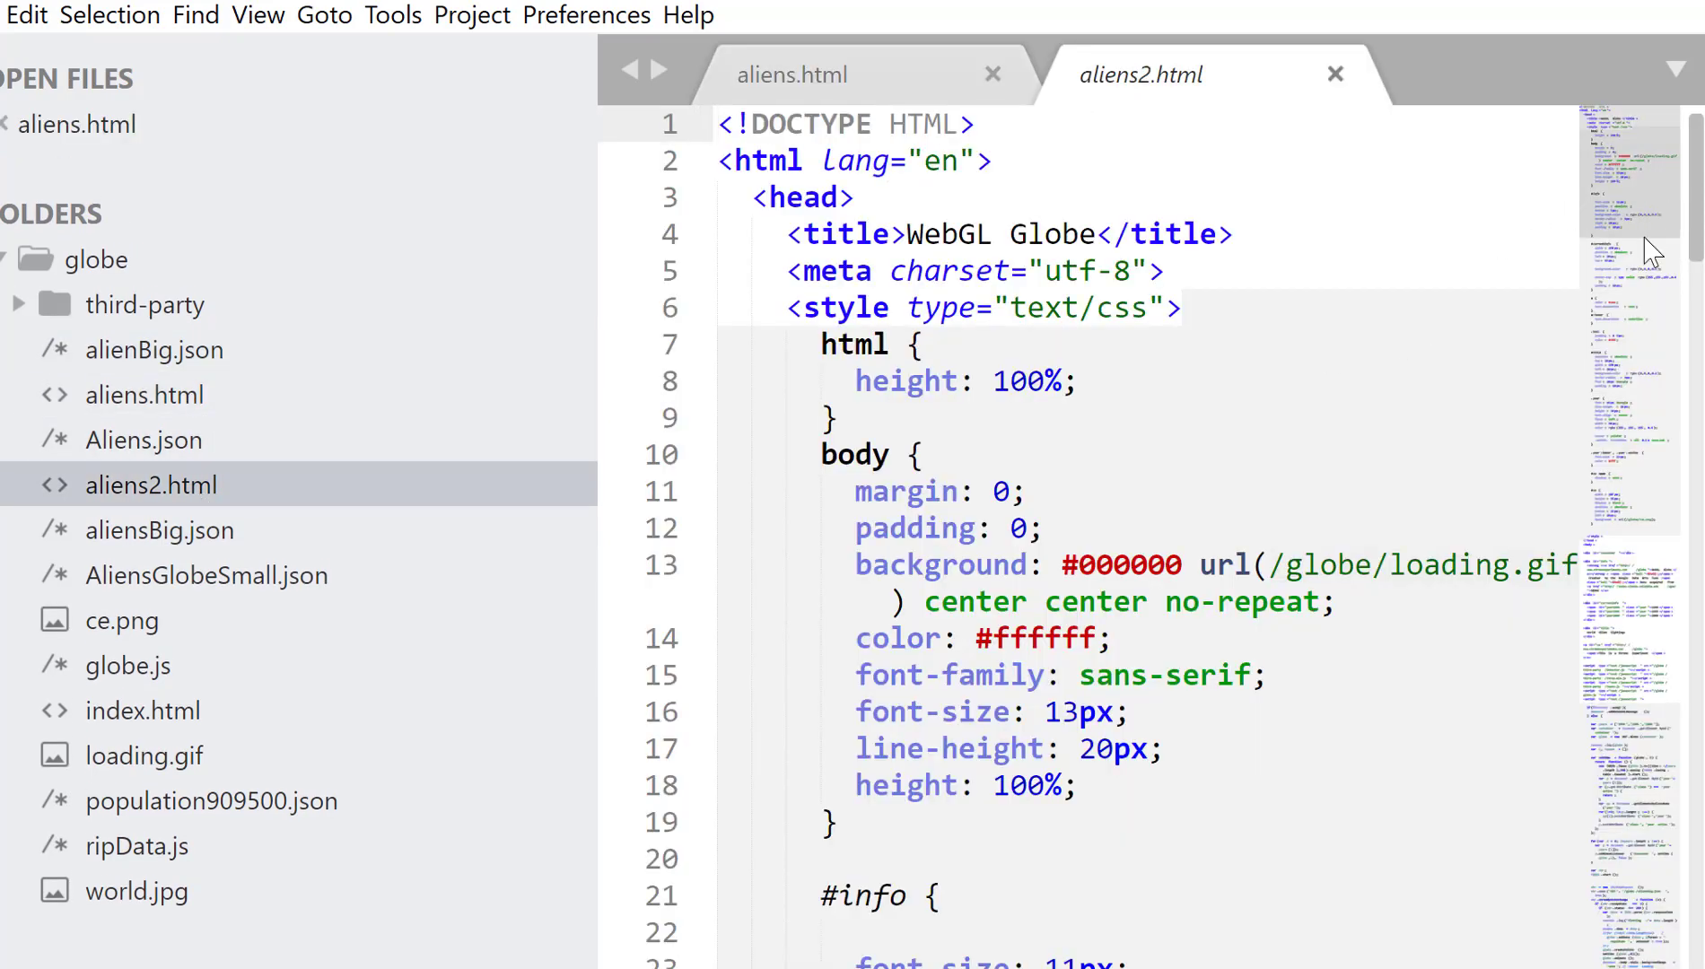
{"action": "scroll", "scroll_direction": "down", "scroll_amount": 3}
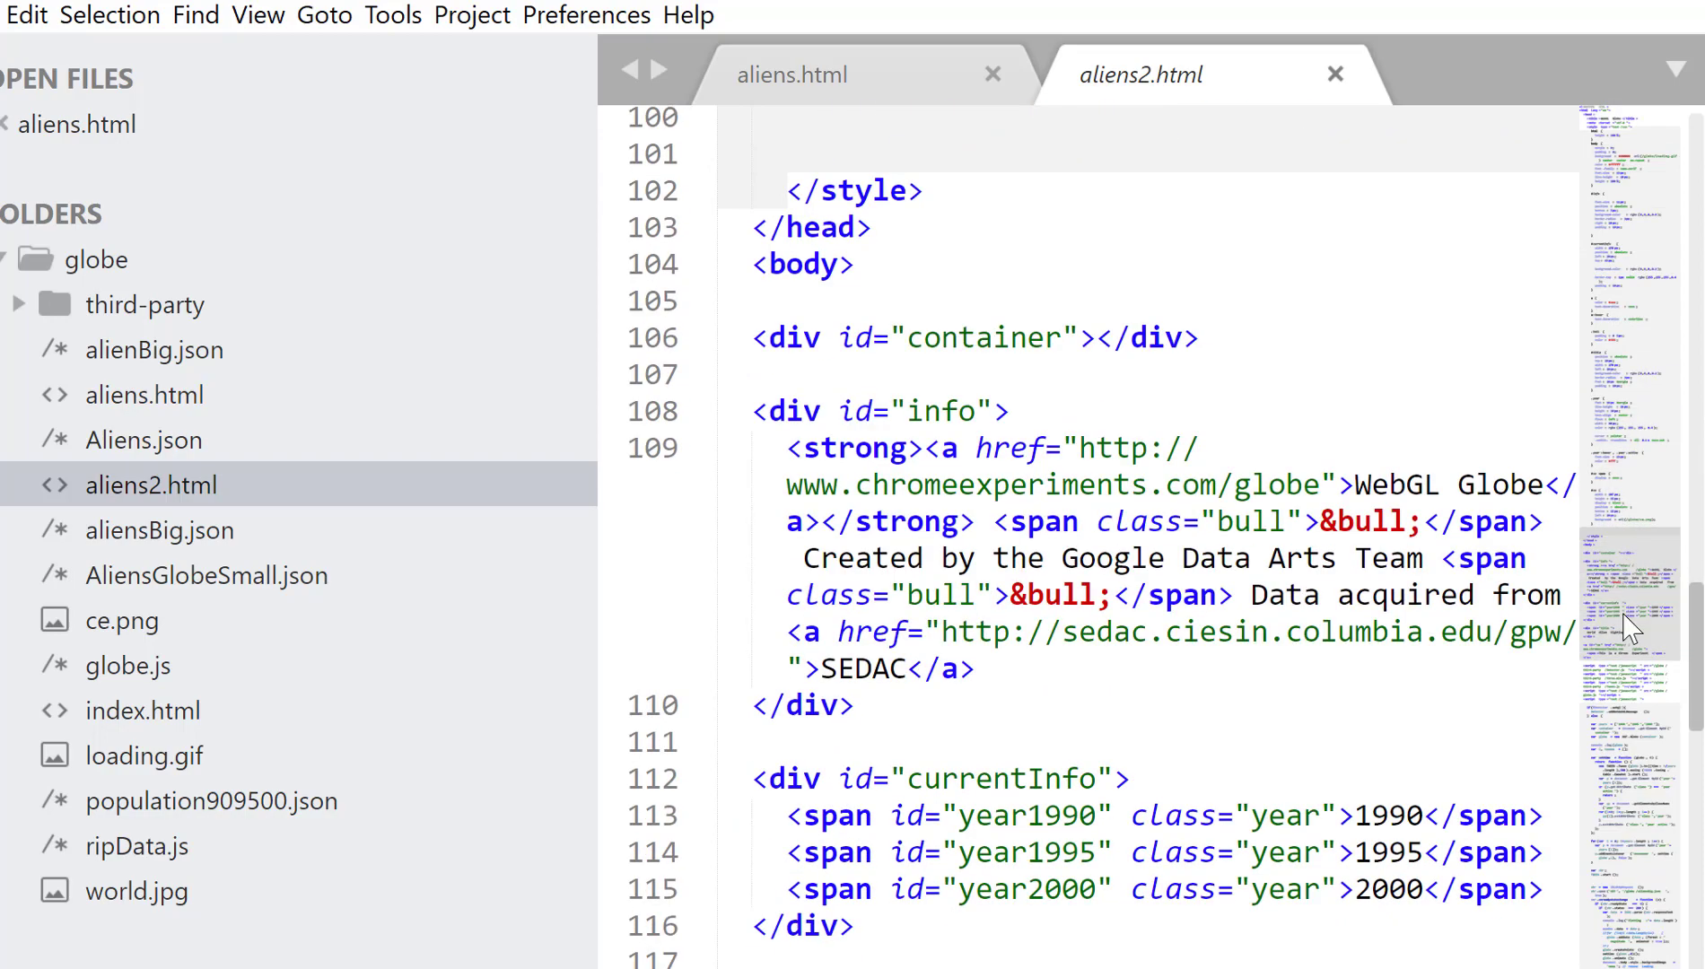
{"action": "scroll", "scroll_direction": "down", "scroll_amount": 3}
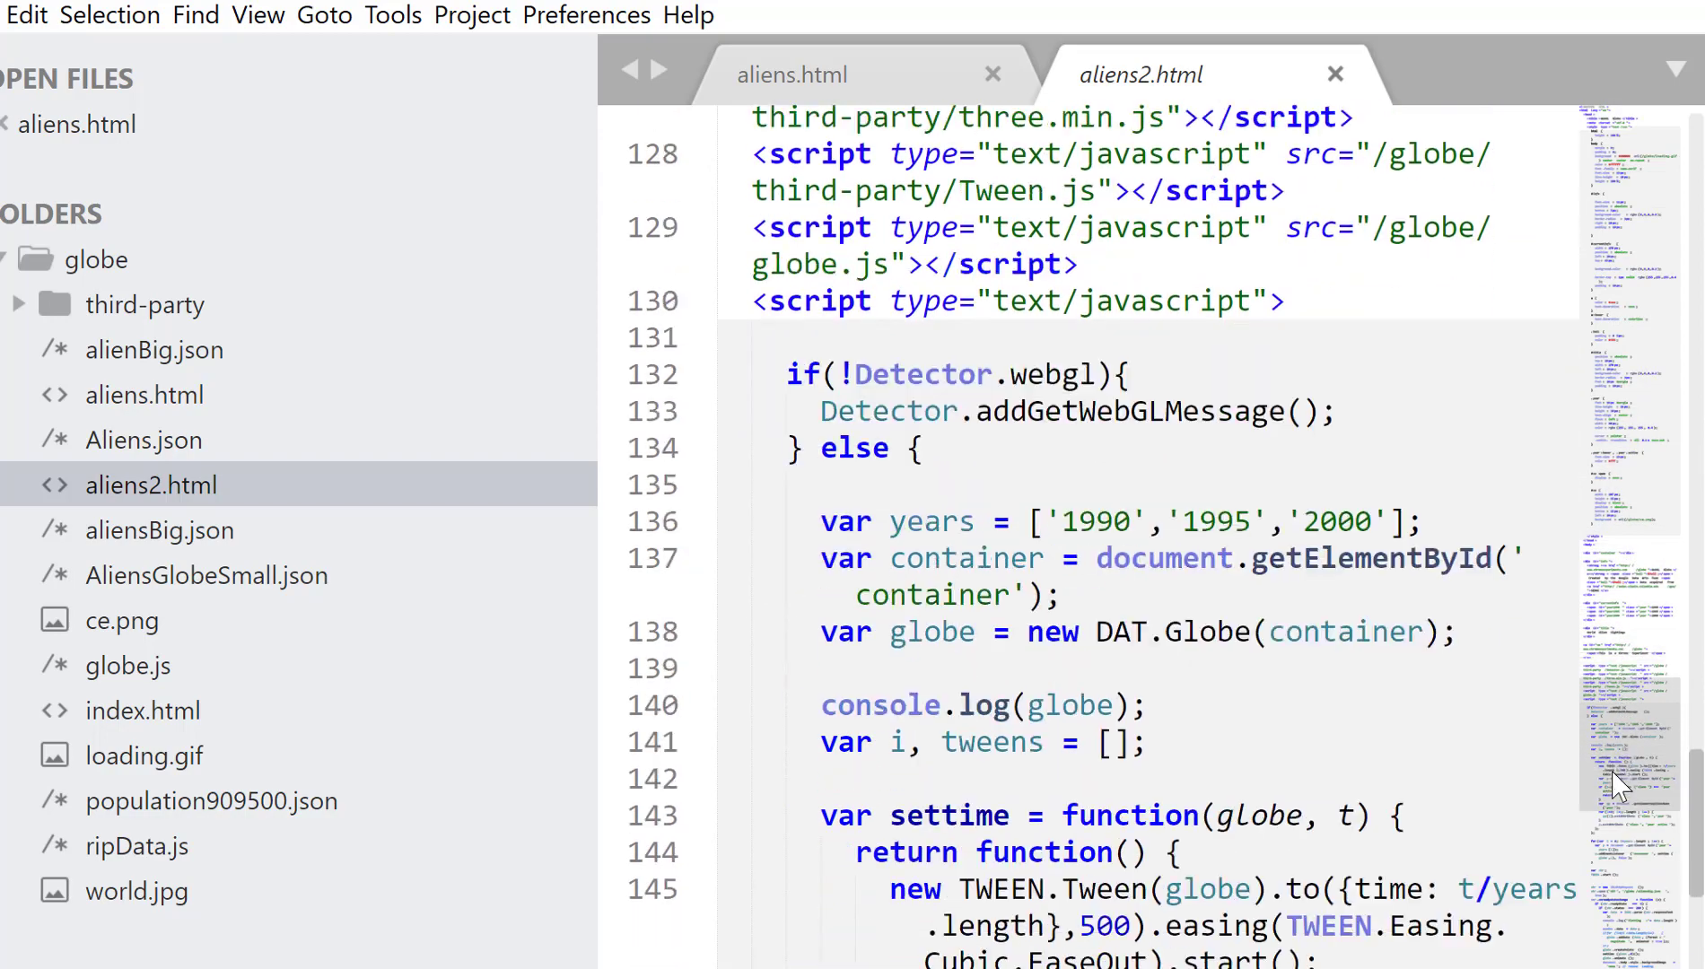
{"action": "scroll", "scroll_direction": "down", "scroll_amount": 3}
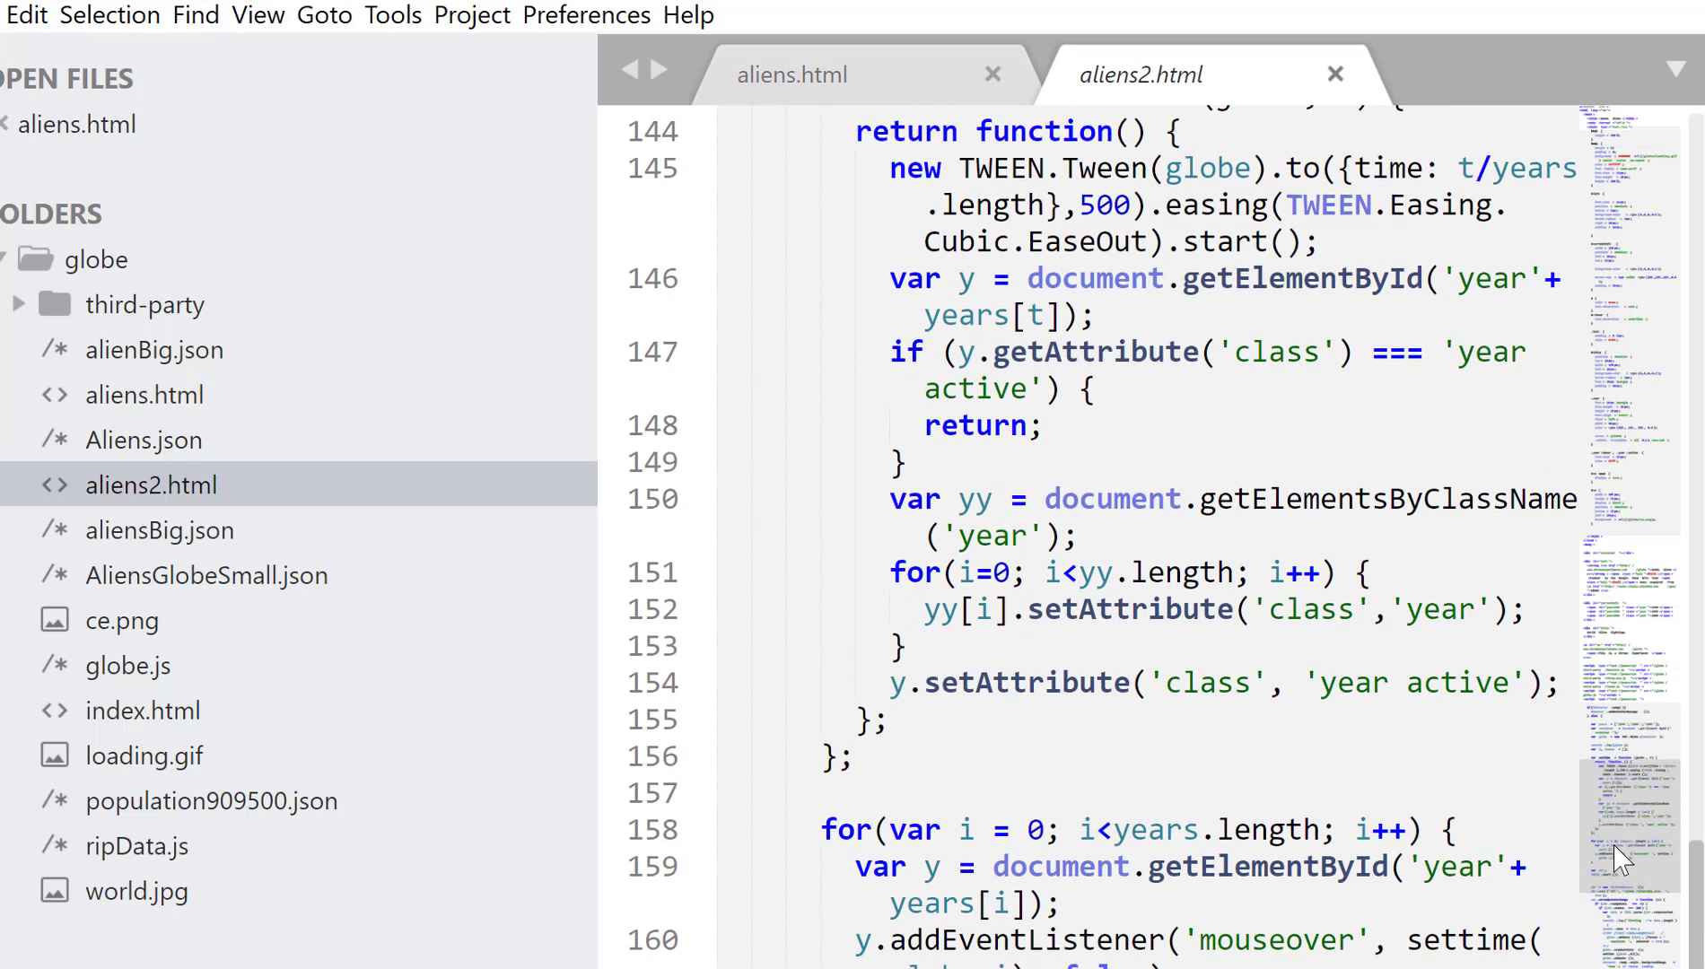
{"action": "scroll", "scroll_direction": "down", "scroll_amount": 3}
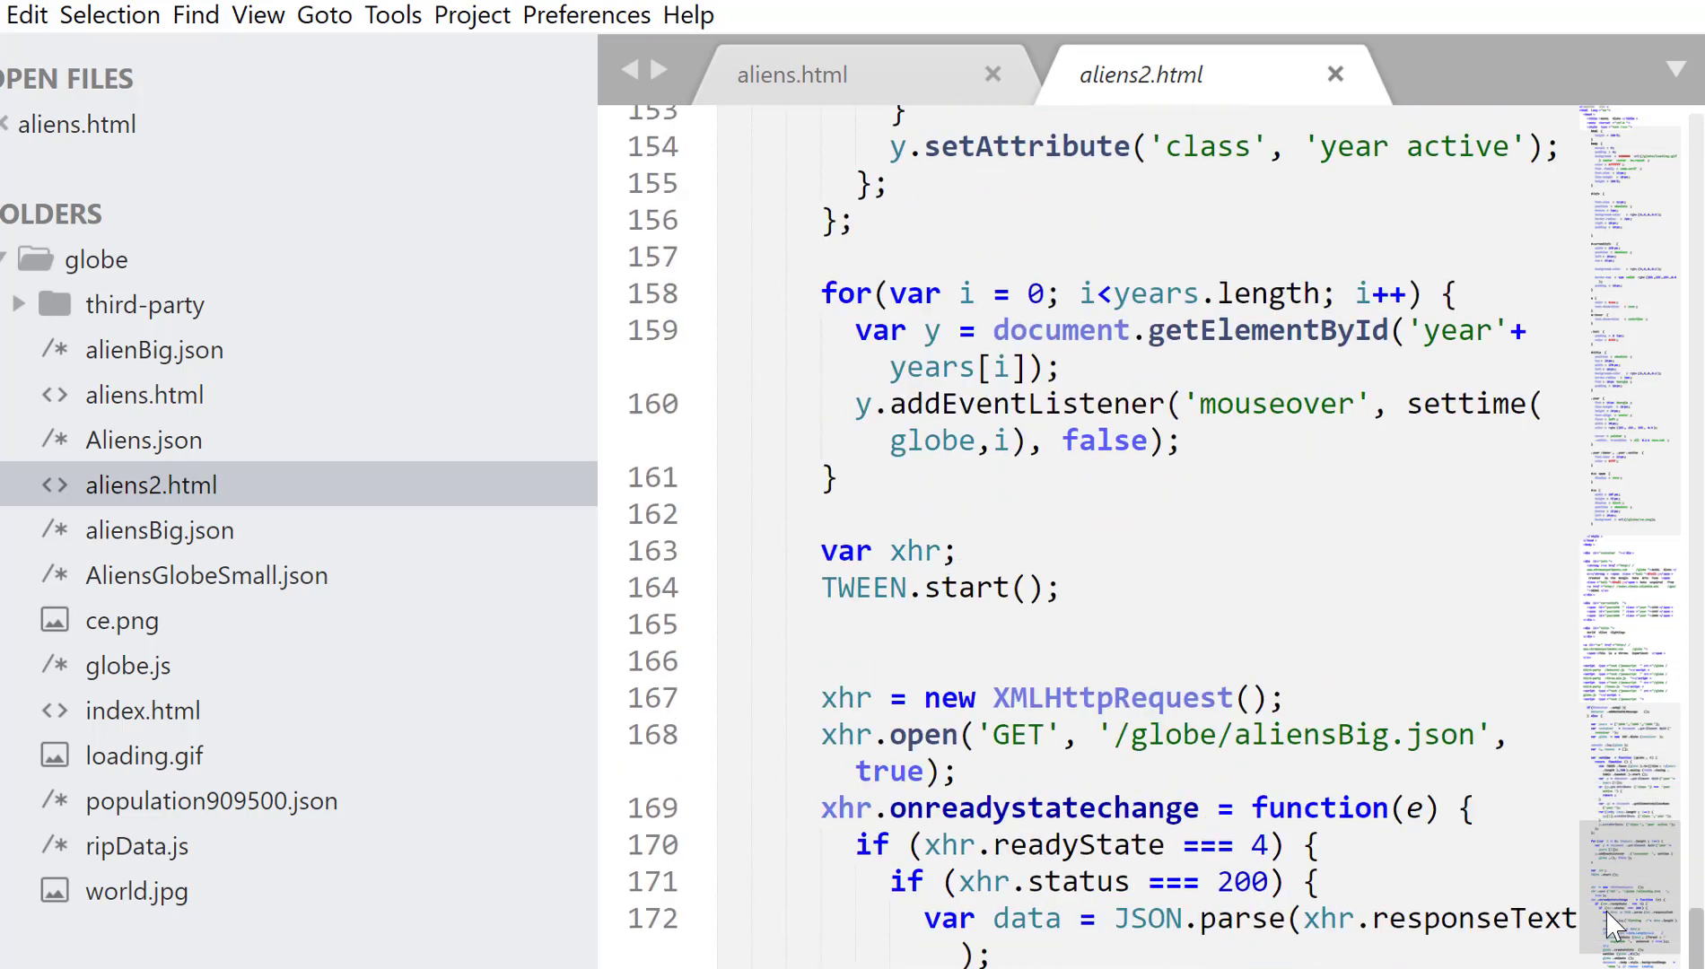
{"action": "scroll", "scroll_direction": "down", "scroll_amount": 3}
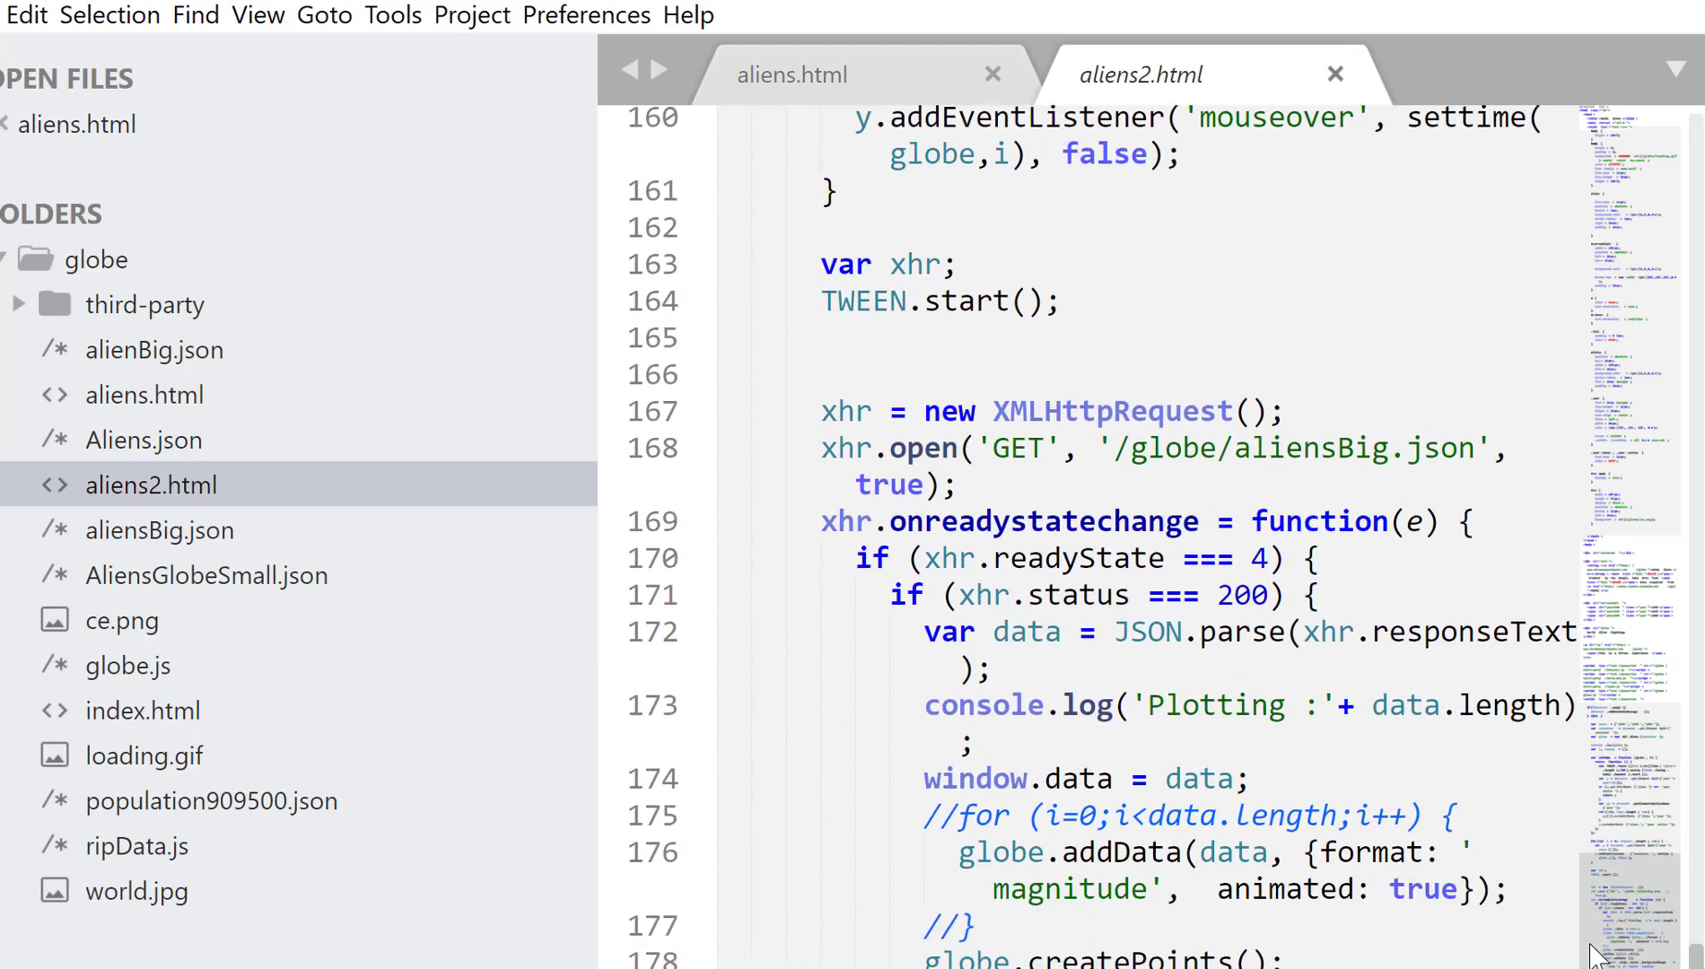
{"action": "scroll", "scroll_direction": "down", "scroll_amount": 3}
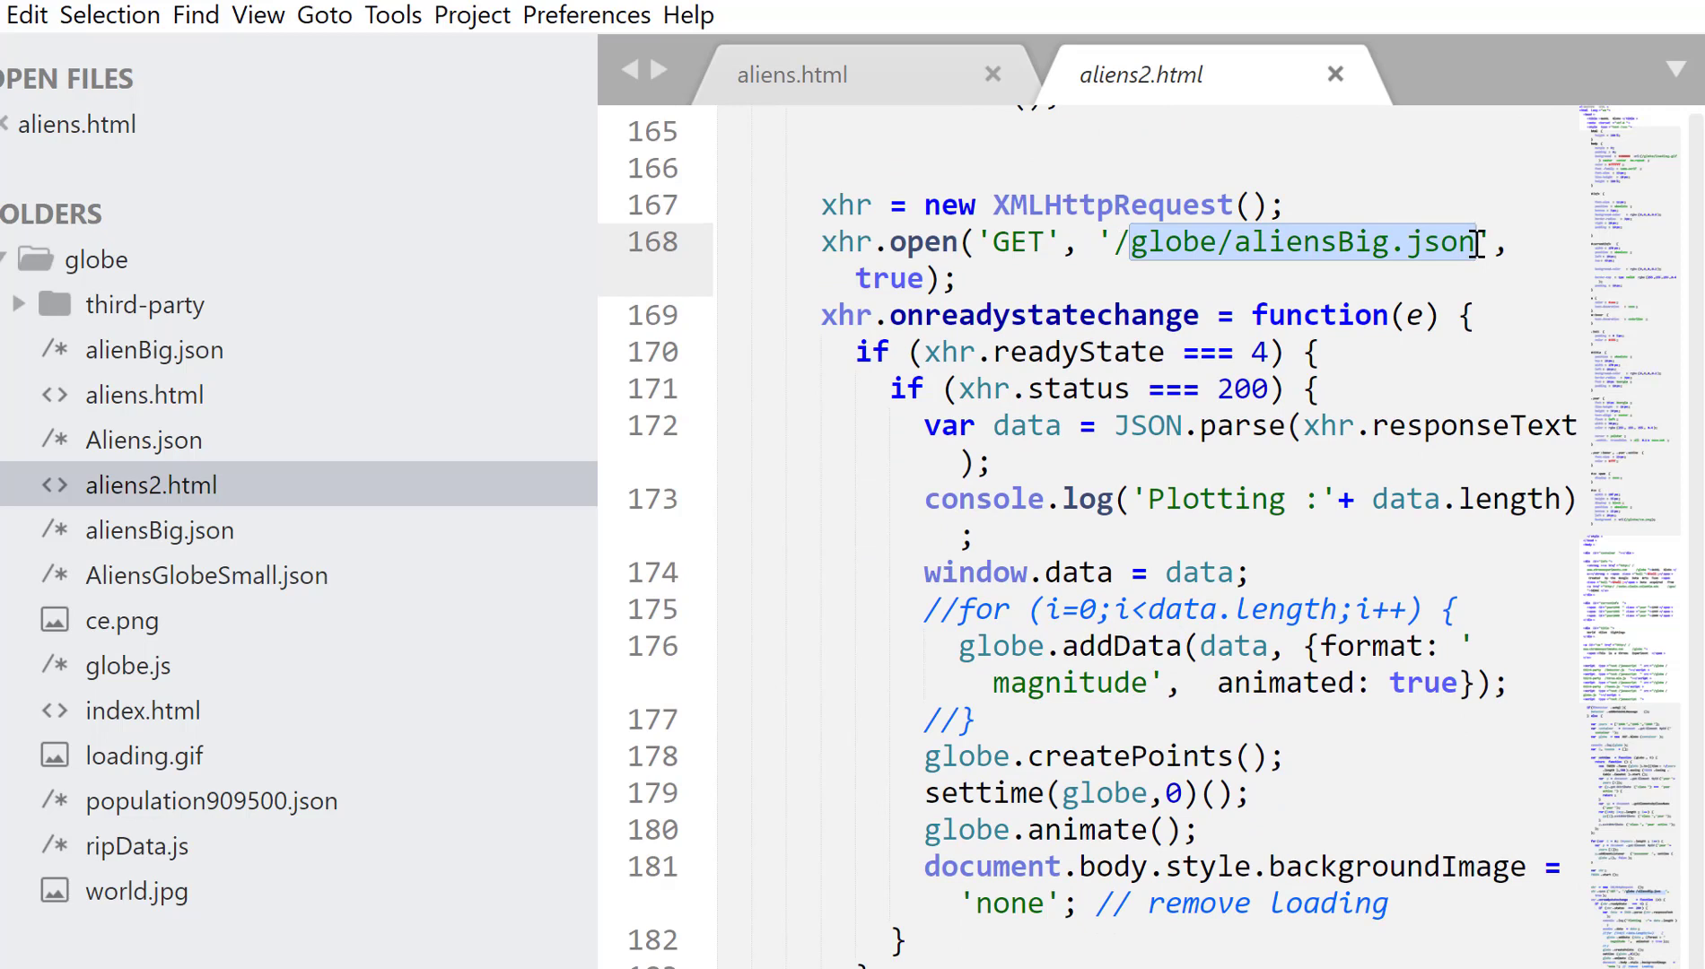
{"action": "mouse_move", "coordinate": [1141, 434]}
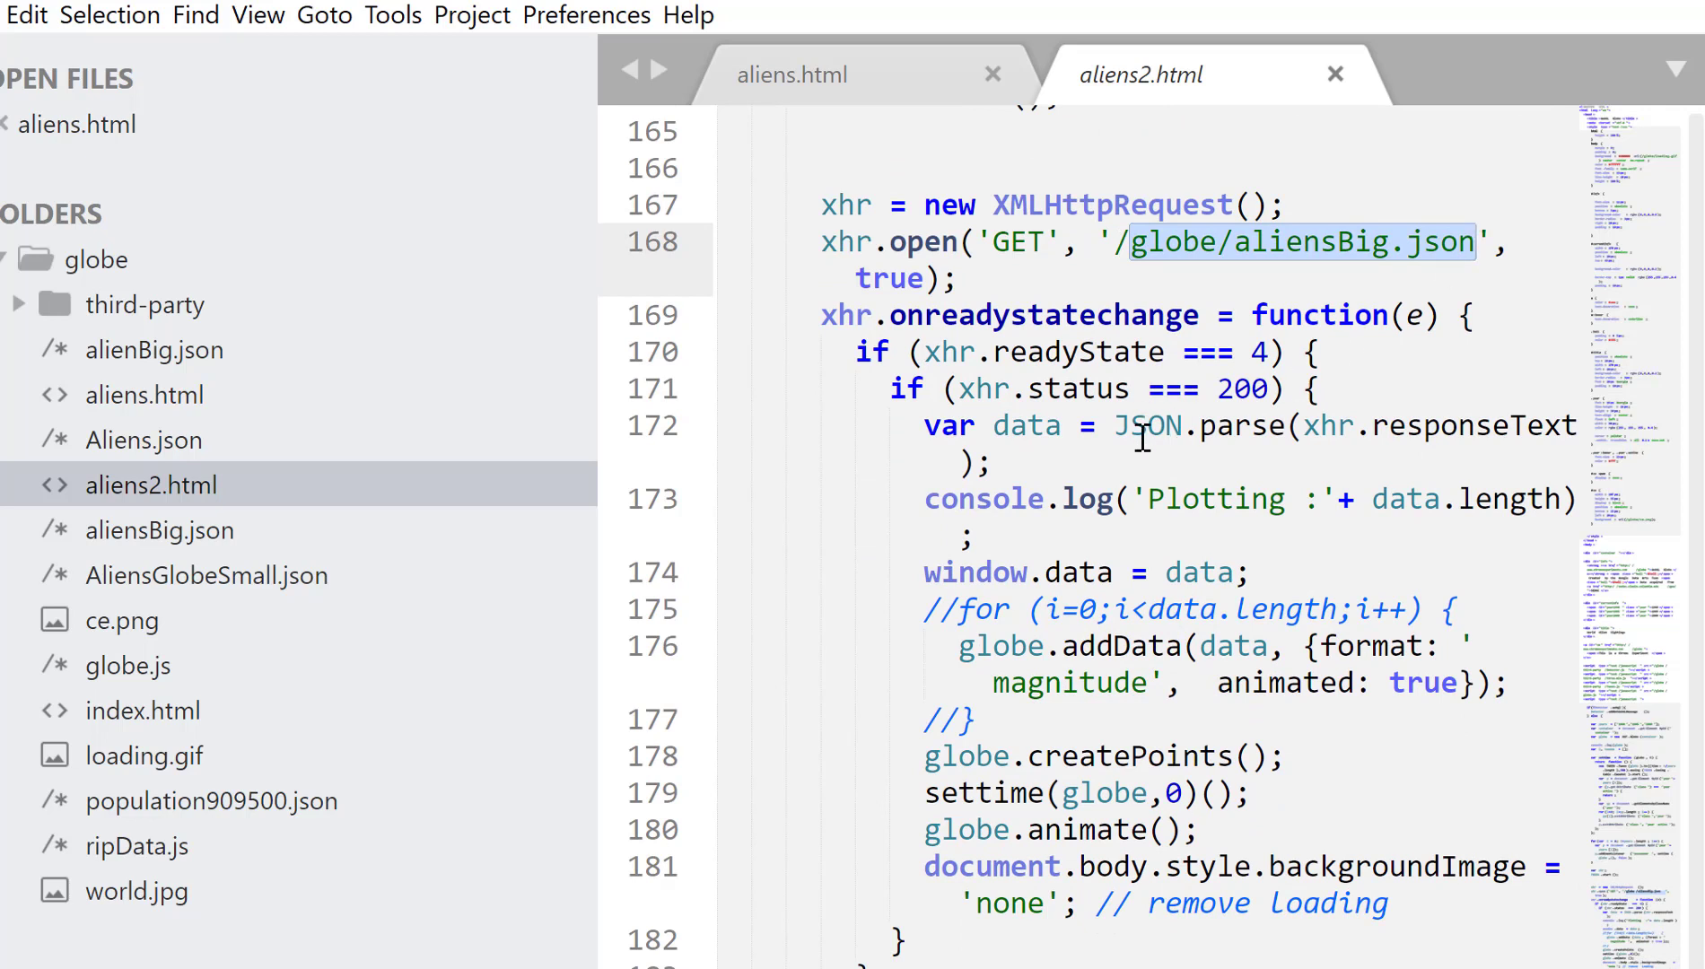
Highlight the data variable passed to addData and the format/animated options on line 176.
{"action": "double_click", "coordinate": [1025, 426]}
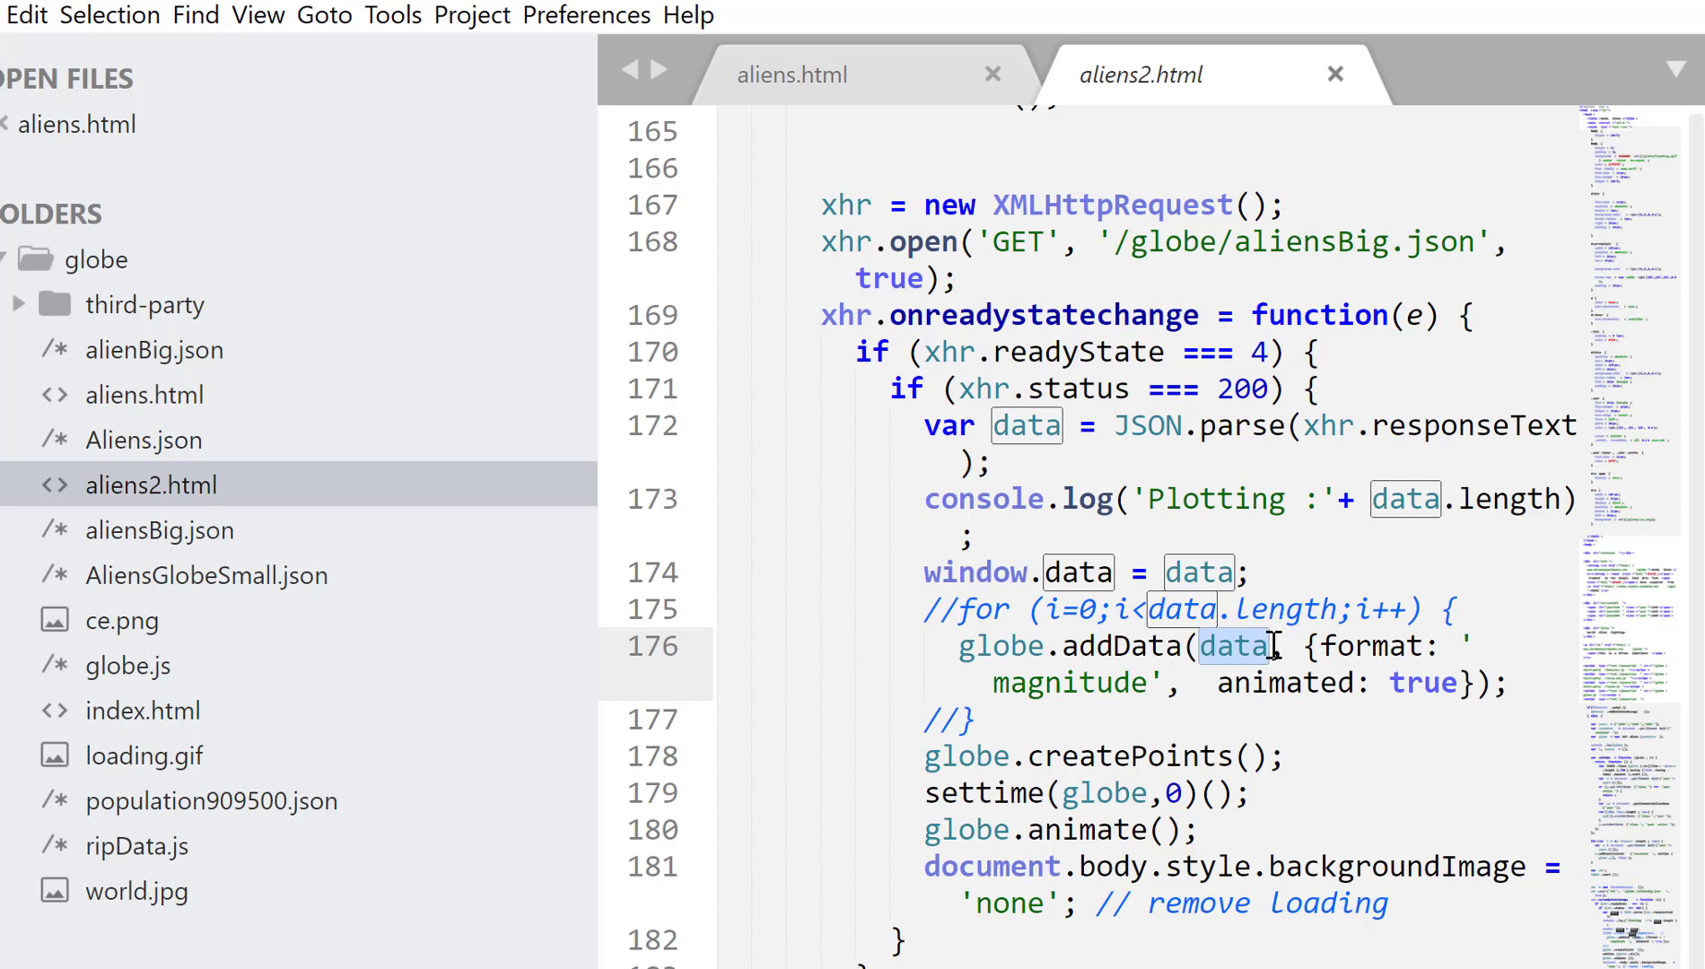
{"action": "left_click_drag", "start_coordinate": [1278, 644], "coordinate": [1462, 684]}
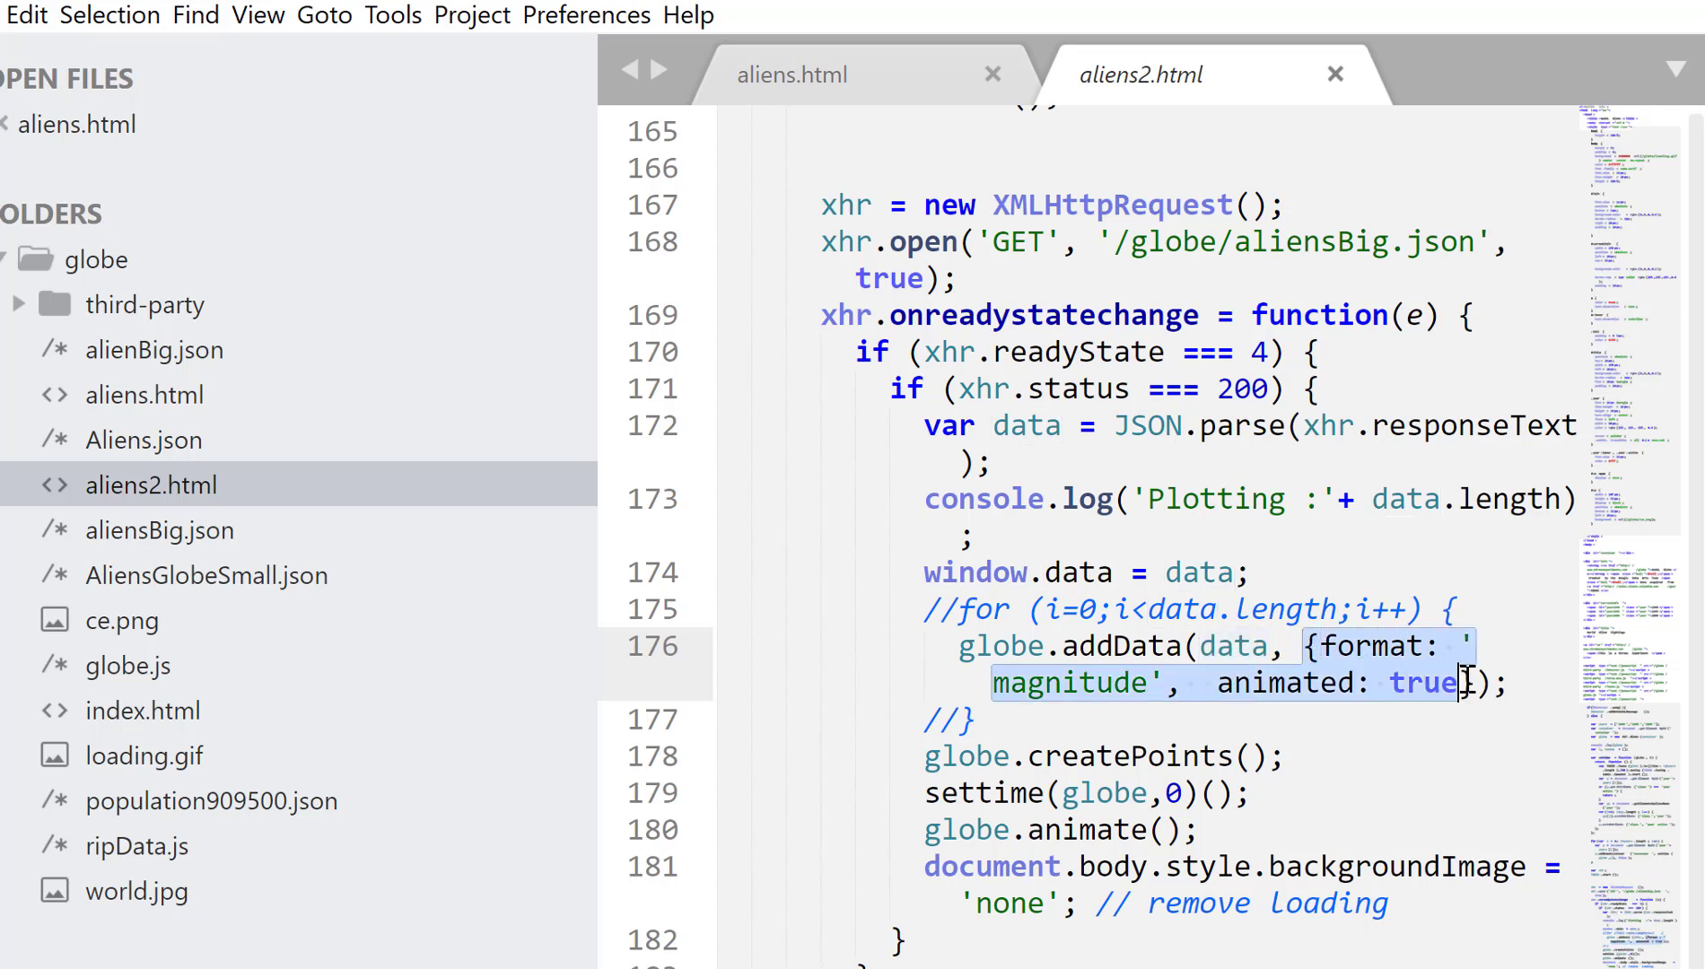
{"action": "mouse_move", "coordinate": [1468, 684]}
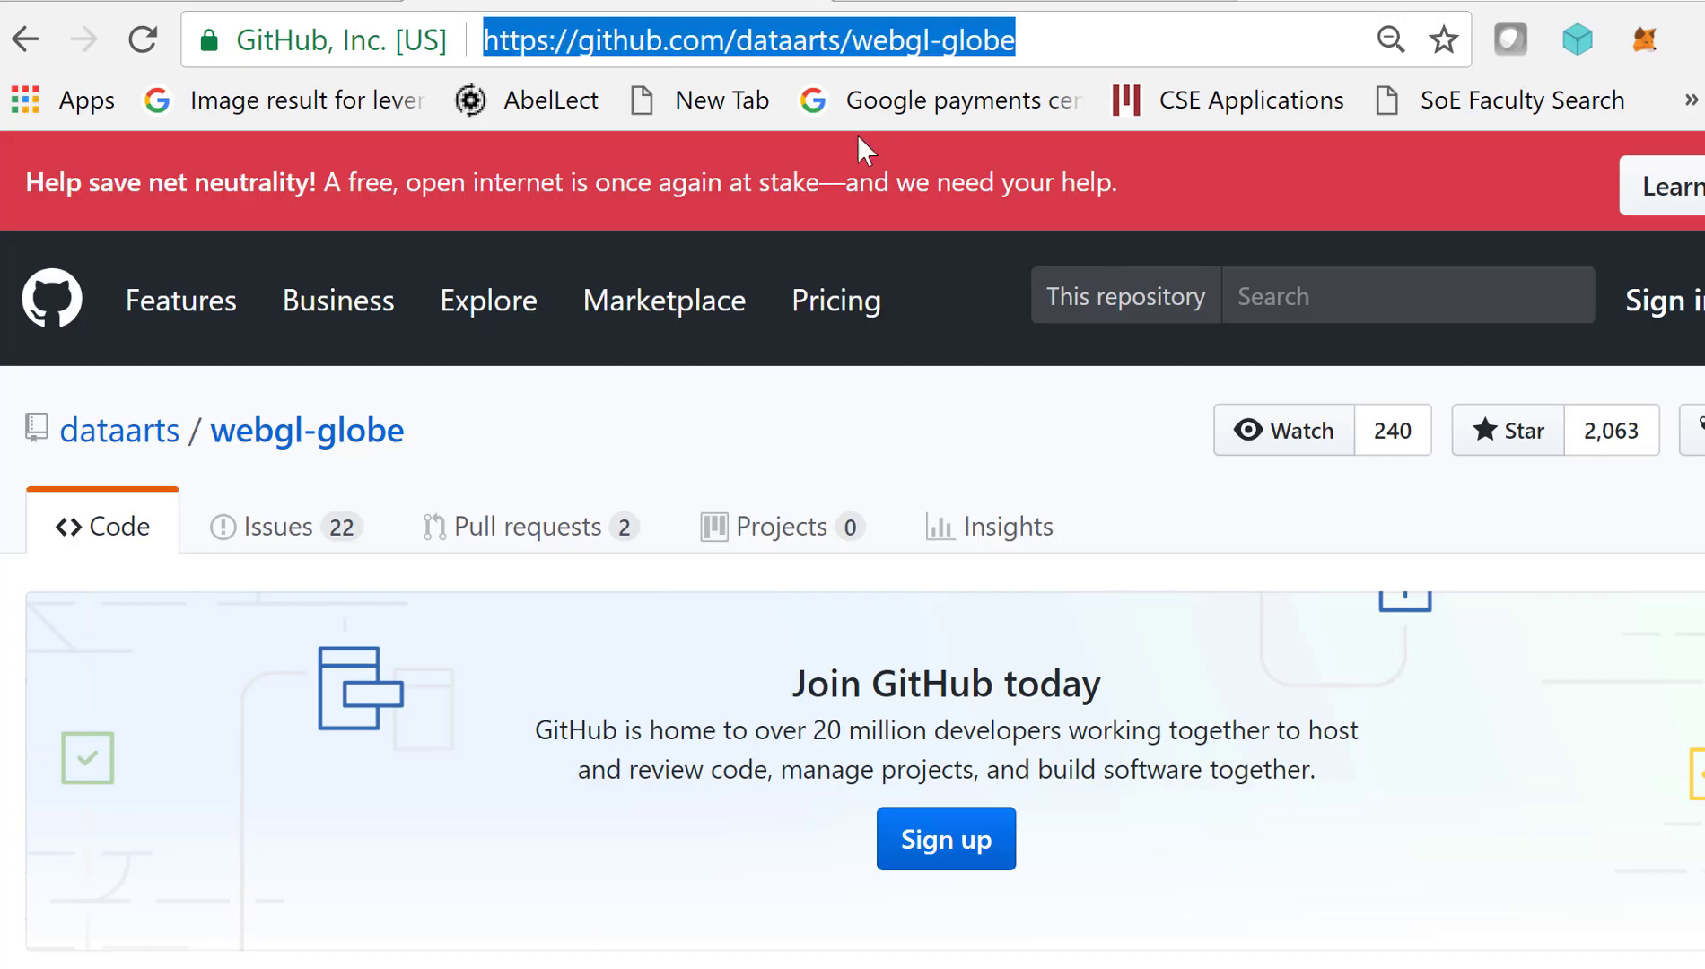
Navigate Chrome to localhost:8080/globe/aliens.html.
{"action": "type", "text": "localhost:8080/globe/aliens.html"}
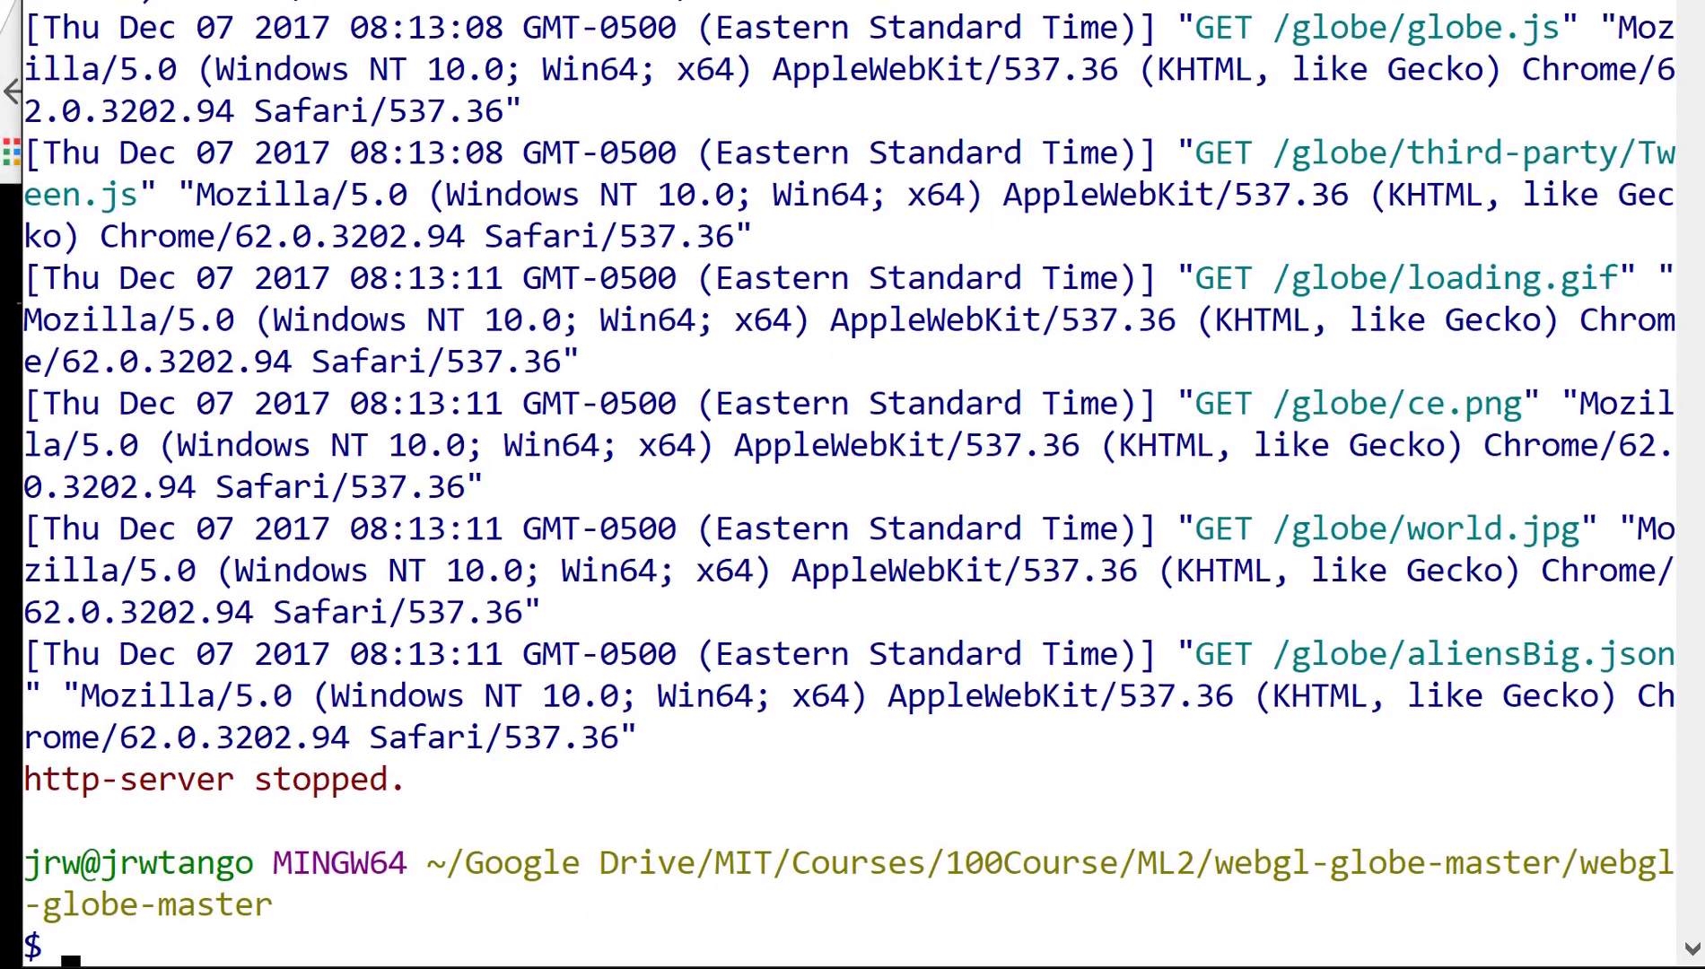
Enter the npm install http-server command at the Git Bash prompt.
{"action": "type", "text": "g"}
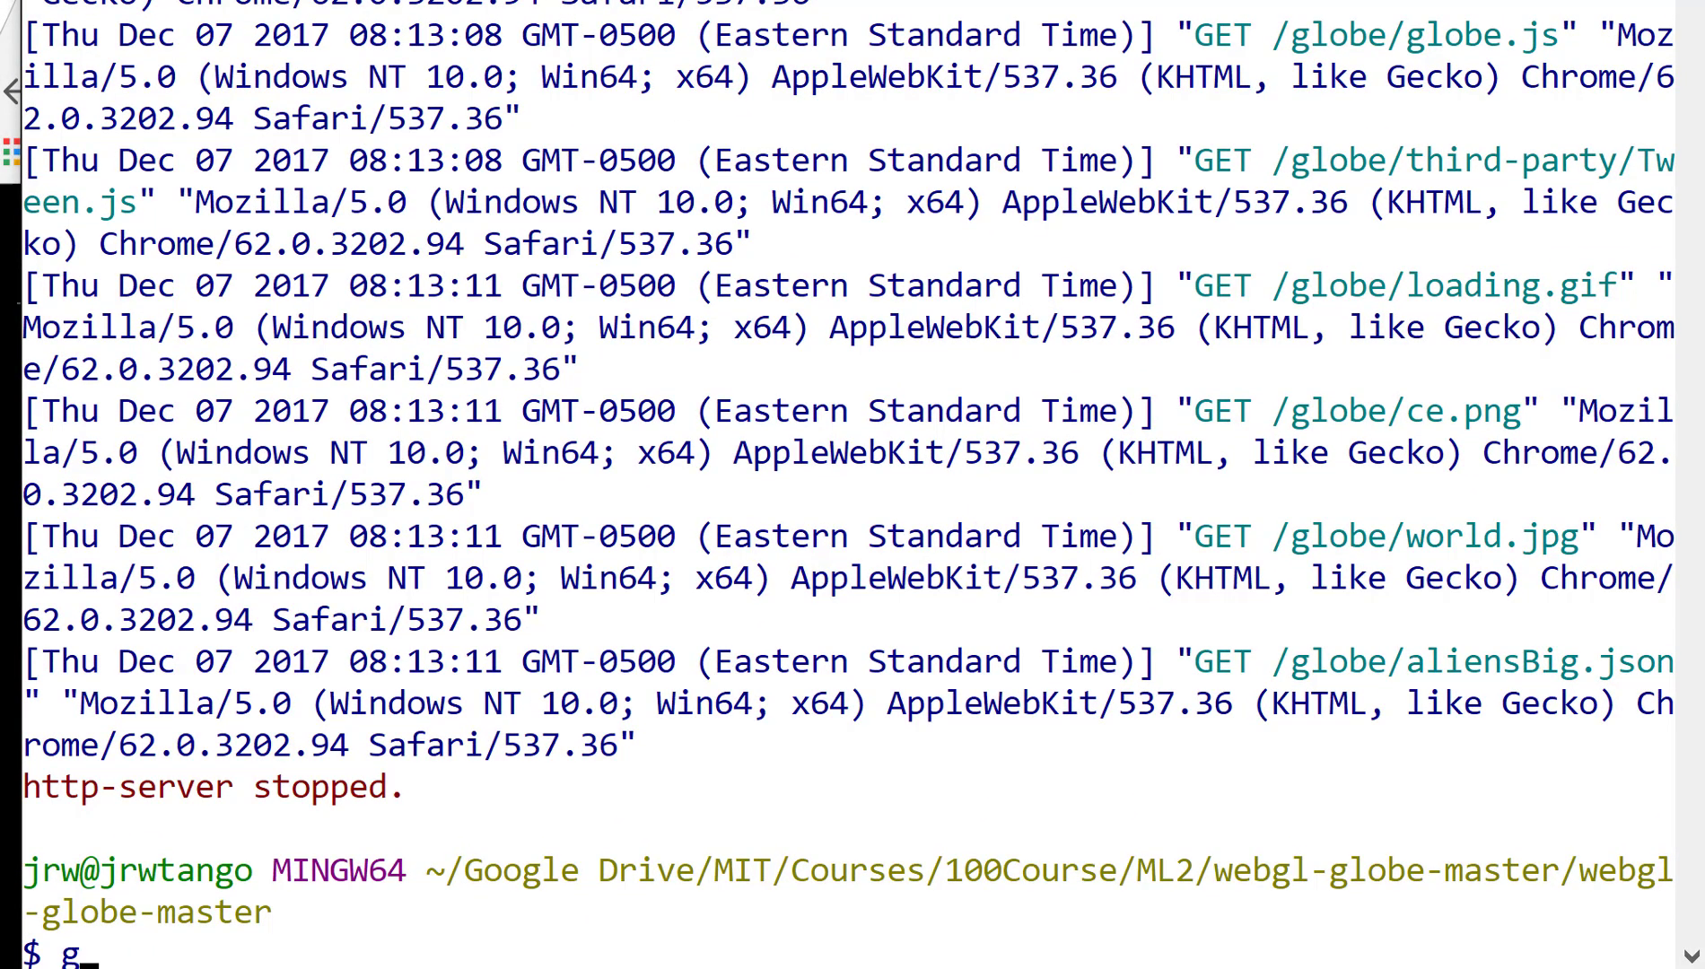
{"action": "type", "text": "ttp"}
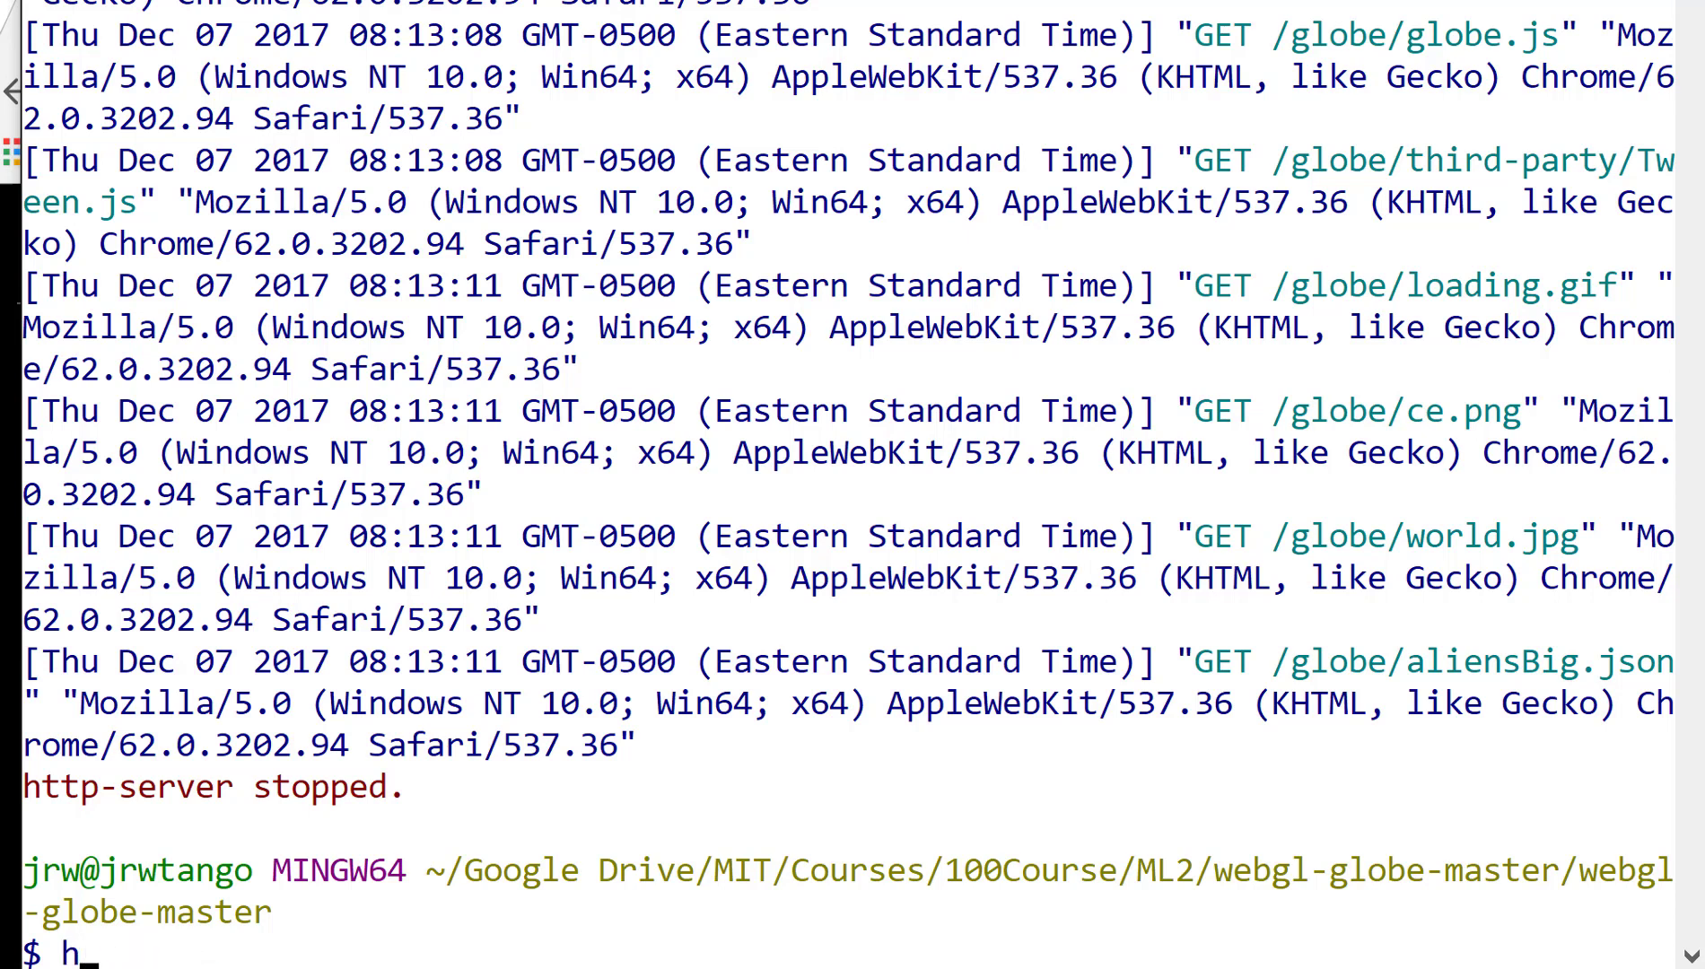
{"action": "type", "text": "npm"}
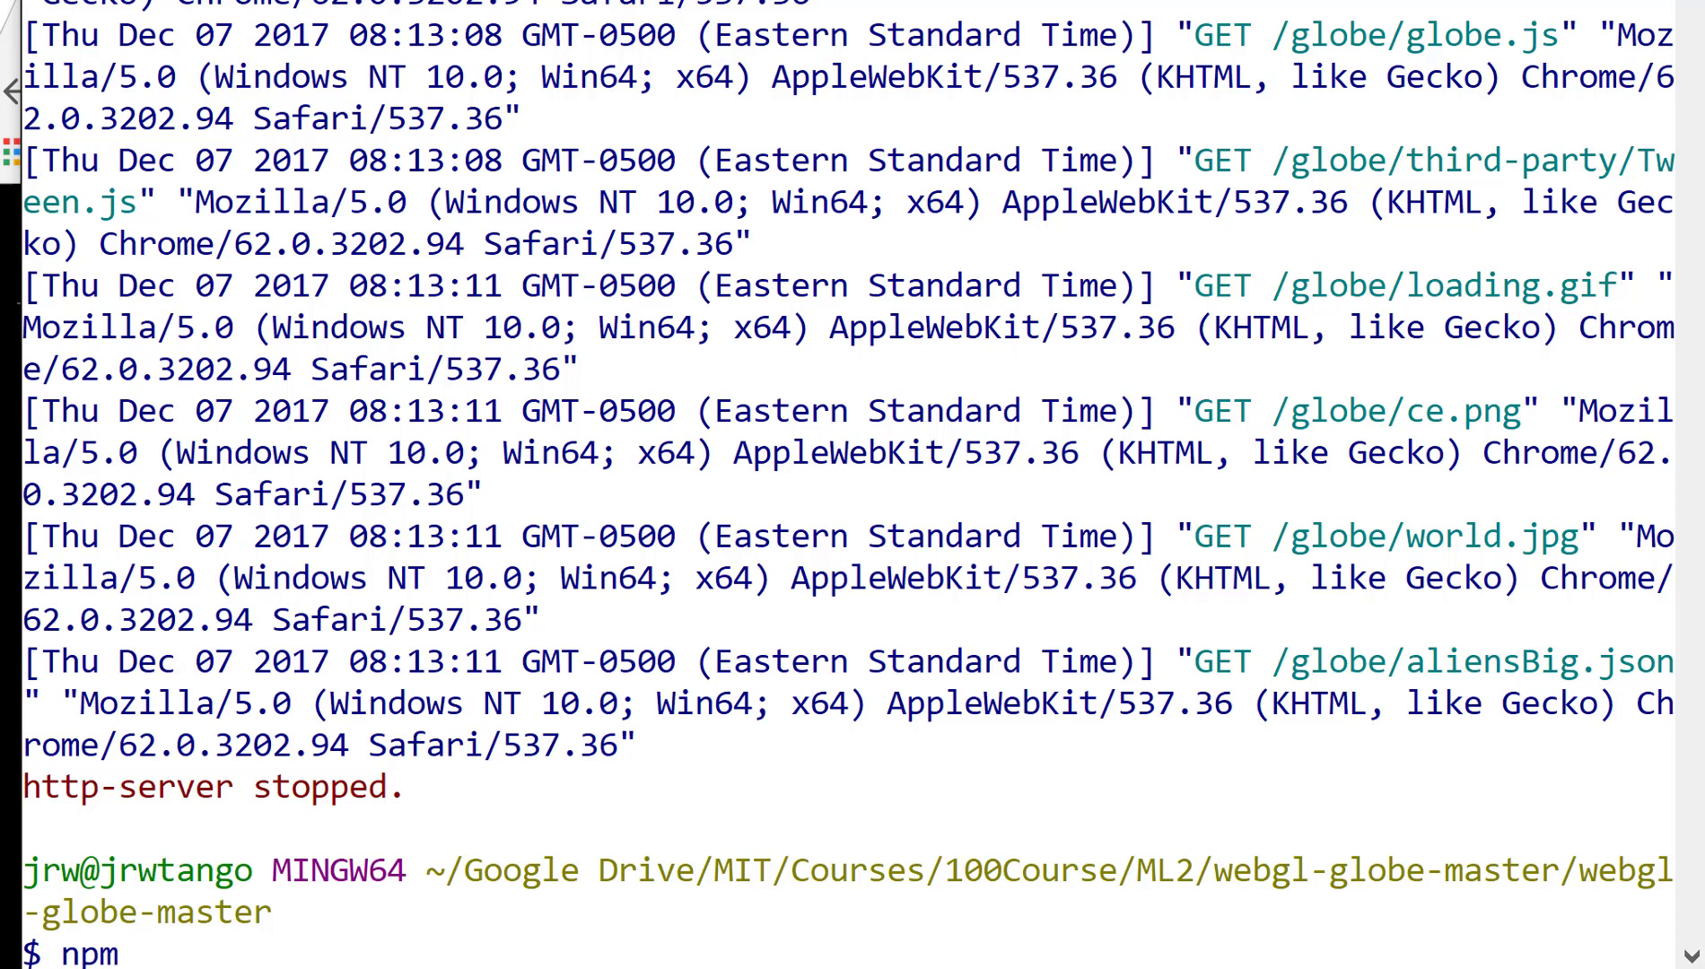
{"action": "type", "text": "install http-se"}
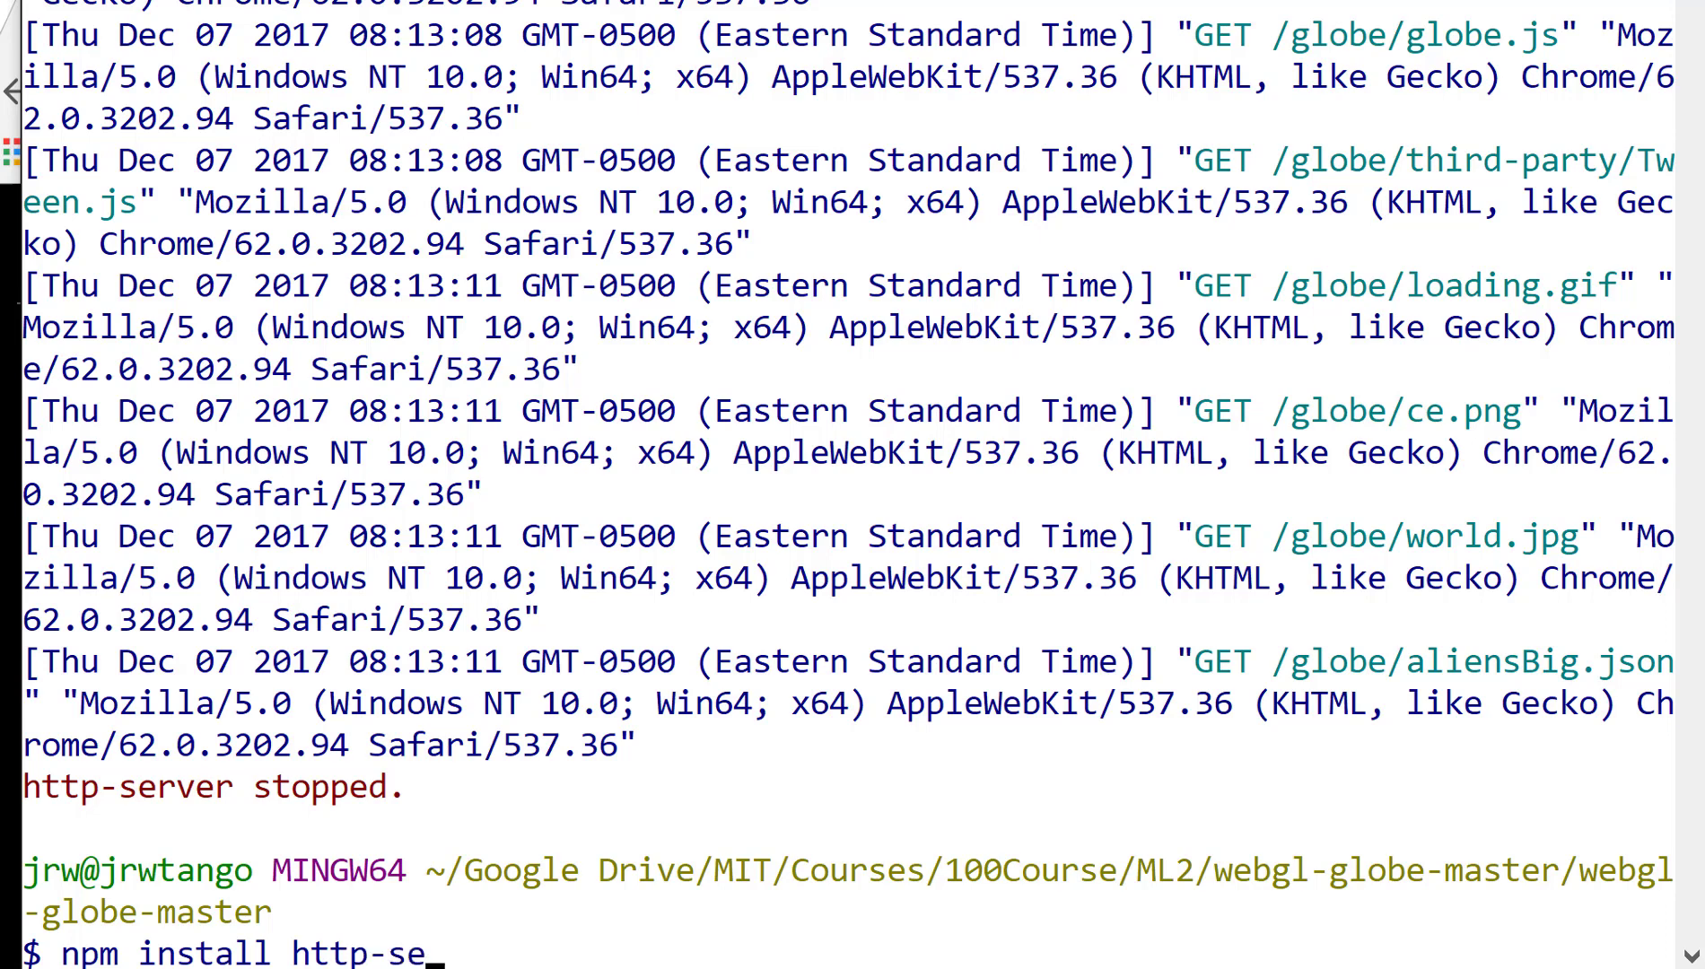
{"action": "type", "text": "rver"}
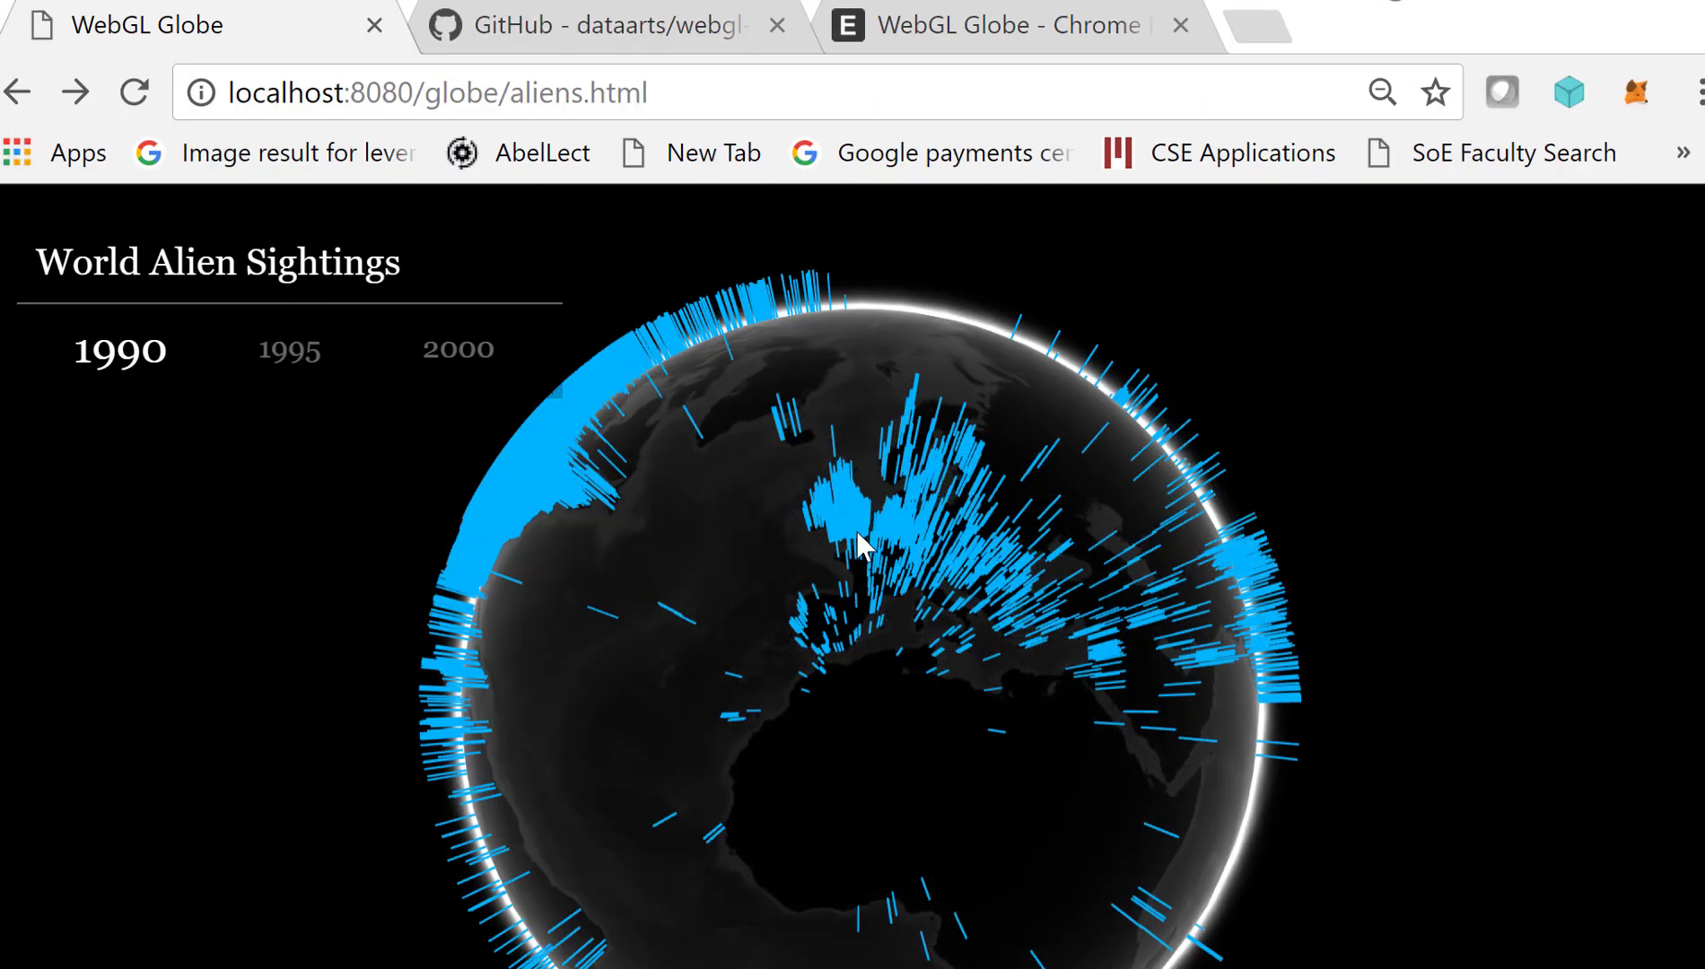
Rotate the globe so North America's dense blue sighting spikes face the viewer.
{"action": "left_click_drag", "start_coordinate": [860, 544], "coordinate": [681, 592]}
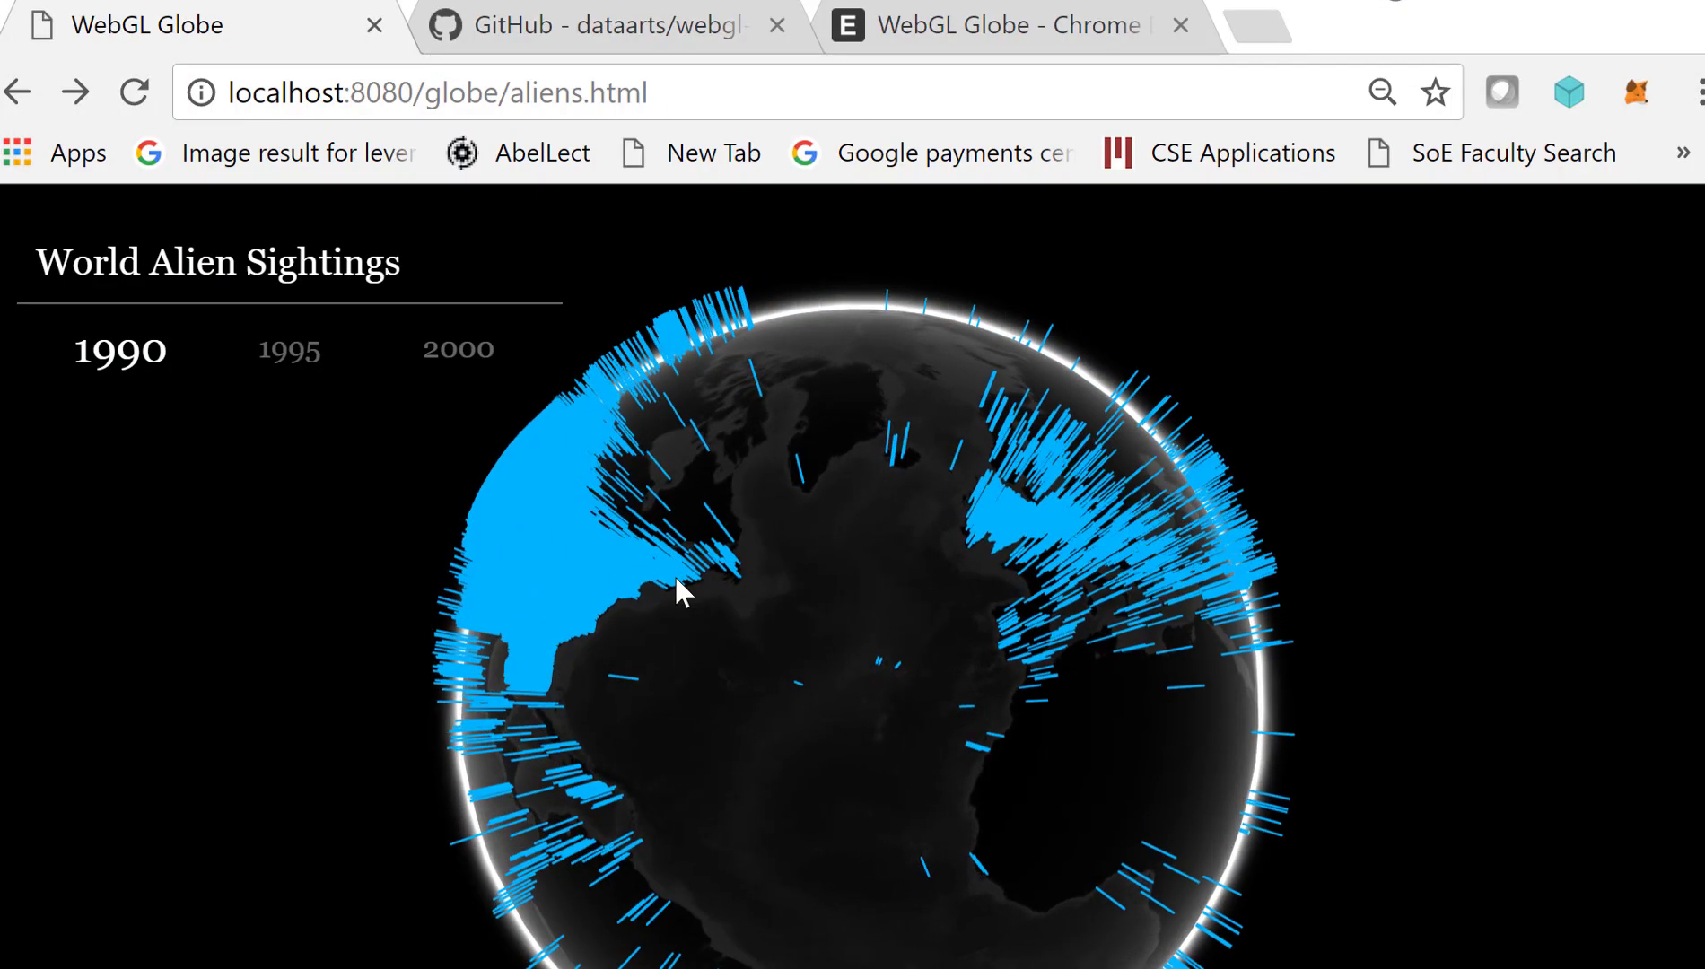
{"action": "left_click_drag", "start_coordinate": [680, 592], "coordinate": [1102, 557]}
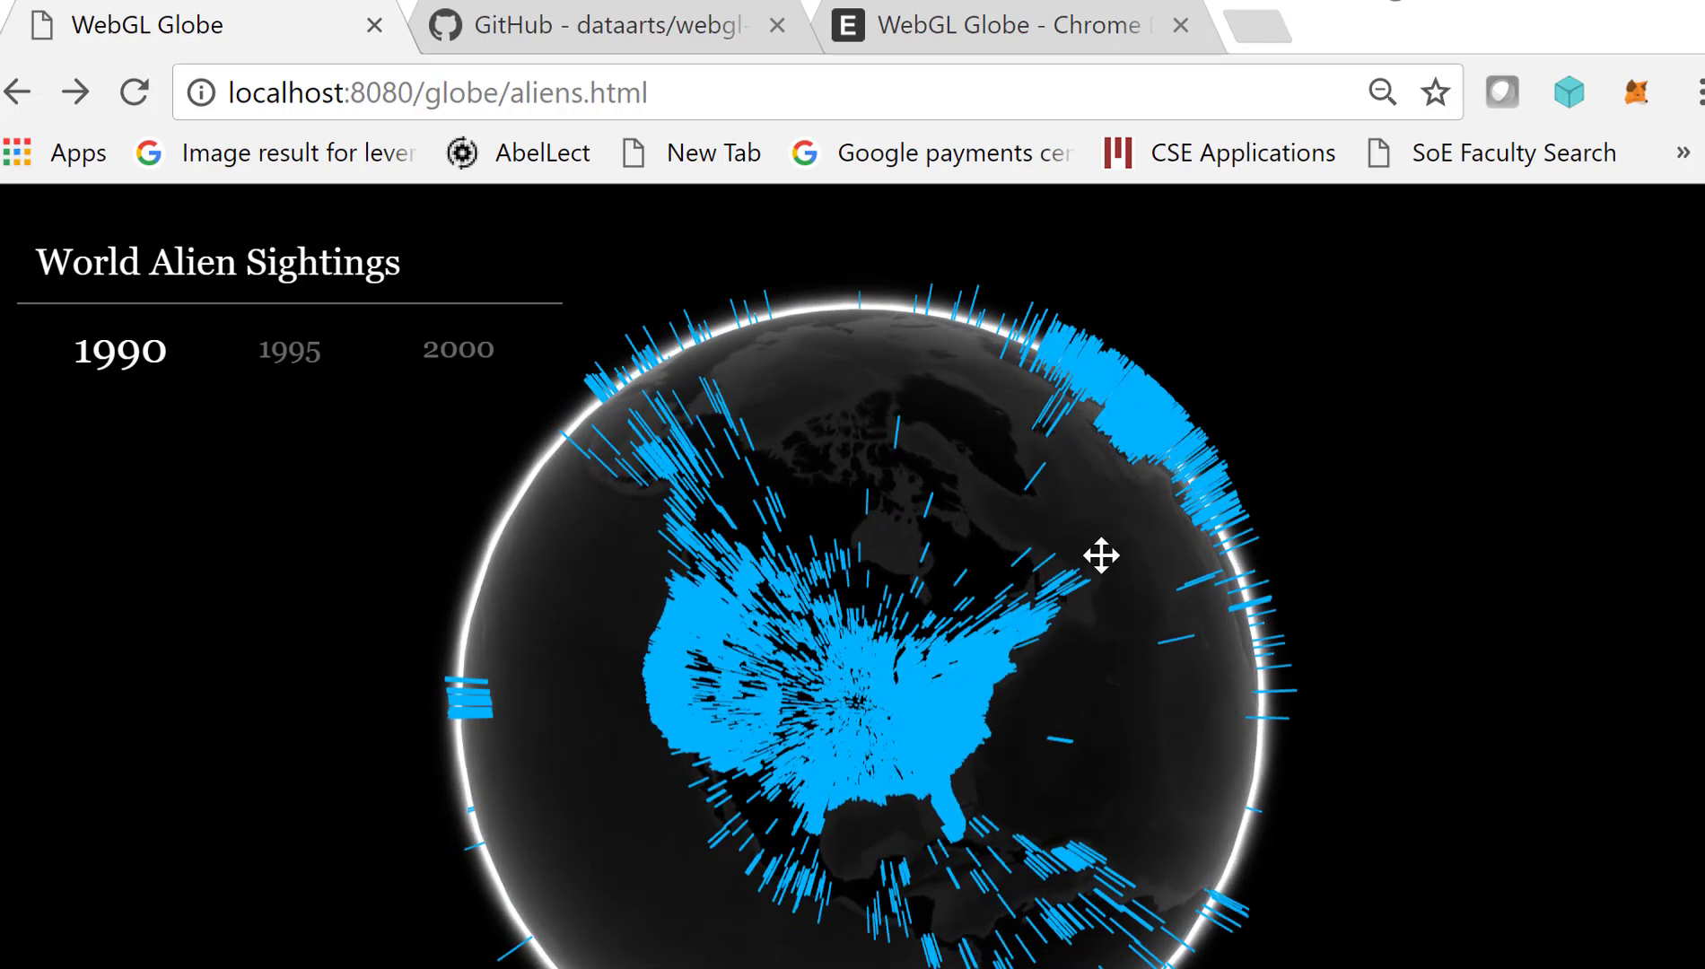